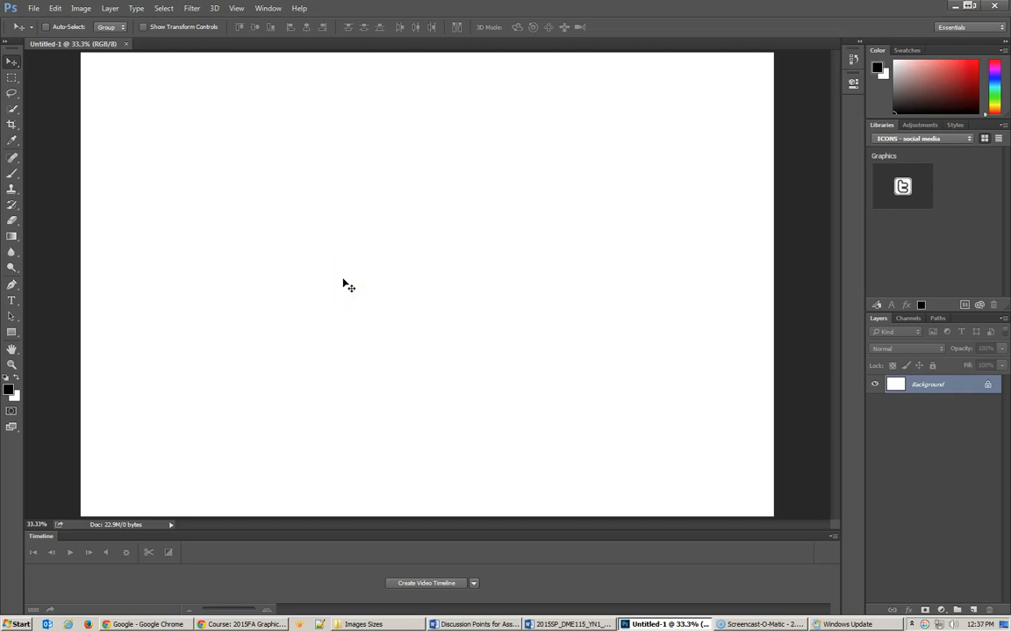
Browse the Image menu commands and dismiss them without choosing one.
{"action": "left_click", "coordinate": [80, 7]}
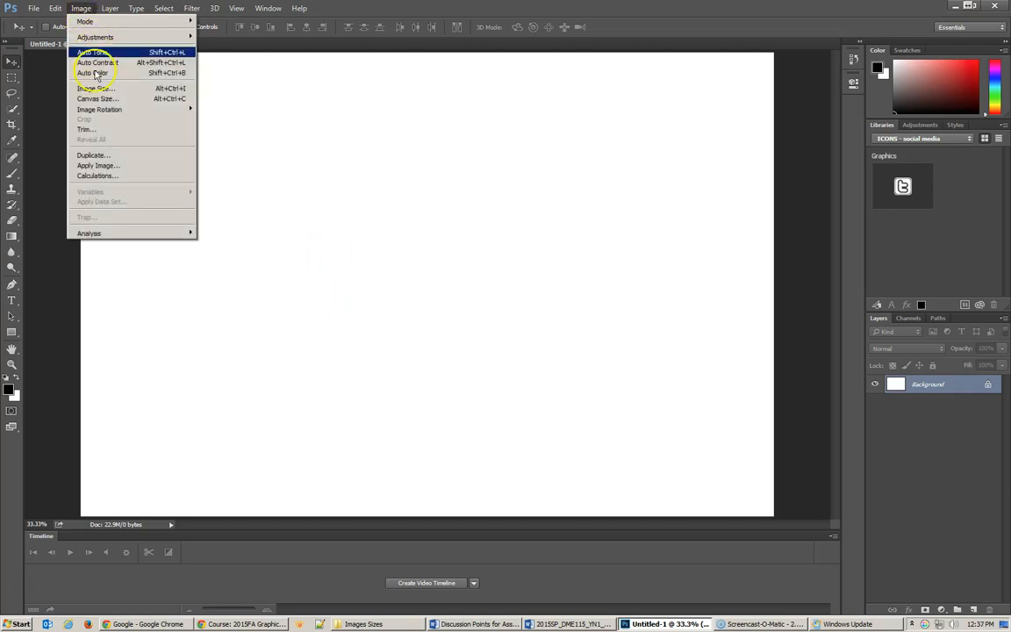
{"action": "left_click", "coordinate": [96, 88]}
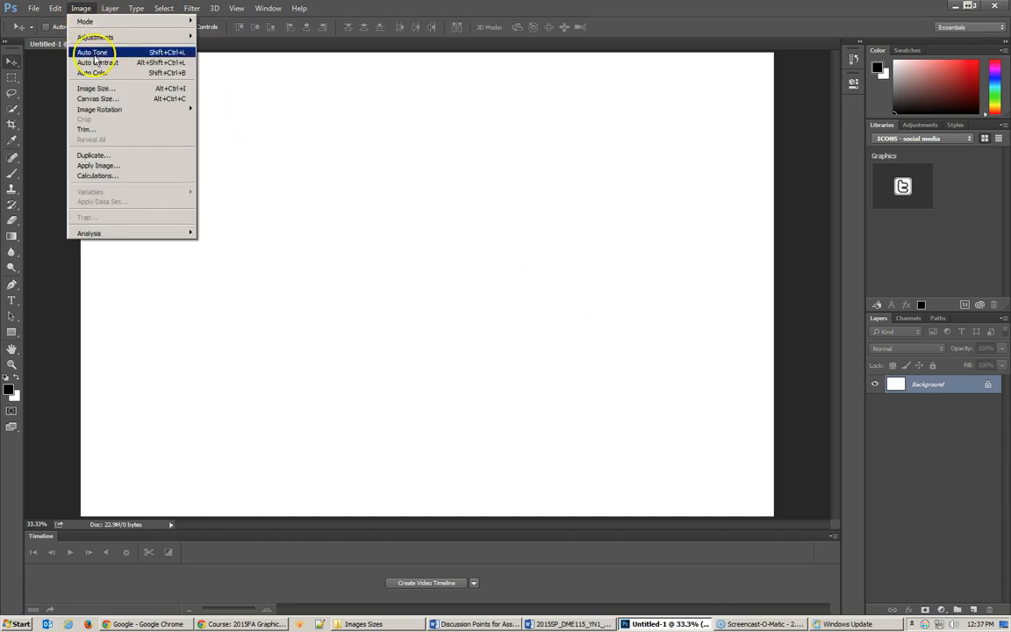
{"action": "left_click", "coordinate": [99, 98]}
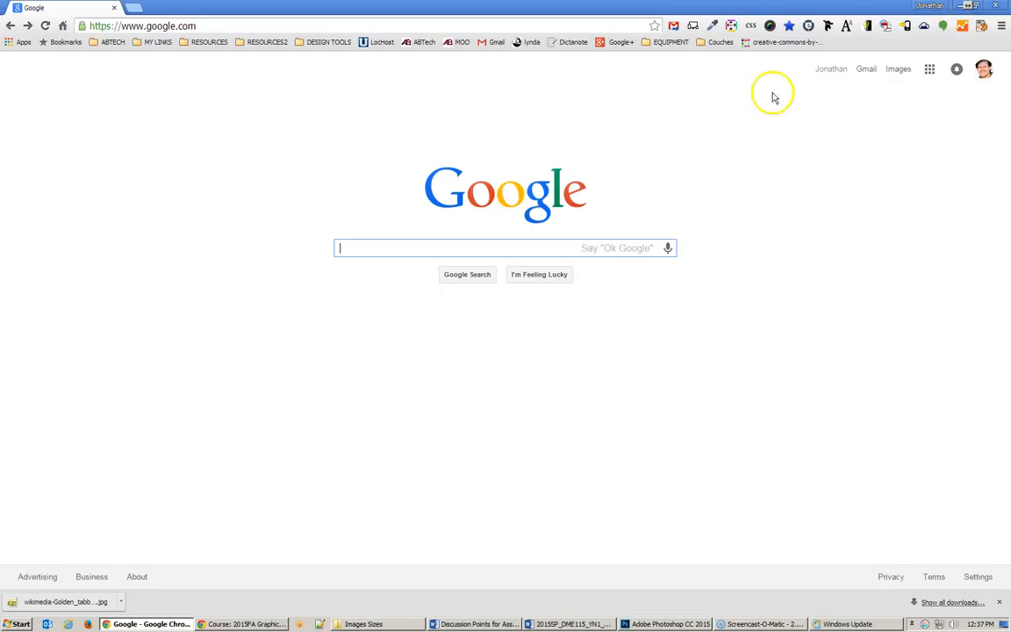
{"action": "mouse_move", "coordinate": [534, 182]}
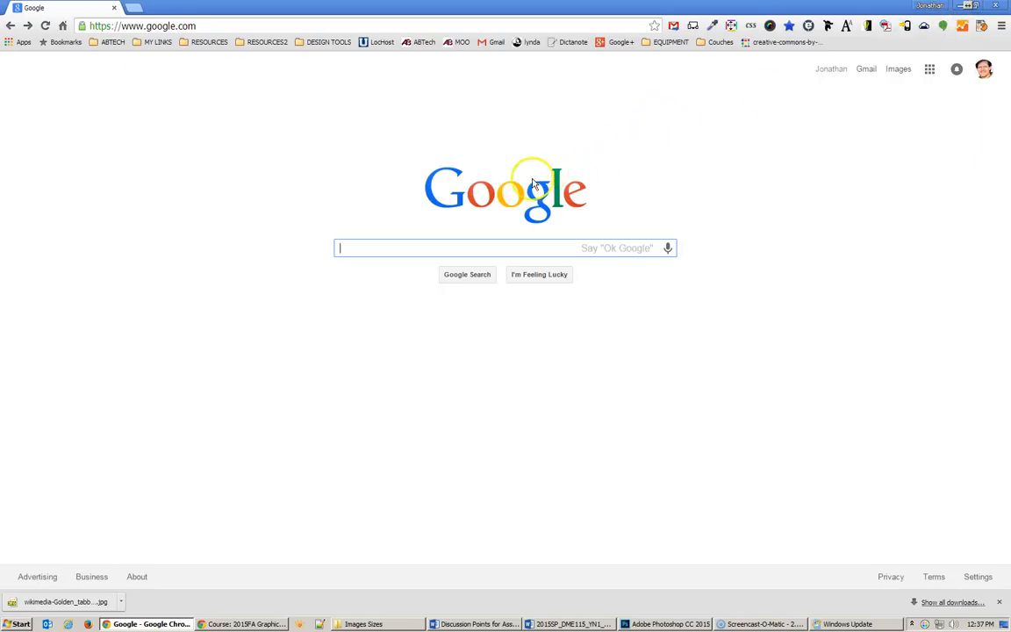
Search Google Images for kittens with Usage rights limited to Labeled for reuse.
{"action": "type", "text": "kittens"}
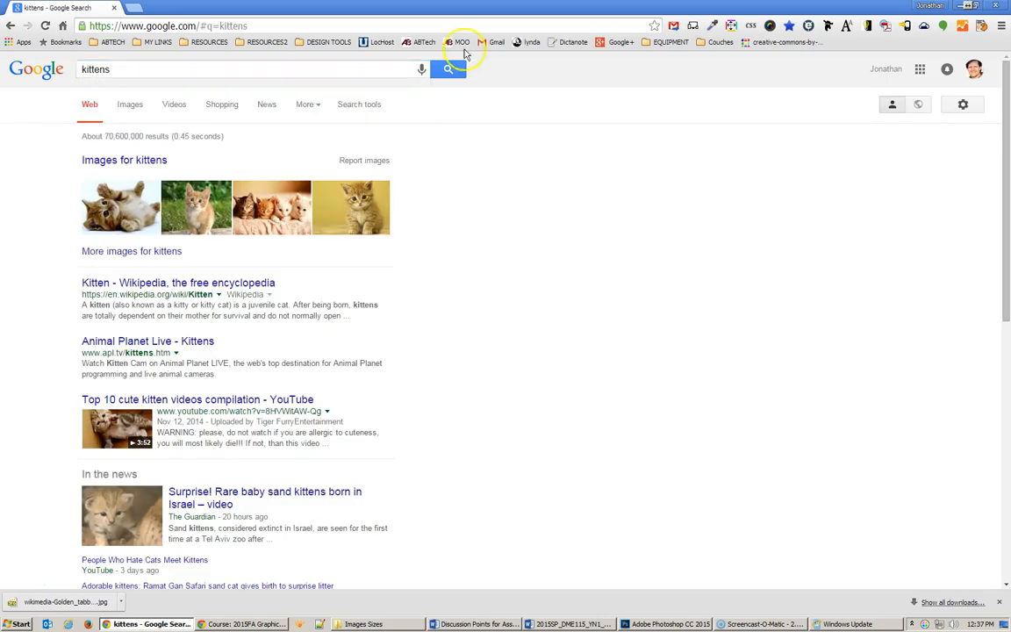
{"action": "mouse_move", "coordinate": [450, 190]}
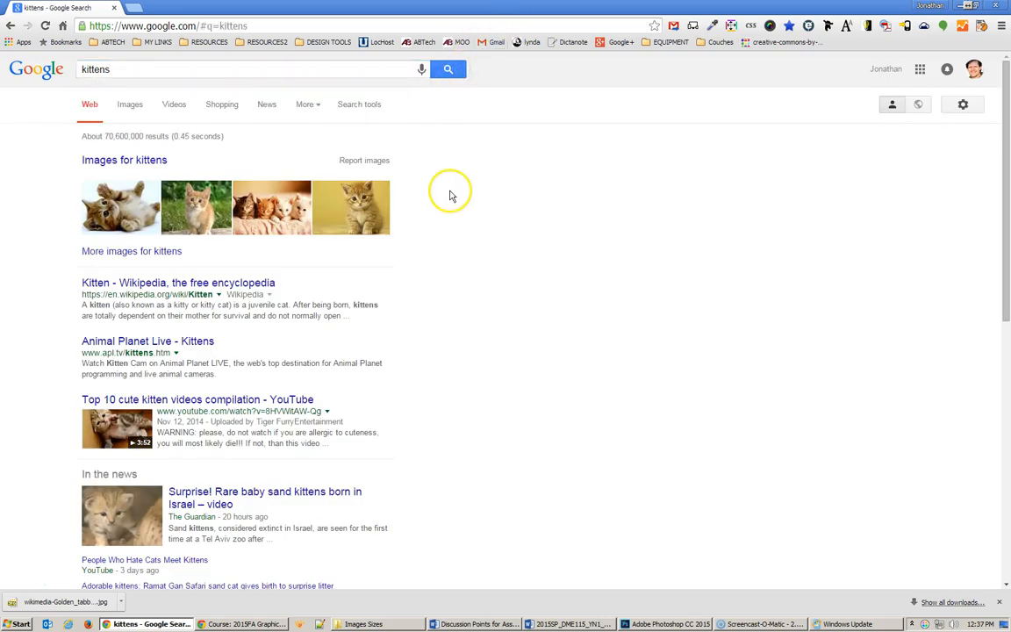
{"action": "left_click", "coordinate": [358, 104]}
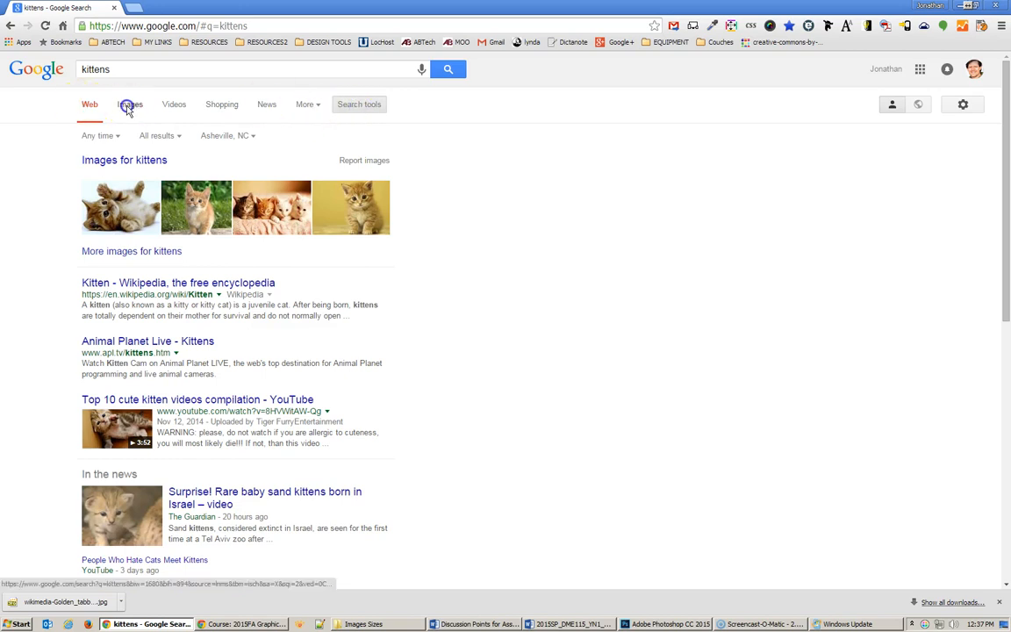
{"action": "left_click", "coordinate": [130, 104]}
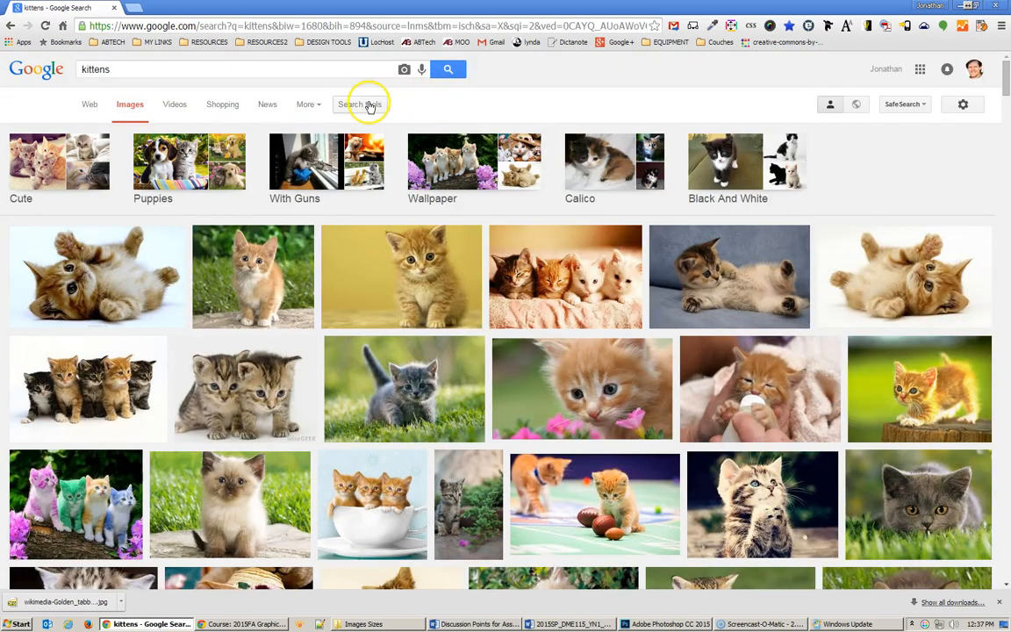
{"action": "left_click", "coordinate": [359, 103]}
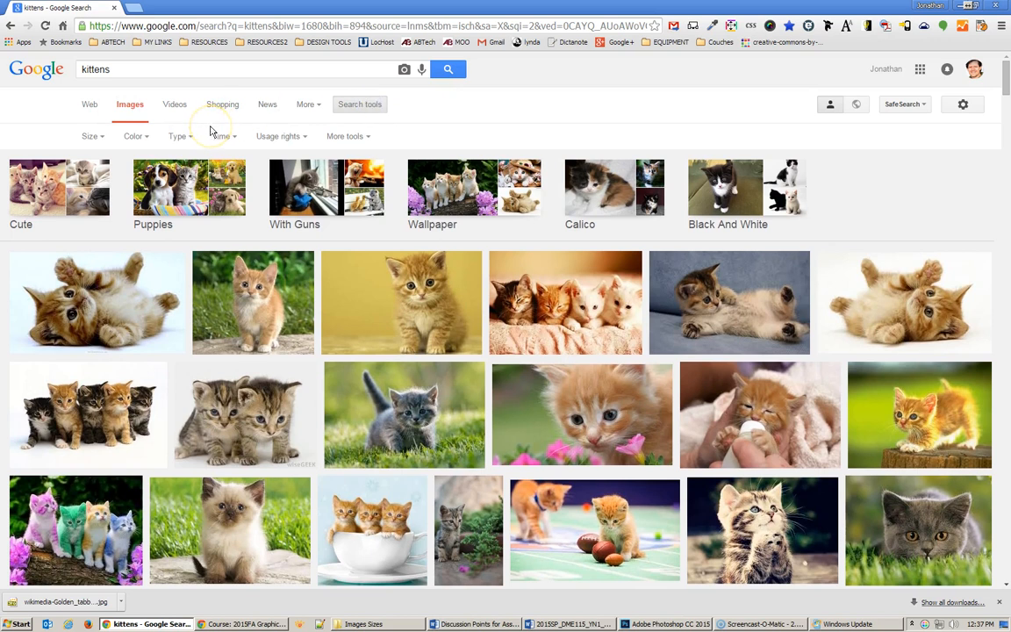
{"action": "mouse_move", "coordinate": [271, 130]}
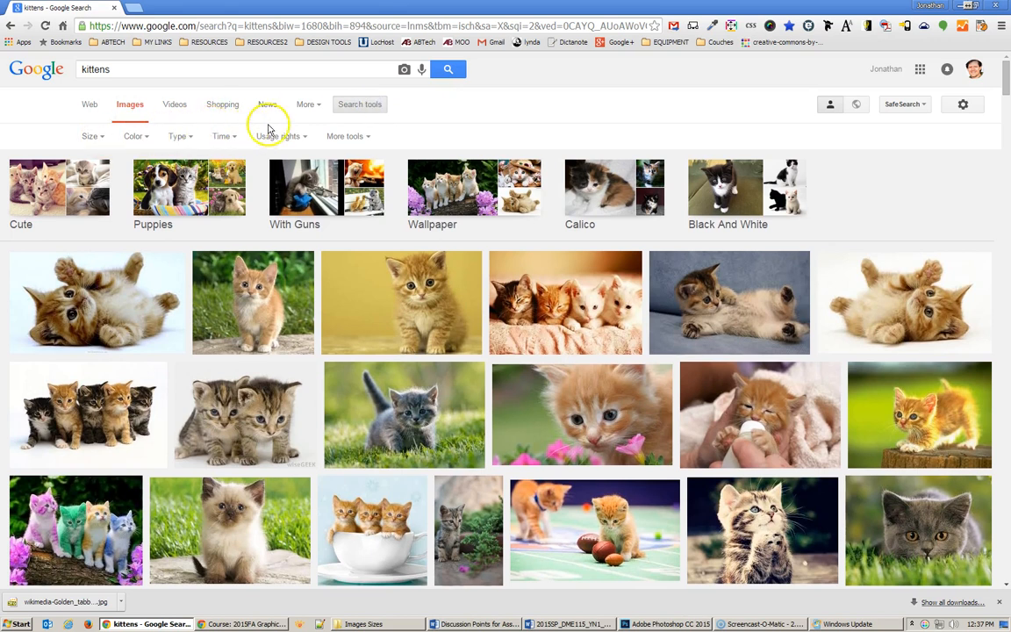
{"action": "left_click", "coordinate": [281, 137]}
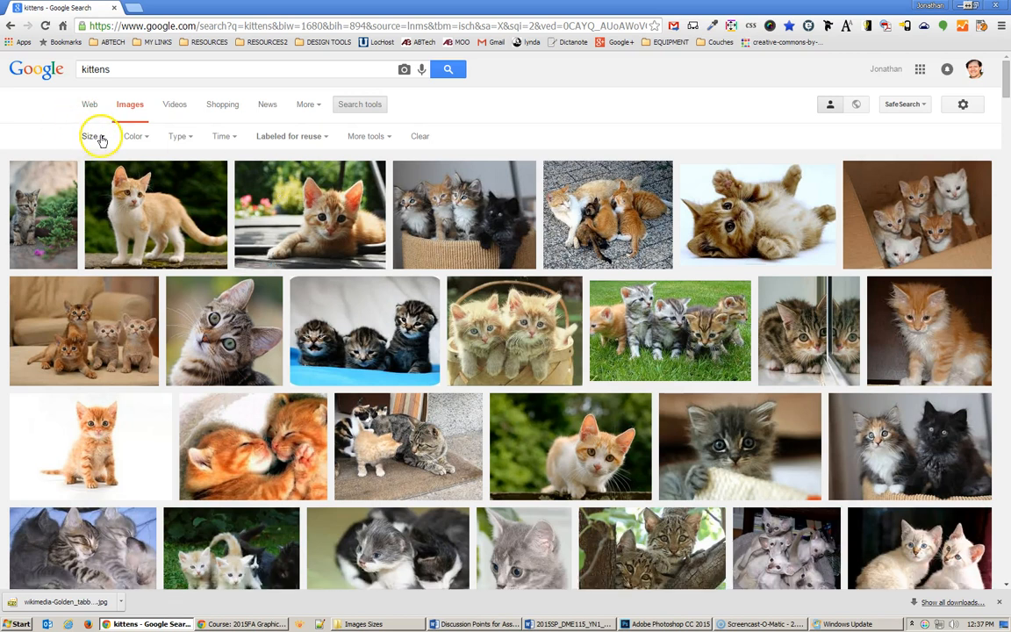
Filter results to Larger than 2 MP and preview the red kitten photo from Flickr.
{"action": "left_click", "coordinate": [91, 137]}
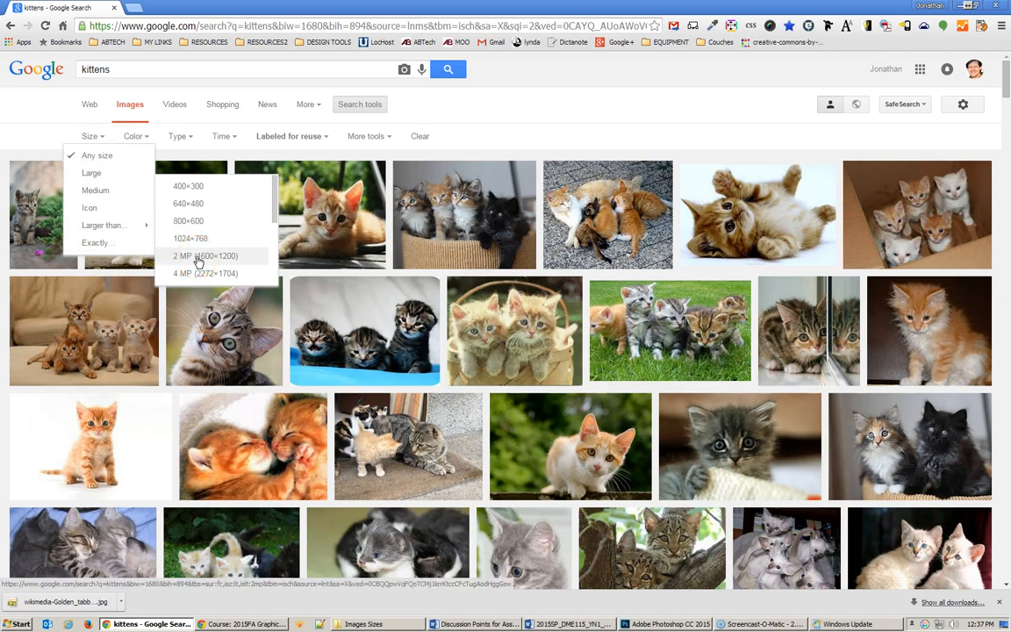
{"action": "left_click", "coordinate": [204, 256]}
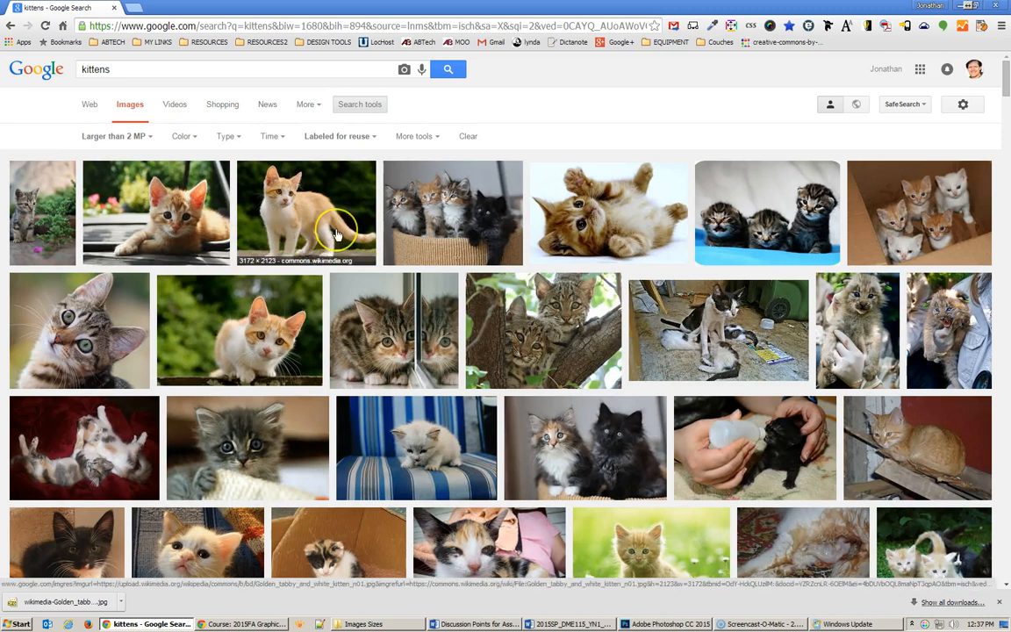
{"action": "mouse_move", "coordinate": [355, 234]}
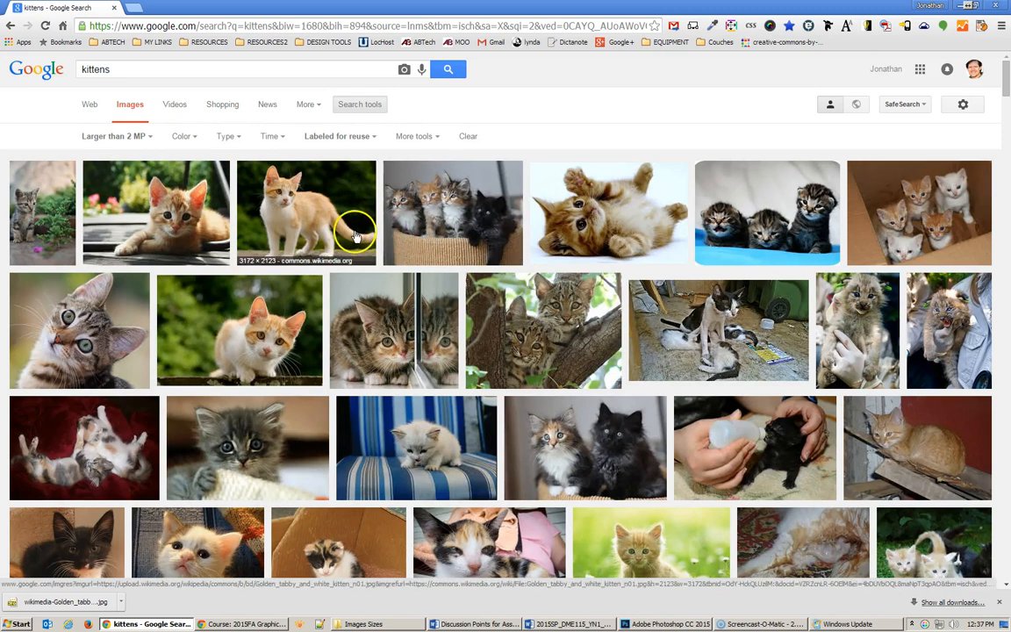
{"action": "mouse_move", "coordinate": [330, 263]}
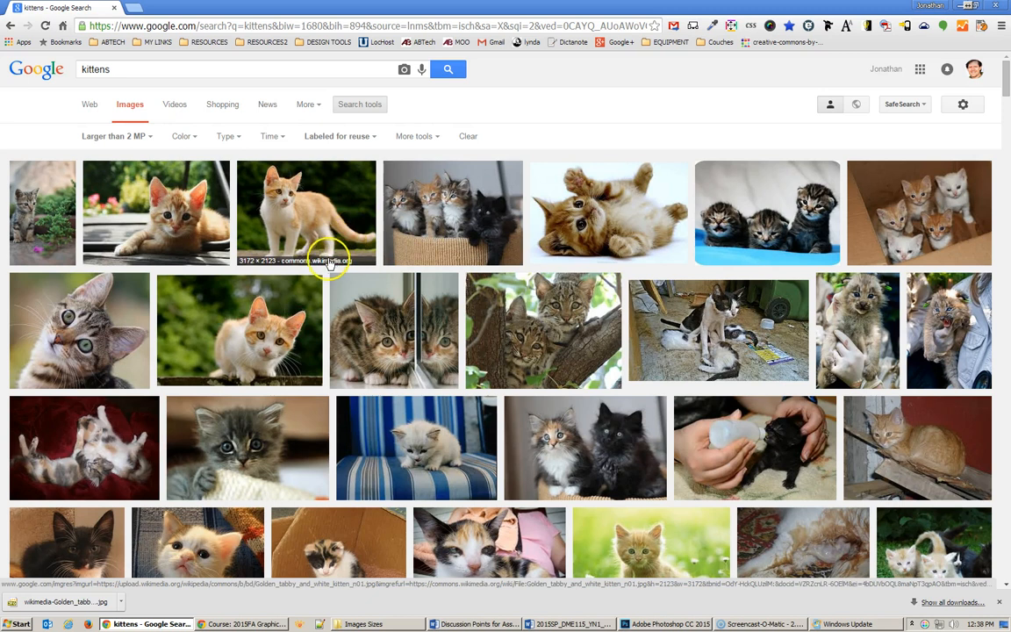
{"action": "mouse_move", "coordinate": [202, 244]}
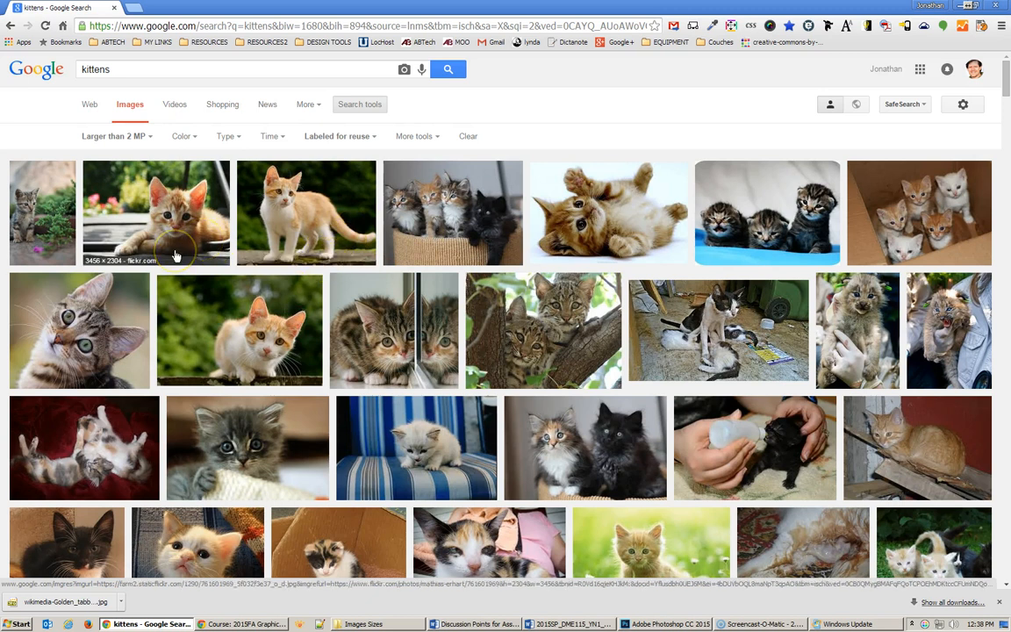
{"action": "left_click", "coordinate": [154, 213]}
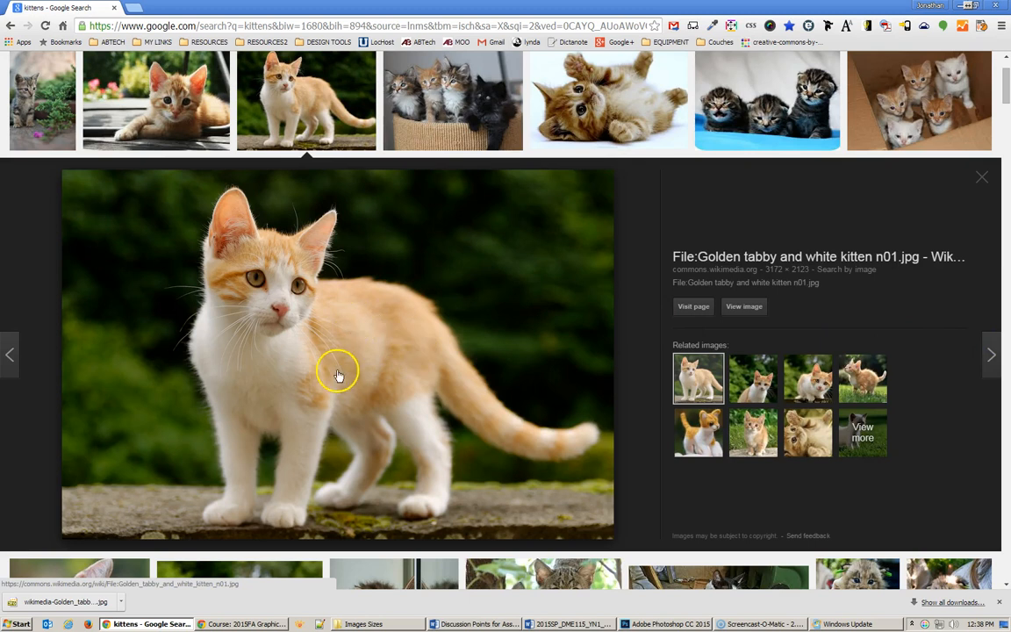
{"action": "mouse_move", "coordinate": [390, 307]}
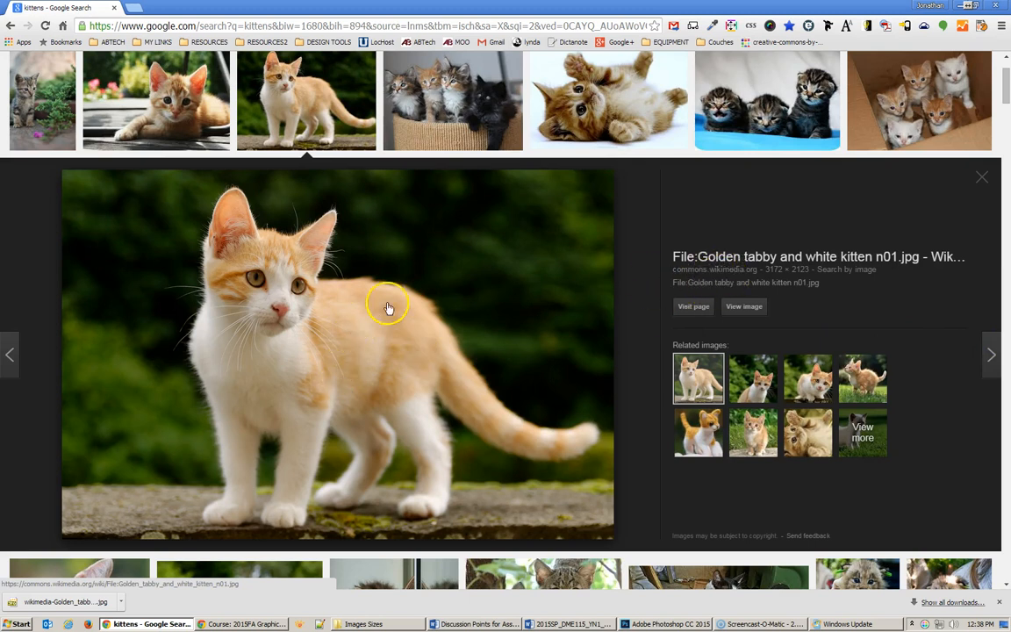
{"action": "mouse_move", "coordinate": [369, 320]}
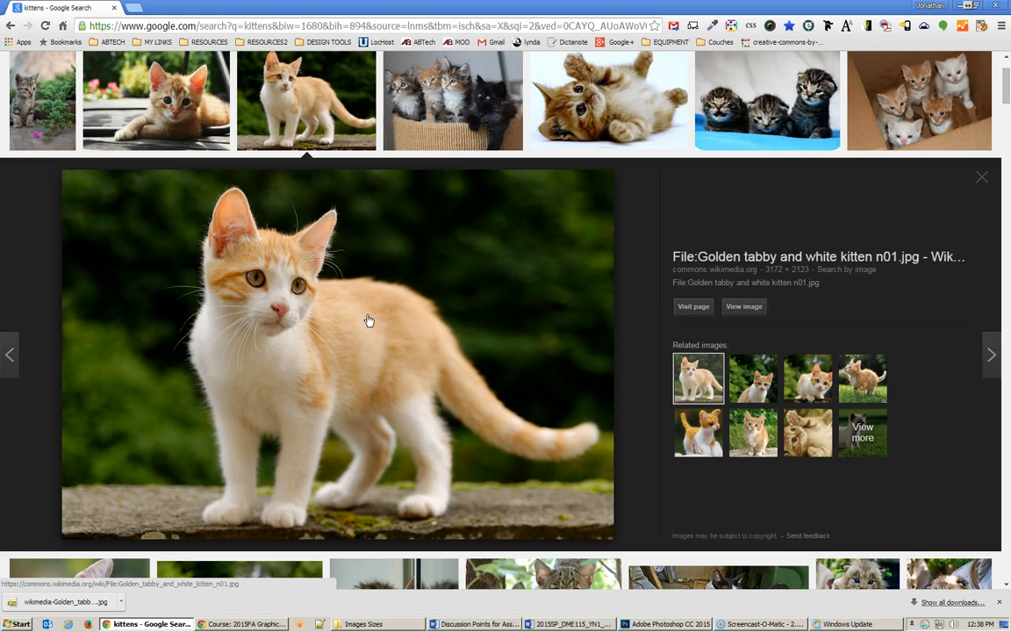
{"action": "left_click", "coordinate": [157, 100]}
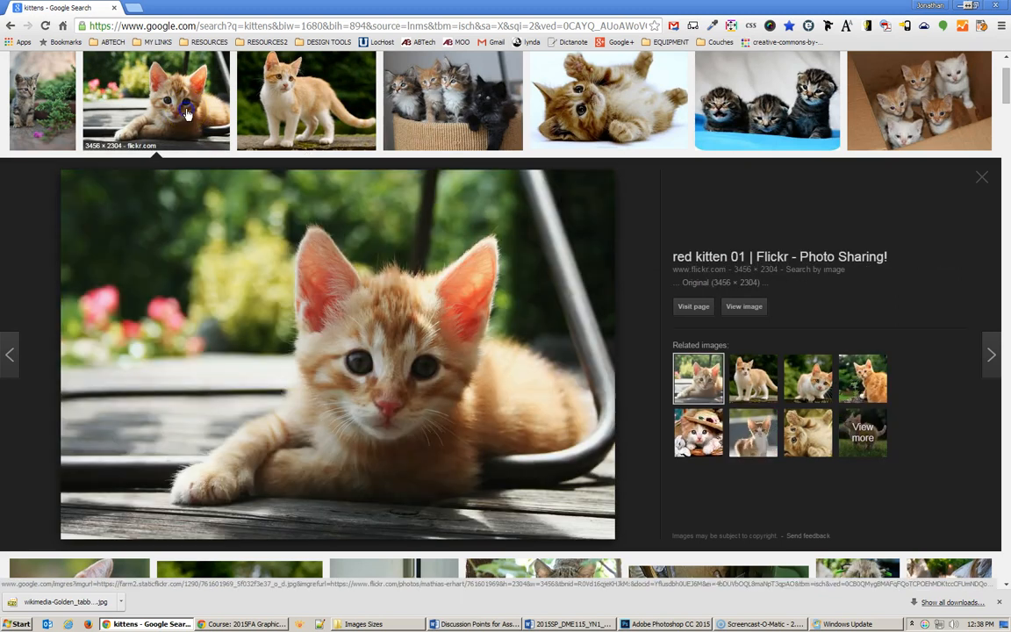
Visit the red kitten photo's Flickr page and start downloading it.
{"action": "left_click", "coordinate": [693, 306]}
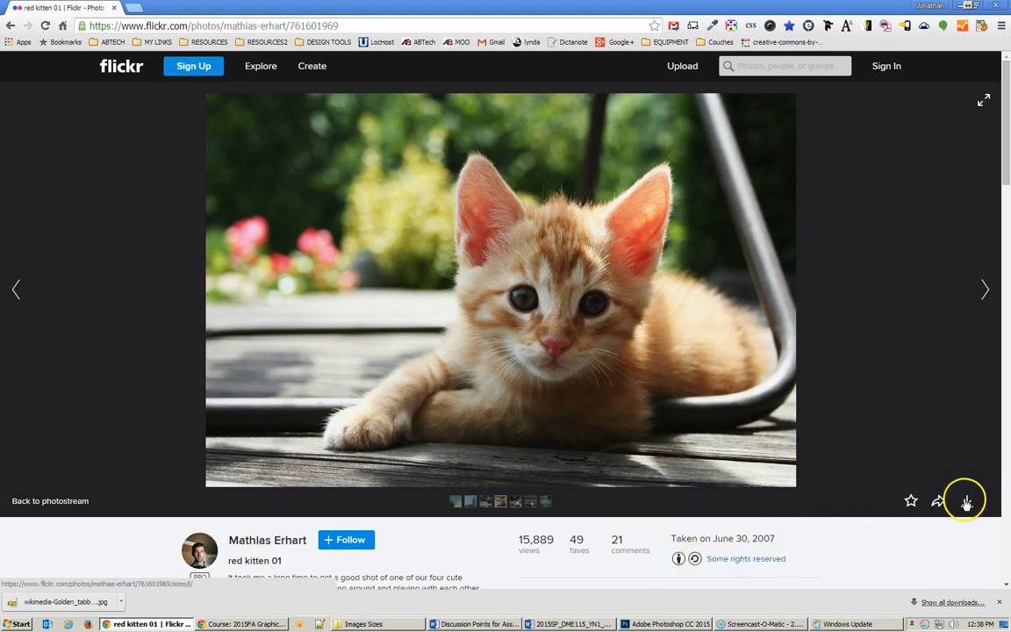
{"action": "mouse_move", "coordinate": [966, 502]}
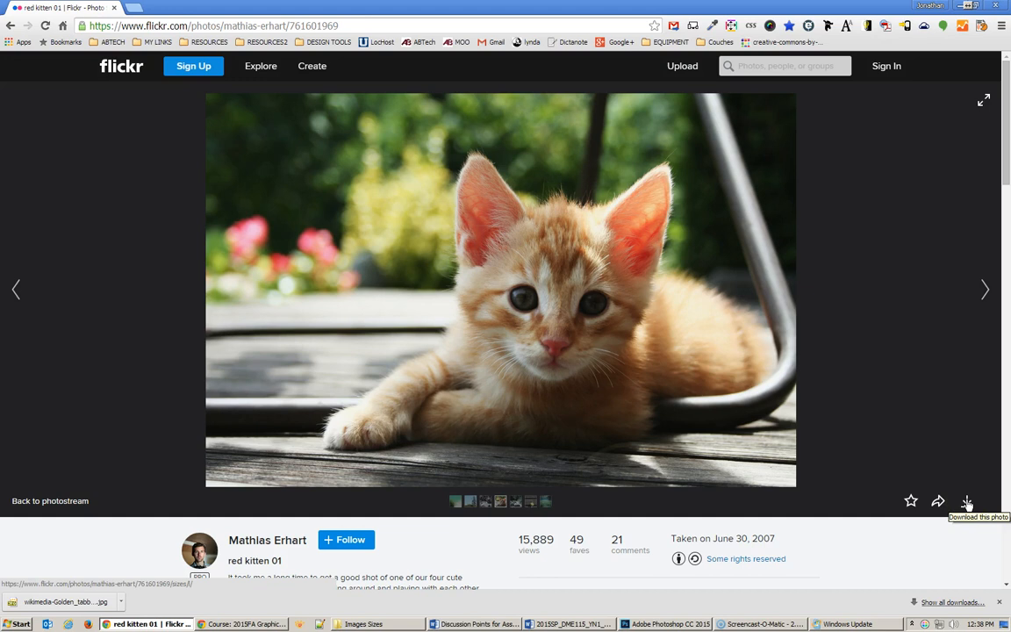
{"action": "left_click", "coordinate": [966, 500]}
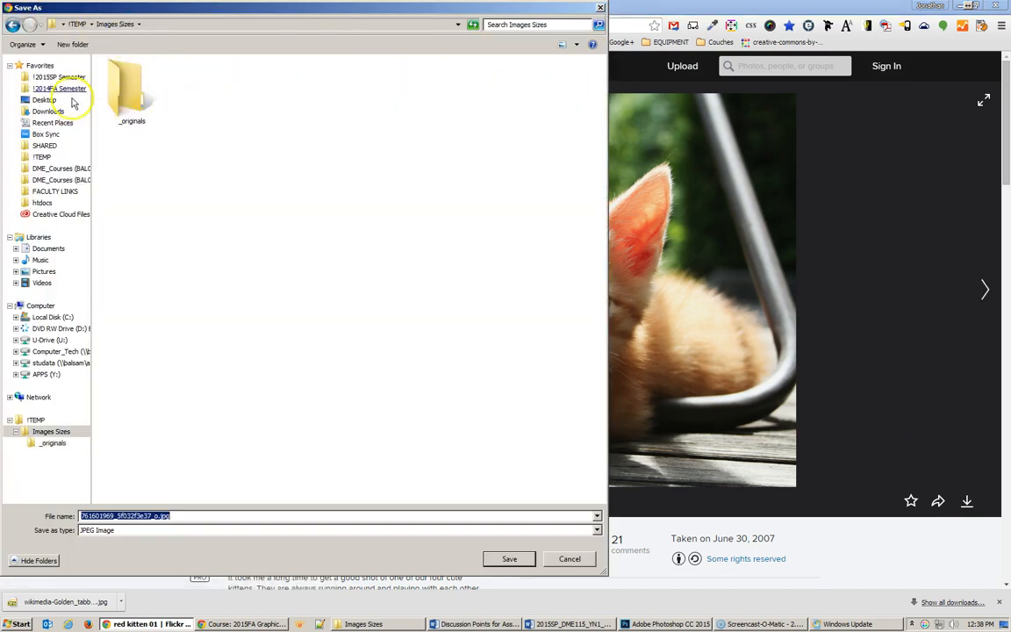
{"action": "mouse_move", "coordinate": [132, 109]}
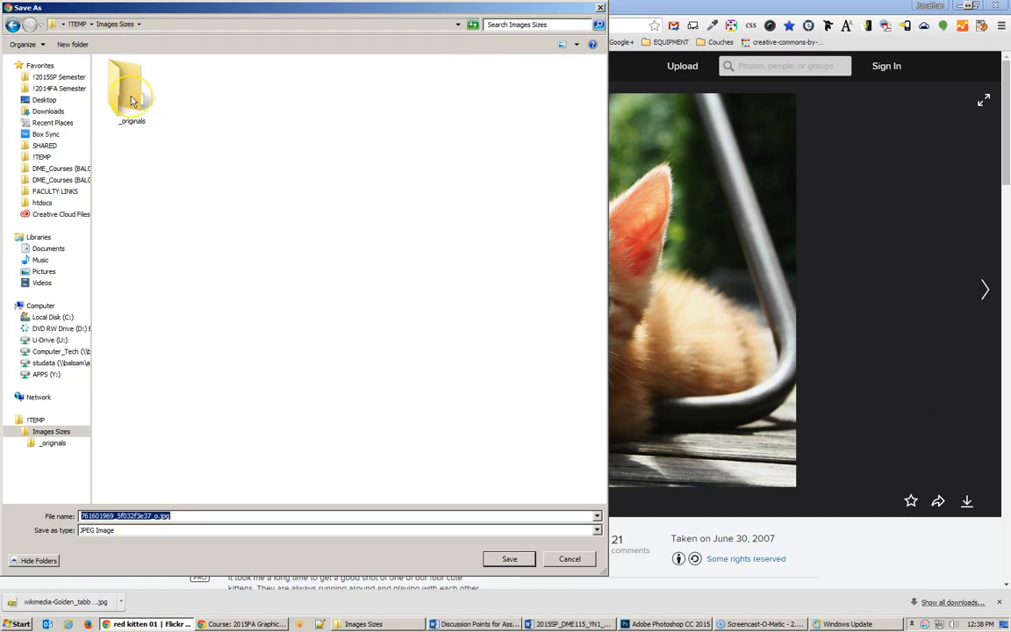
Save the red kitten JPEG into the _originals folder, keeping its name.
{"action": "double_click", "coordinate": [130, 88]}
{"action": "type", "text": "flickr "}
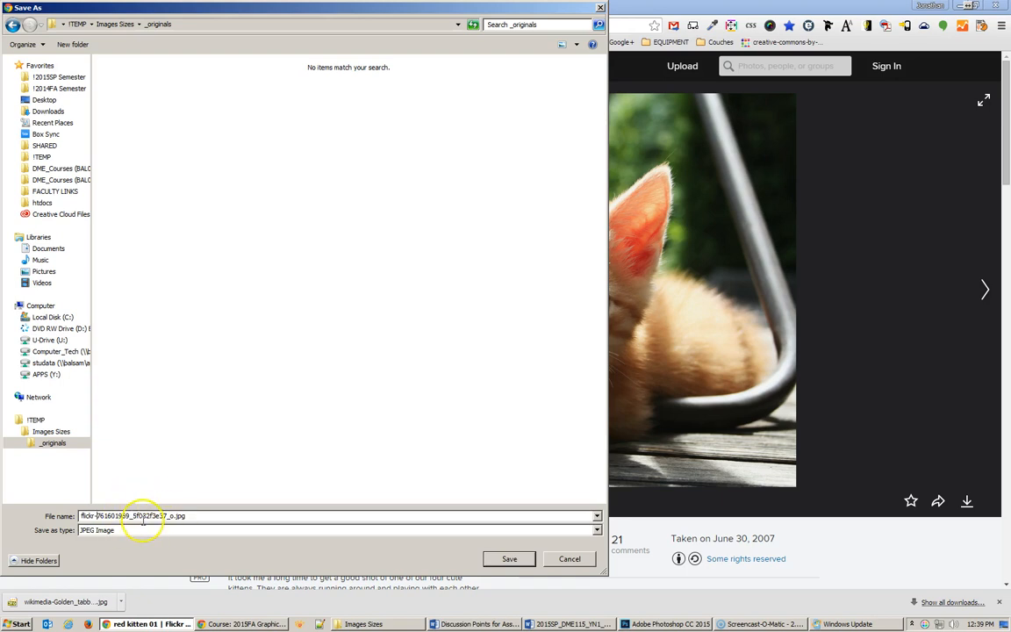
{"action": "mouse_move", "coordinate": [307, 172]}
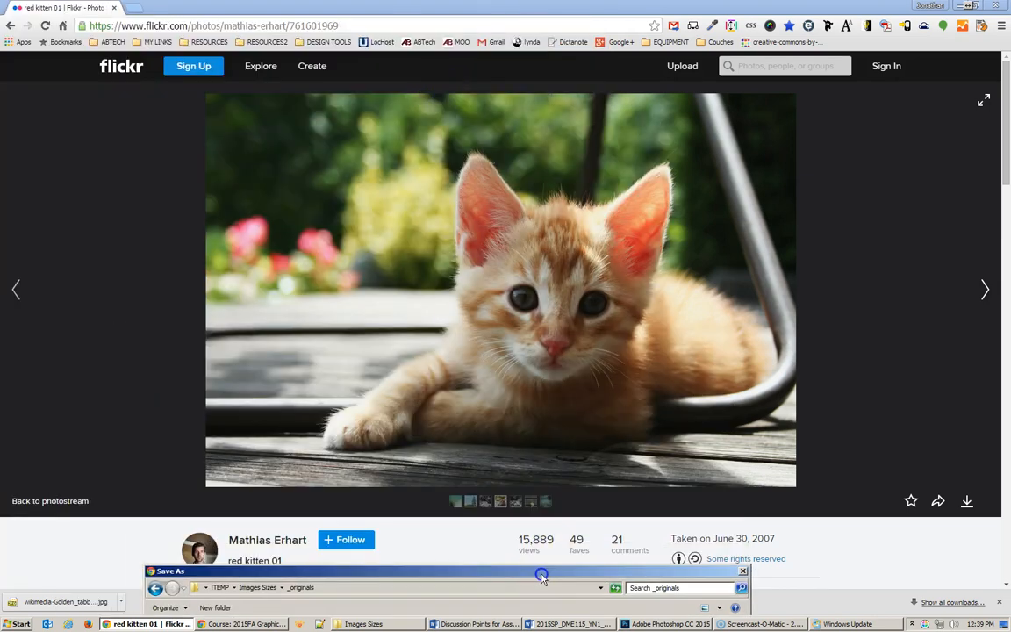
{"action": "left_click_drag", "start_coordinate": [541, 572], "coordinate": [555, 582]}
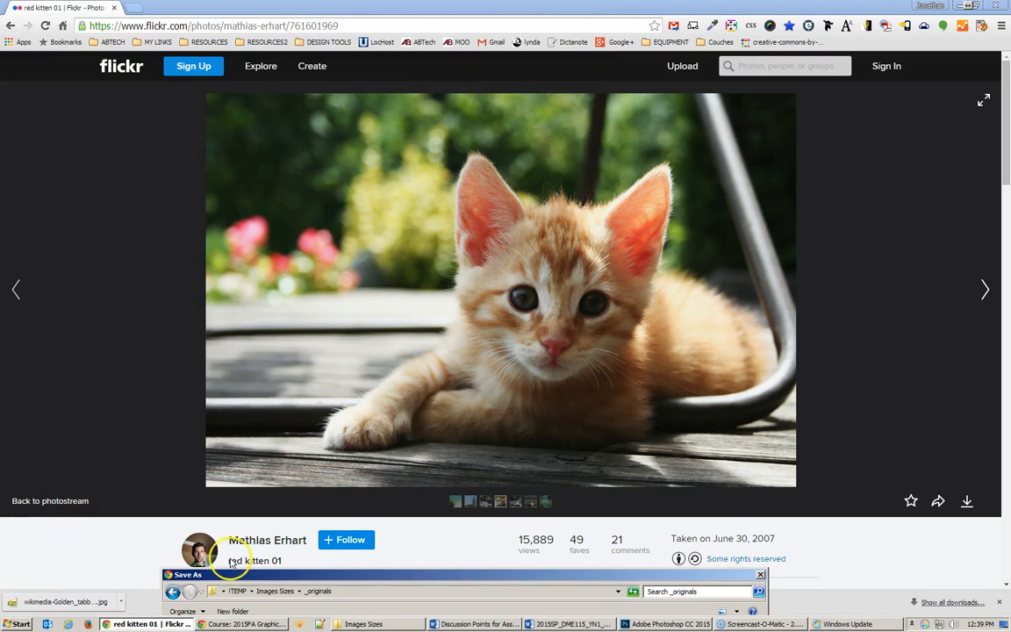
{"action": "left_click_drag", "start_coordinate": [186, 576], "coordinate": [175, 169]}
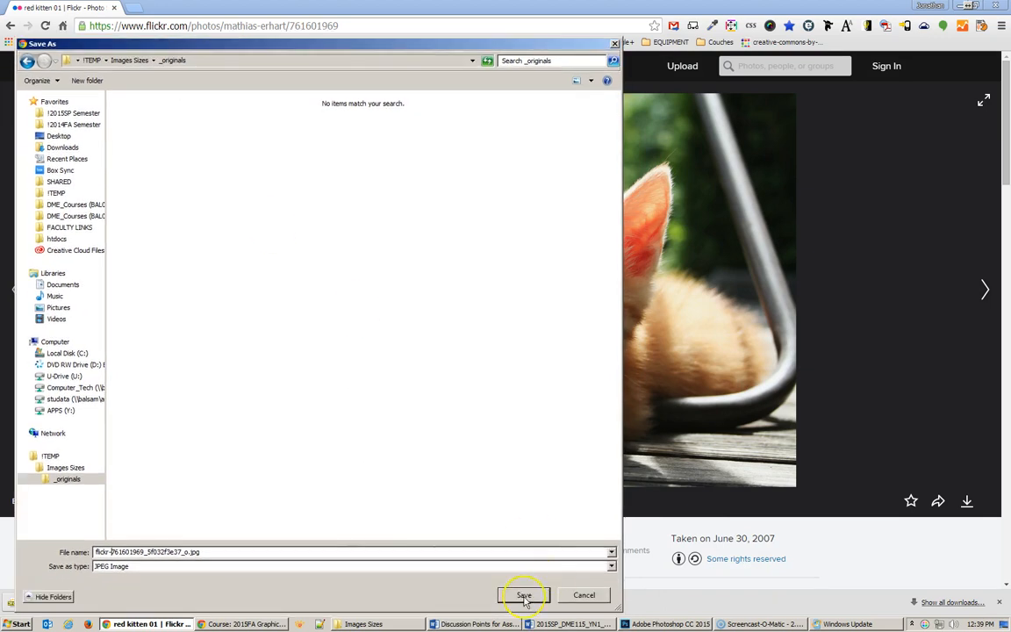
{"action": "left_click", "coordinate": [523, 595]}
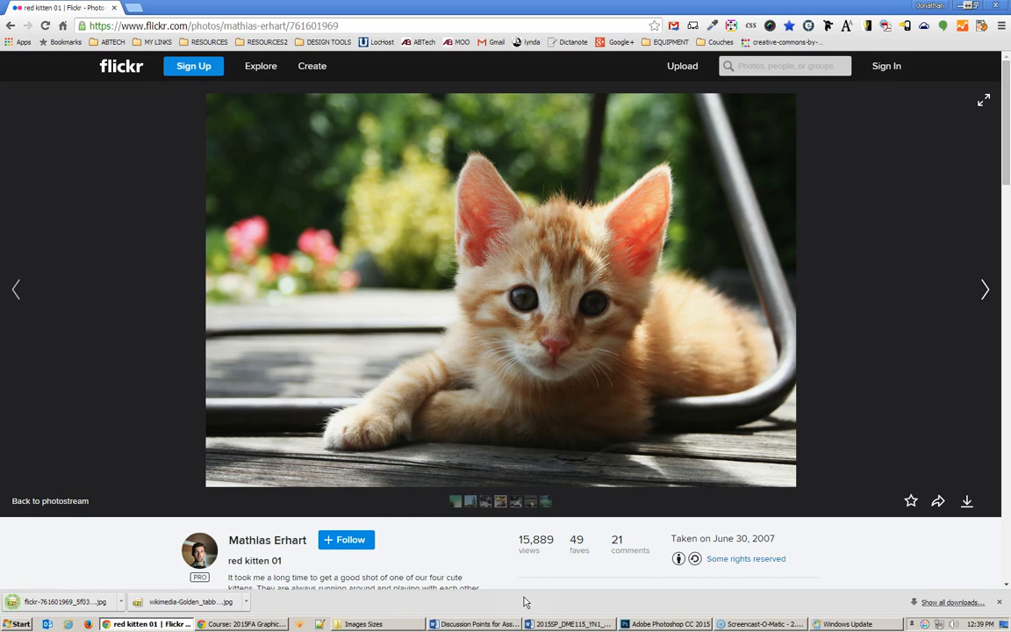
{"action": "left_click", "coordinate": [783, 67]}
{"action": "type", "text": "red kitten 01"}
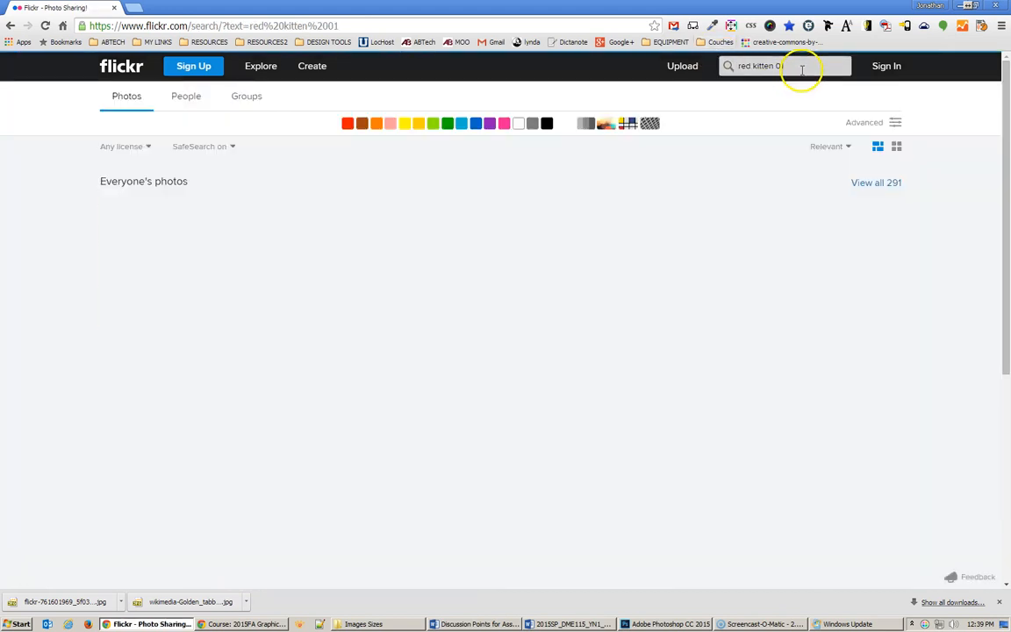
{"action": "key", "text": "enter"}
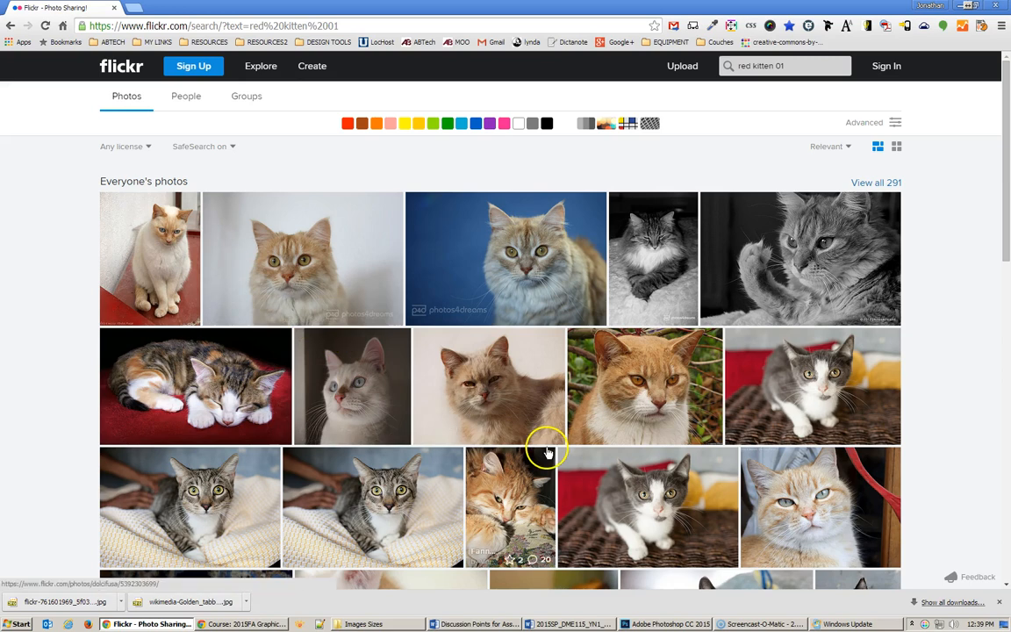
{"action": "scroll", "scroll_direction": "down", "scroll_amount": 3}
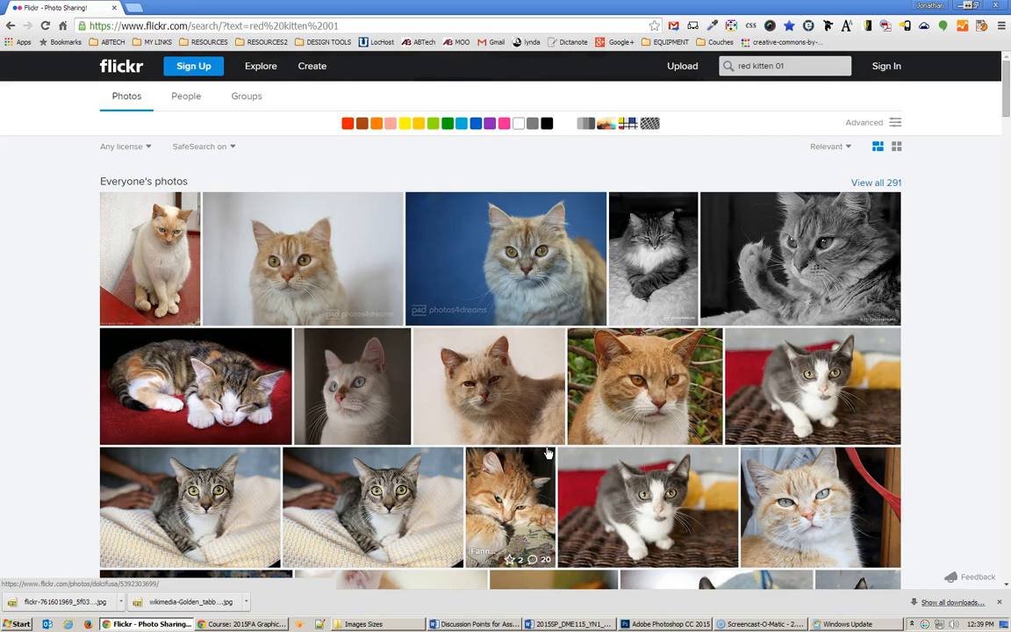
{"action": "mouse_move", "coordinate": [481, 344]}
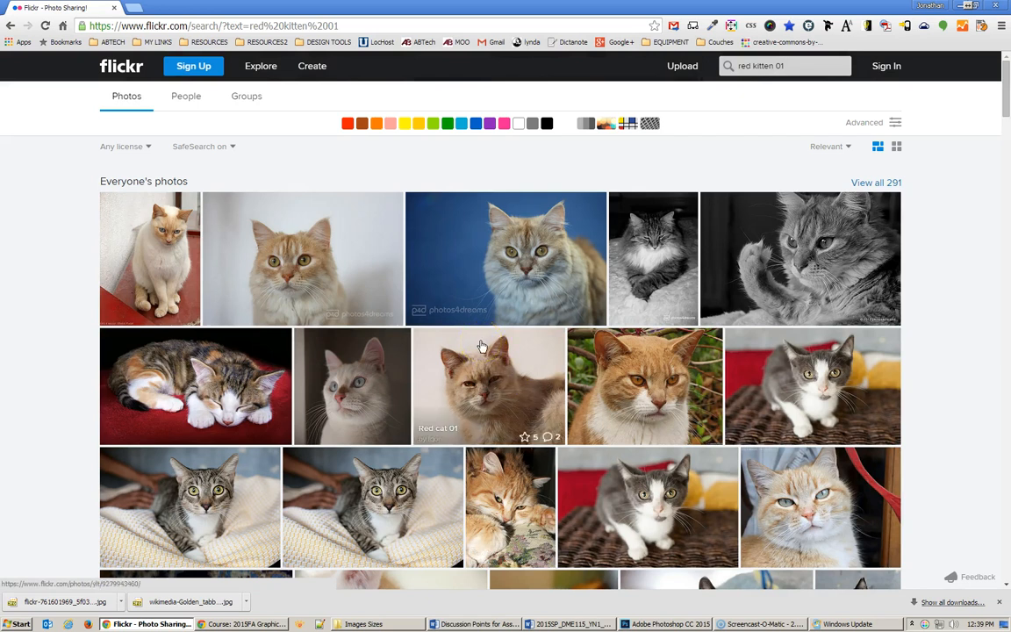
{"action": "mouse_move", "coordinate": [91, 108]}
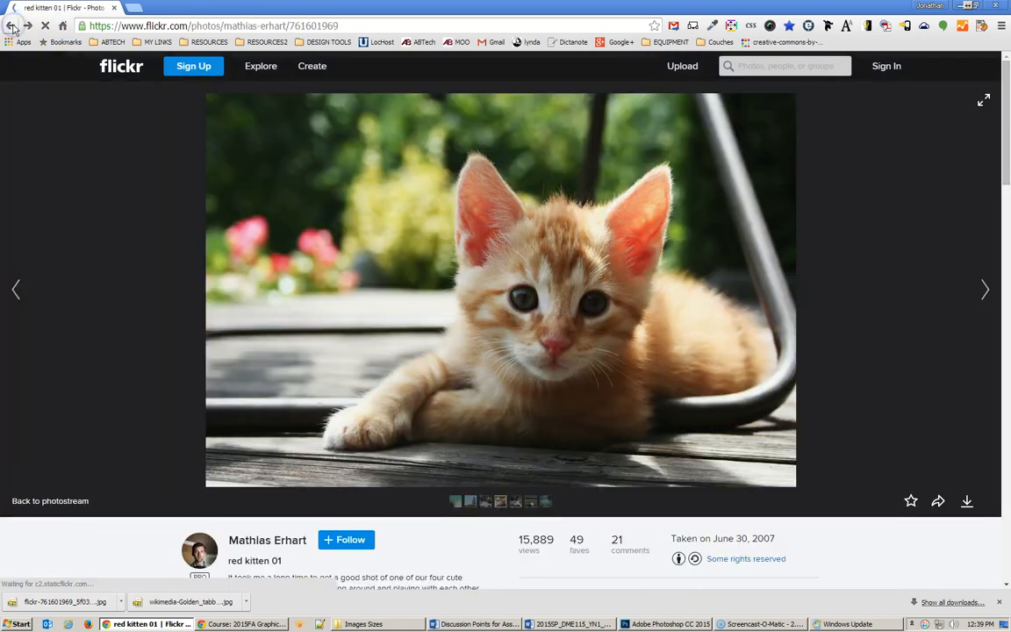
Return to the results, open the full-size golden tabby Wikimedia image and bring up save options.
{"action": "left_click", "coordinate": [15, 26]}
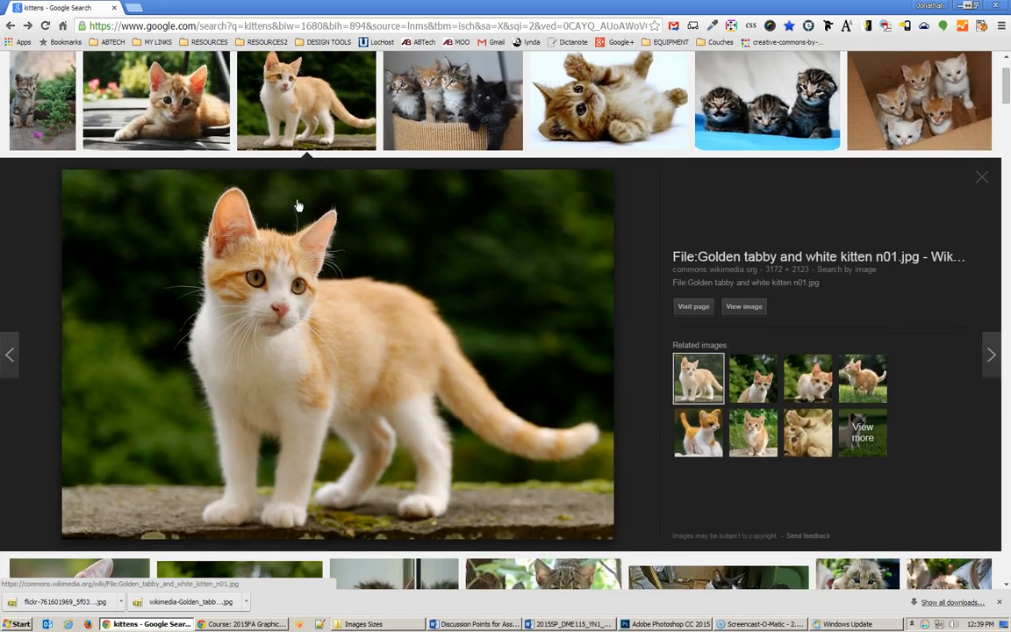
{"action": "mouse_move", "coordinate": [736, 274]}
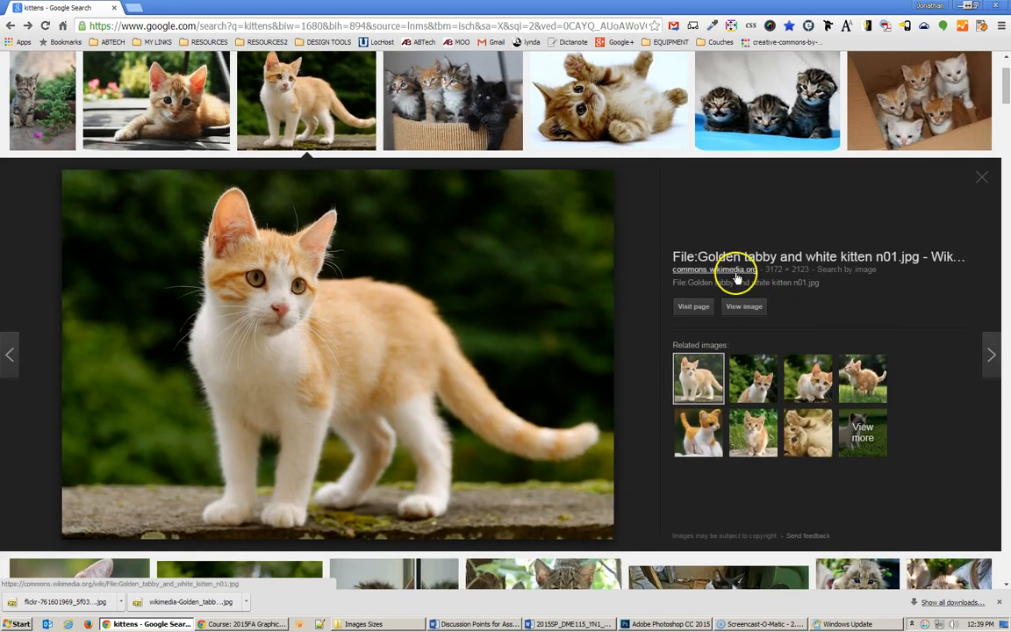
{"action": "left_click", "coordinate": [745, 305]}
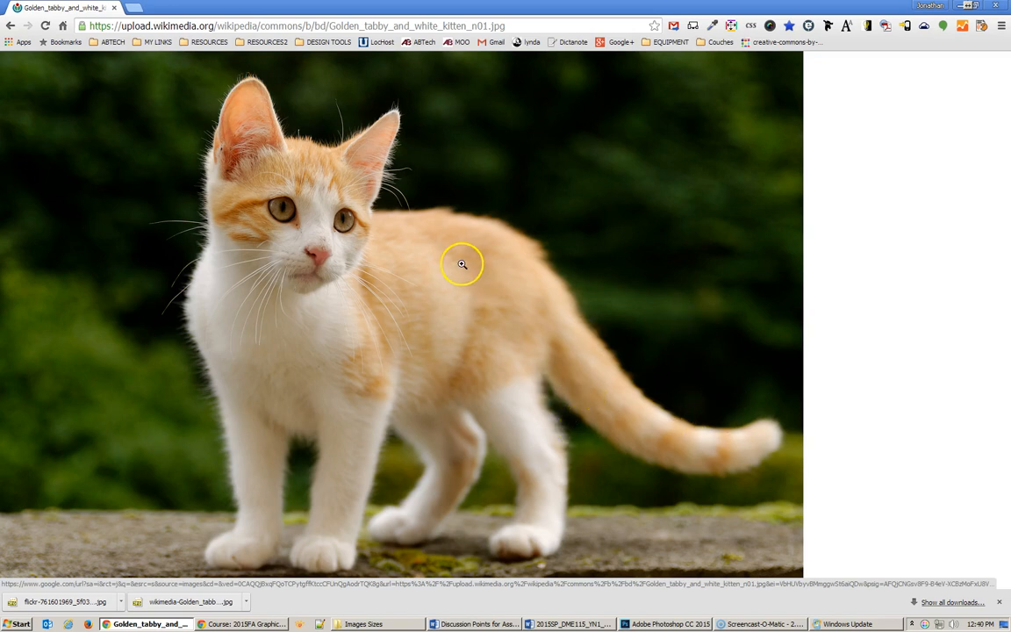
{"action": "right_click", "coordinate": [460, 263]}
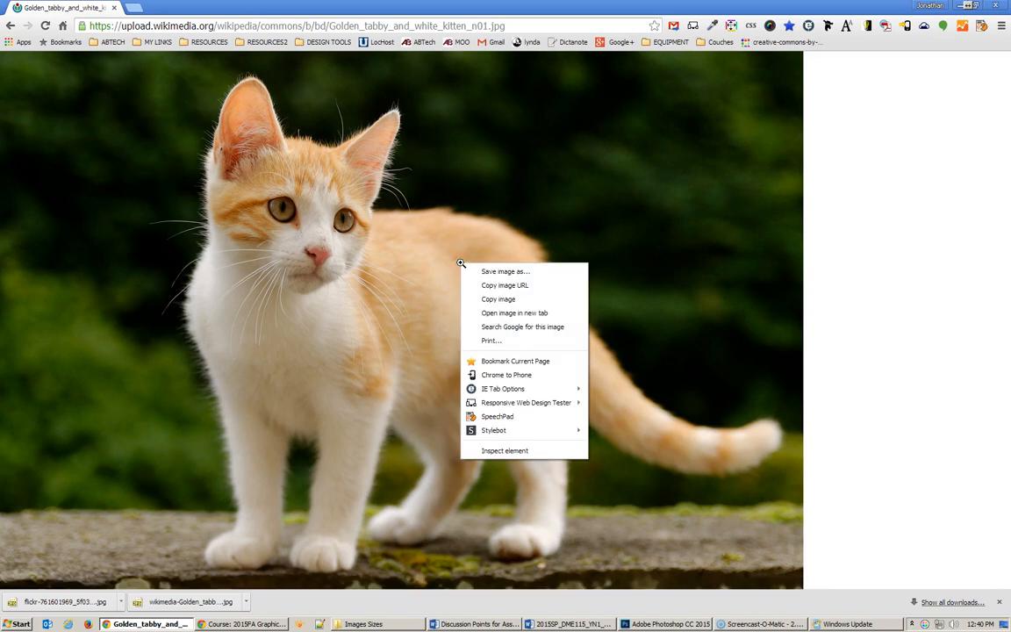
Save the golden tabby image into _originals with its name prefixed by 'wikimedia-'.
{"action": "left_click", "coordinate": [506, 277]}
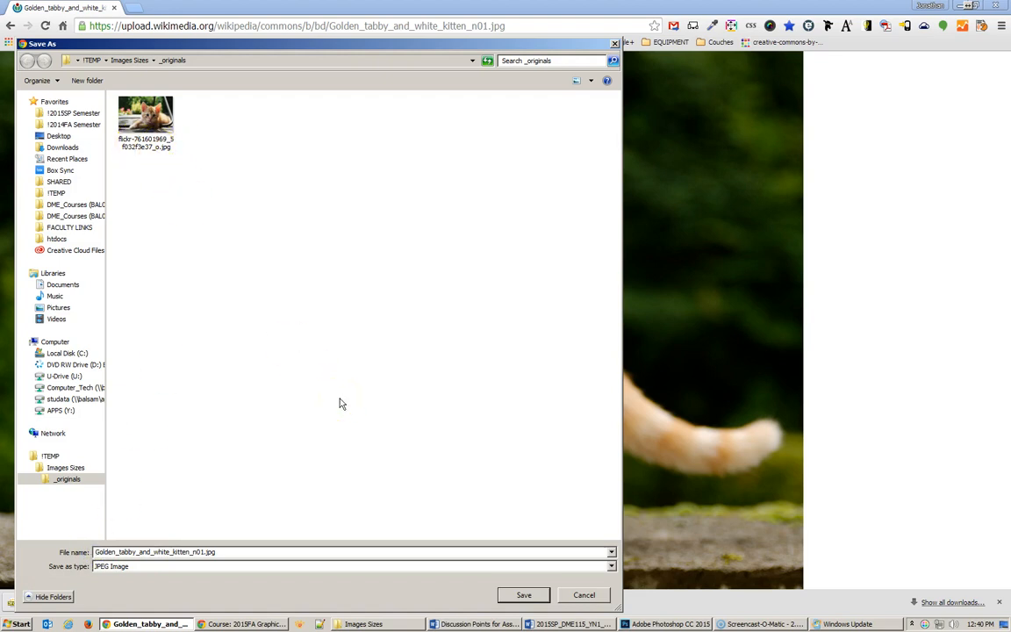
{"action": "type", "text": "wikime"}
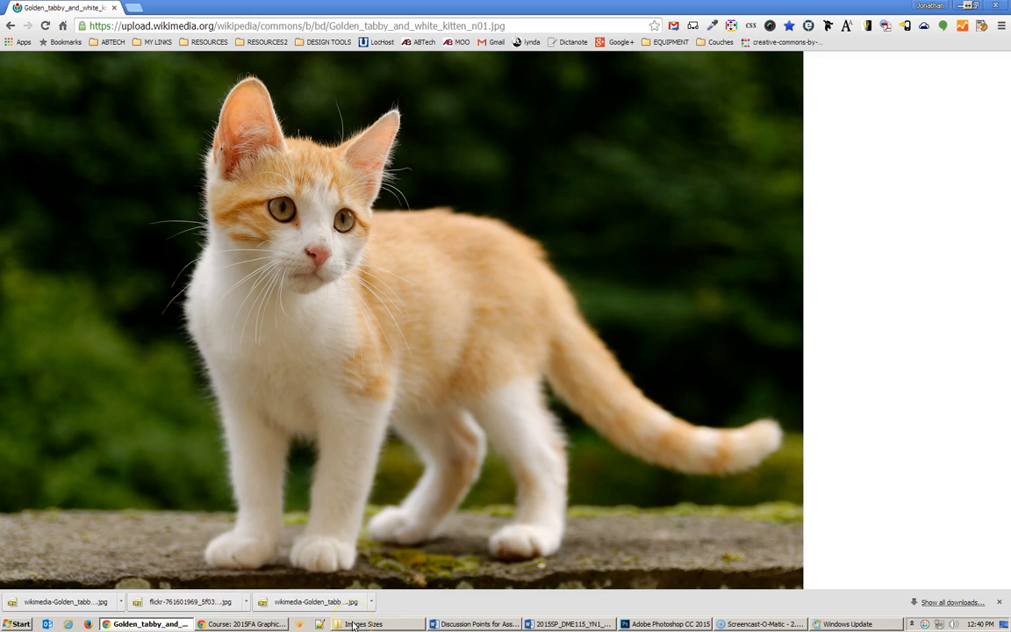
Open the _originals folder in Explorer and select the Flickr kitten file with its Open with options.
{"action": "left_click", "coordinate": [361, 625]}
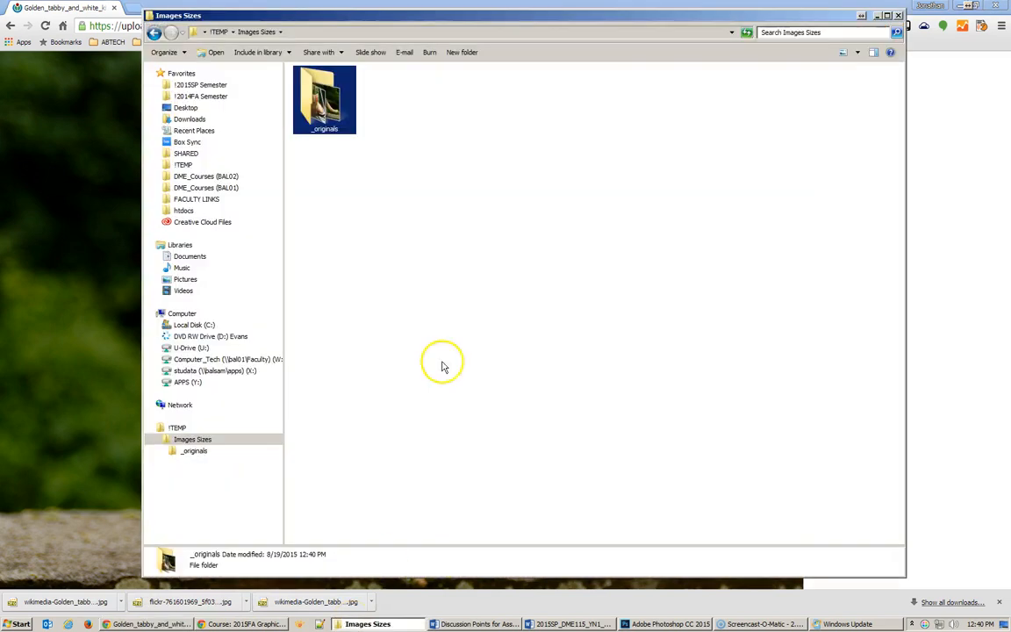
{"action": "double_click", "coordinate": [323, 99]}
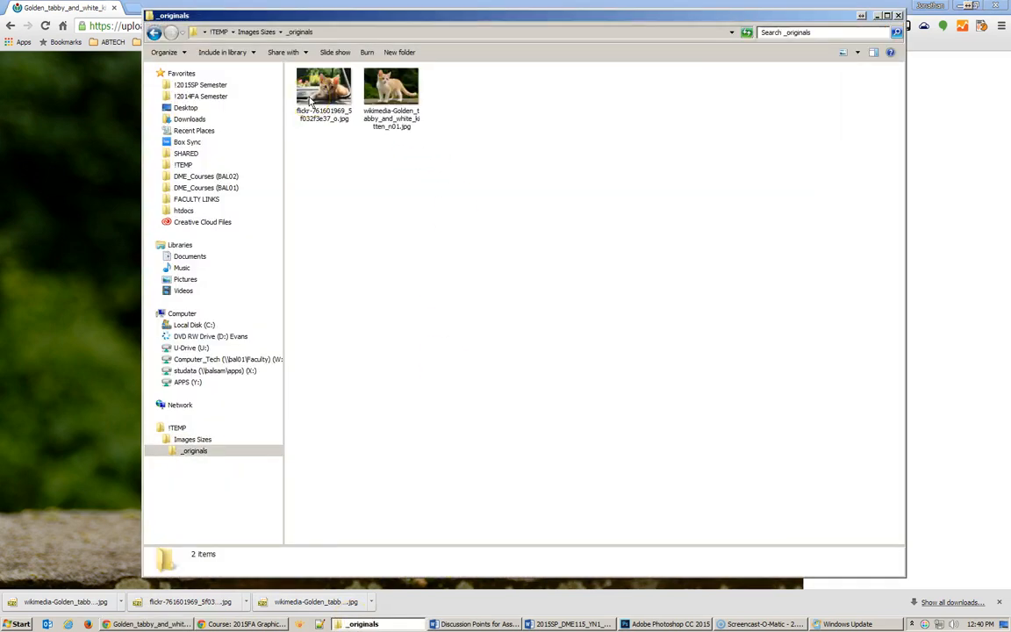
{"action": "left_click", "coordinate": [324, 88]}
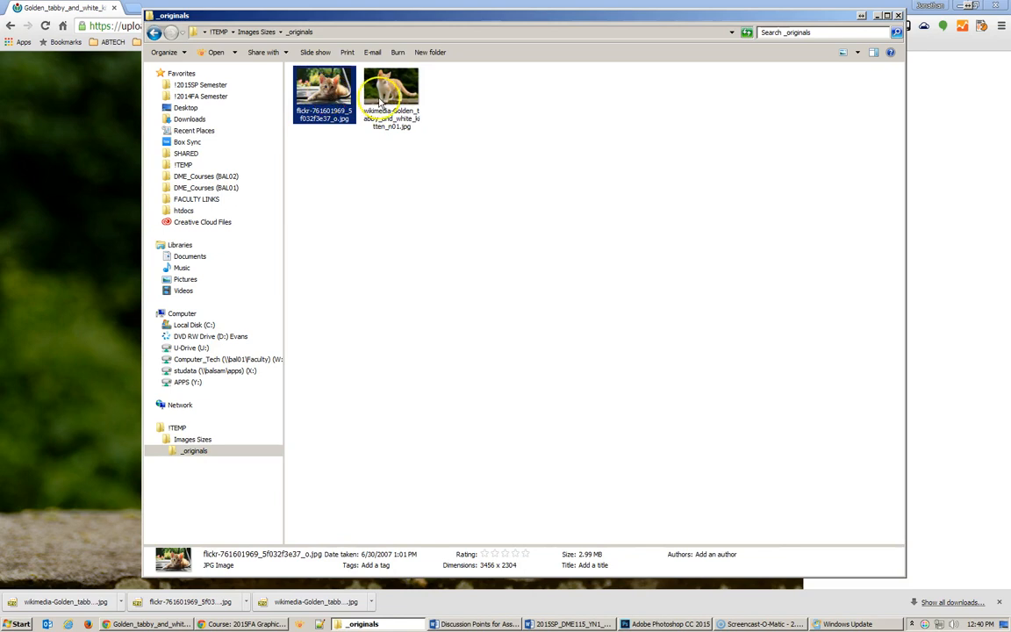
{"action": "mouse_move", "coordinate": [390, 91]}
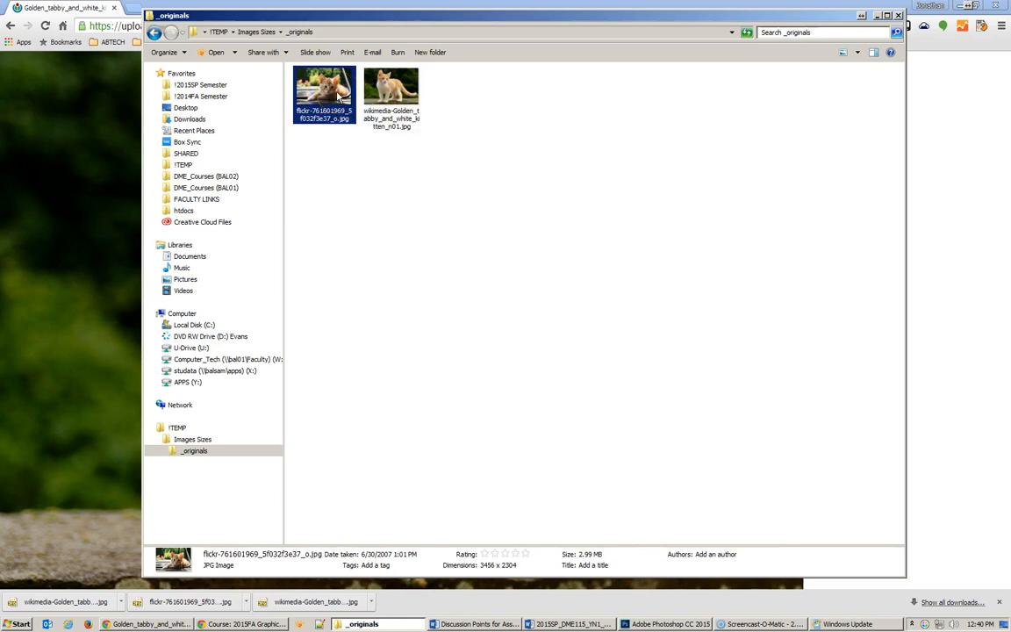
{"action": "right_click", "coordinate": [324, 92]}
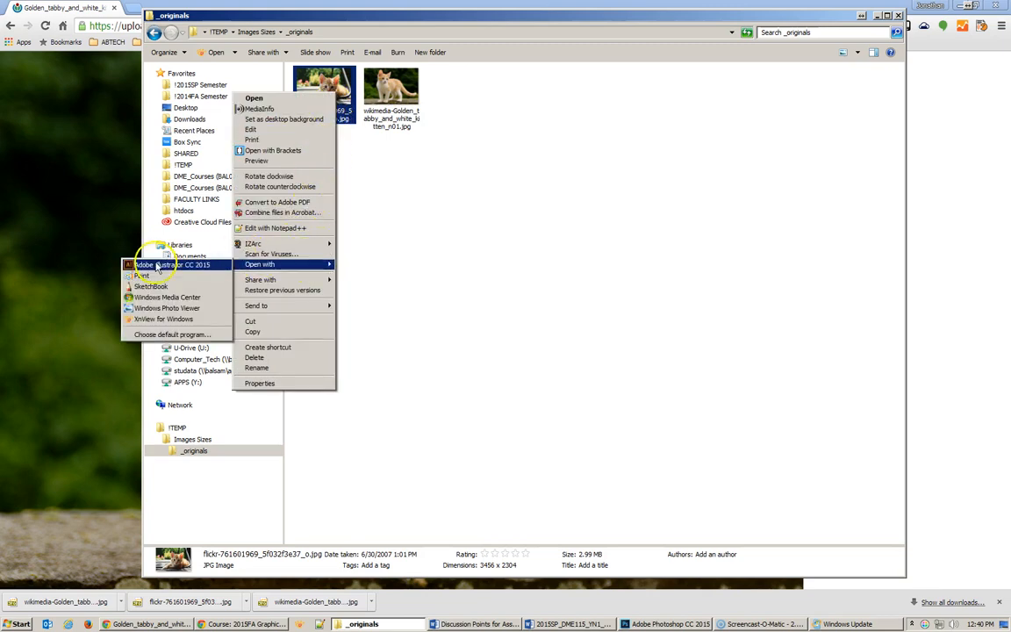
{"action": "mouse_move", "coordinate": [167, 309]}
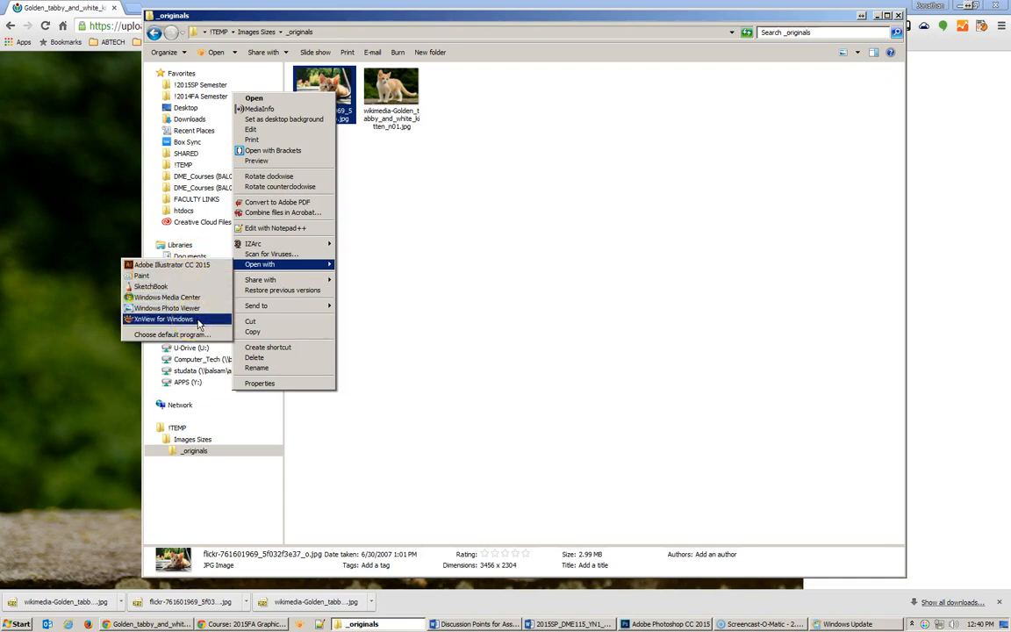
{"action": "left_click", "coordinate": [456, 61]}
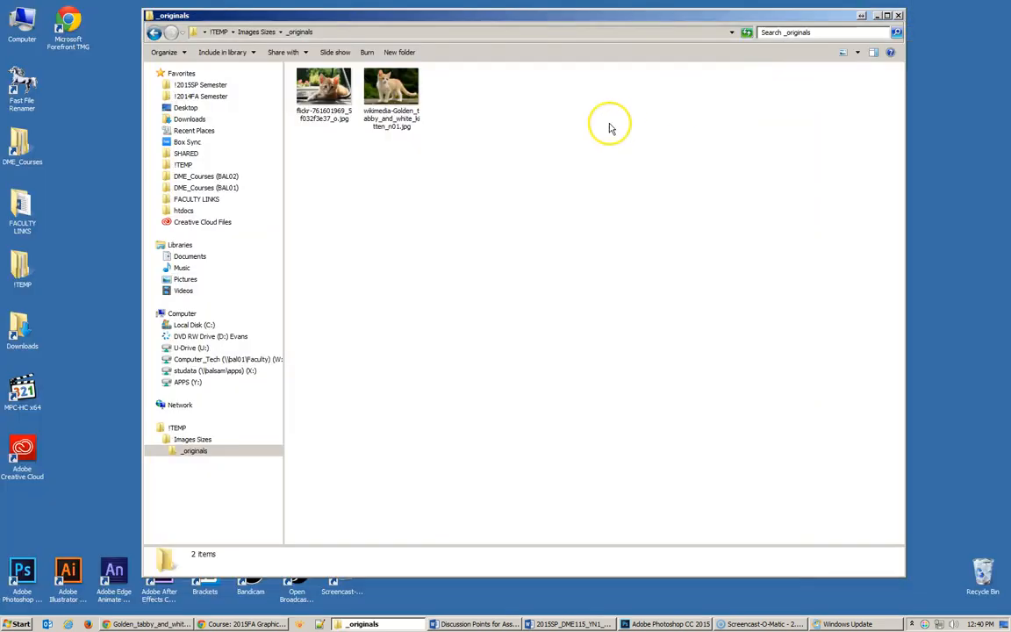
Open the Flickr red kitten JPEG as a Photoshop document.
{"action": "left_click", "coordinate": [667, 625]}
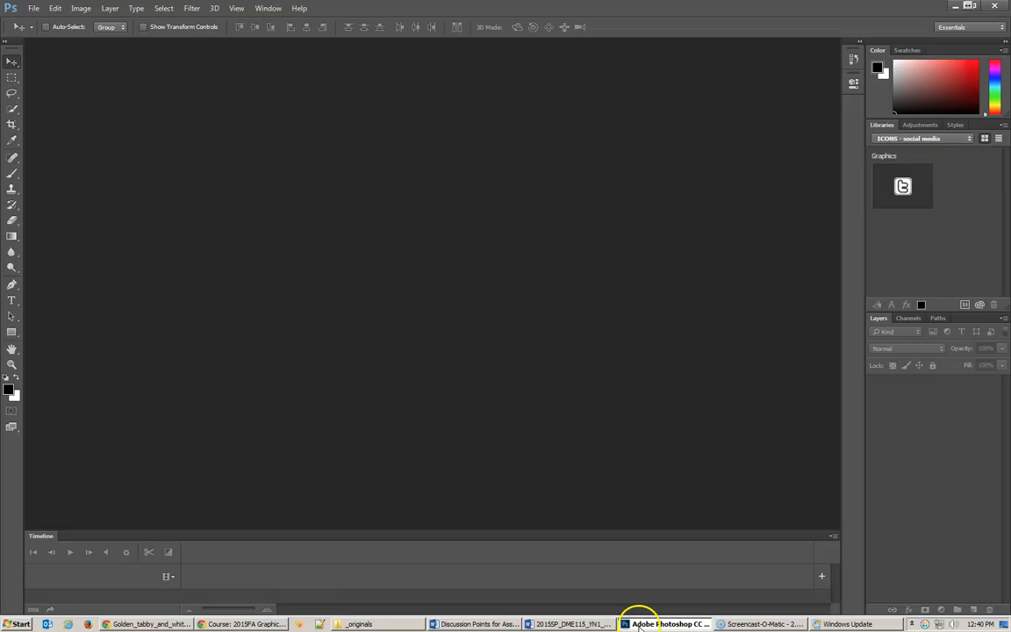
{"action": "left_click", "coordinate": [361, 625]}
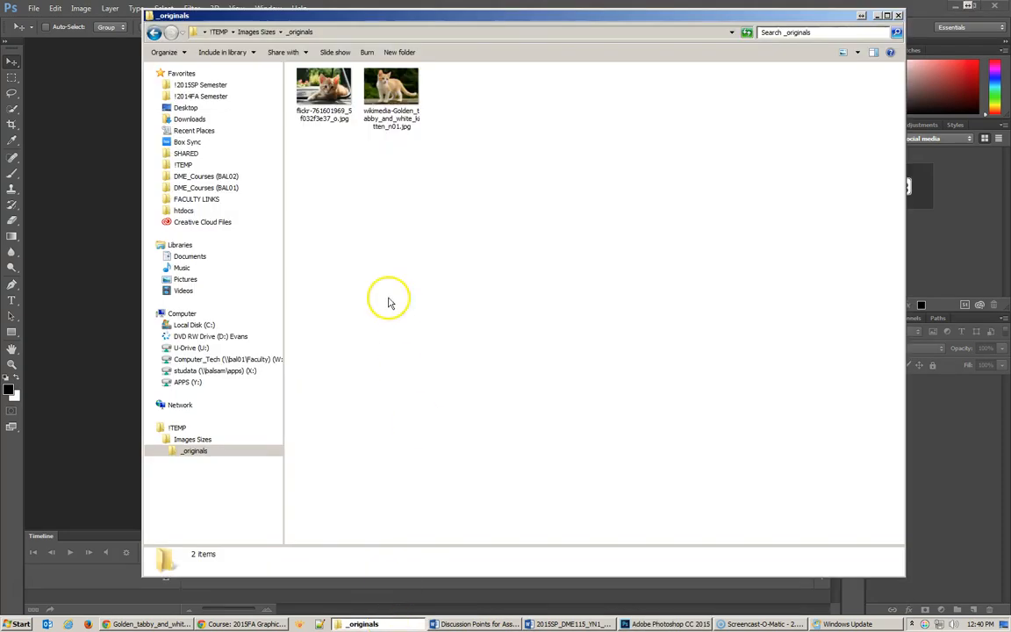
{"action": "left_click", "coordinate": [323, 88]}
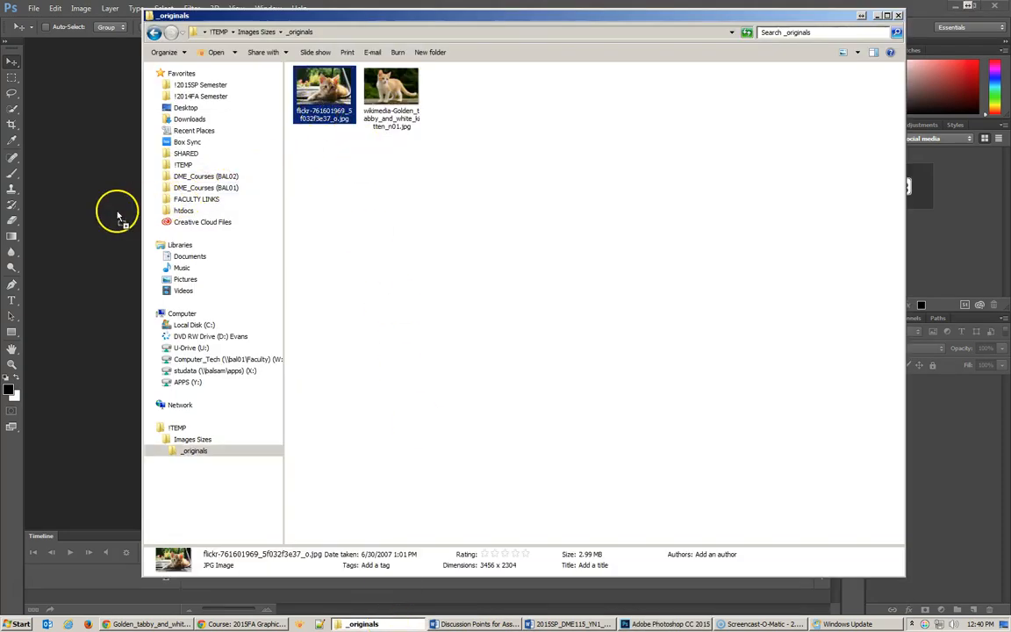
{"action": "double_click", "coordinate": [323, 91]}
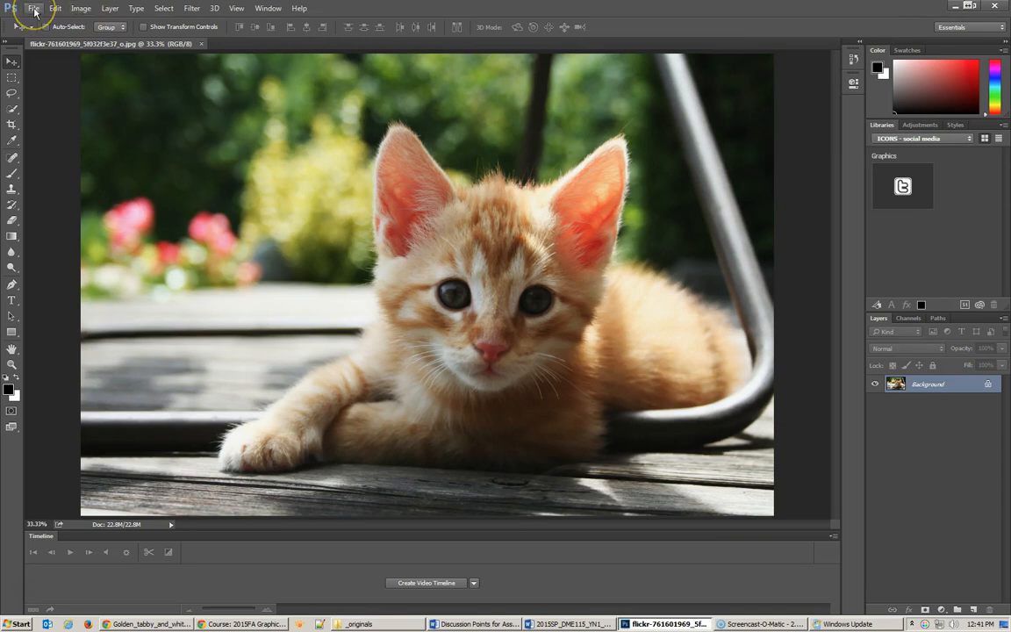
Open the Wikimedia golden tabby JPEG as a second document and switch to it.
{"action": "left_click", "coordinate": [33, 7]}
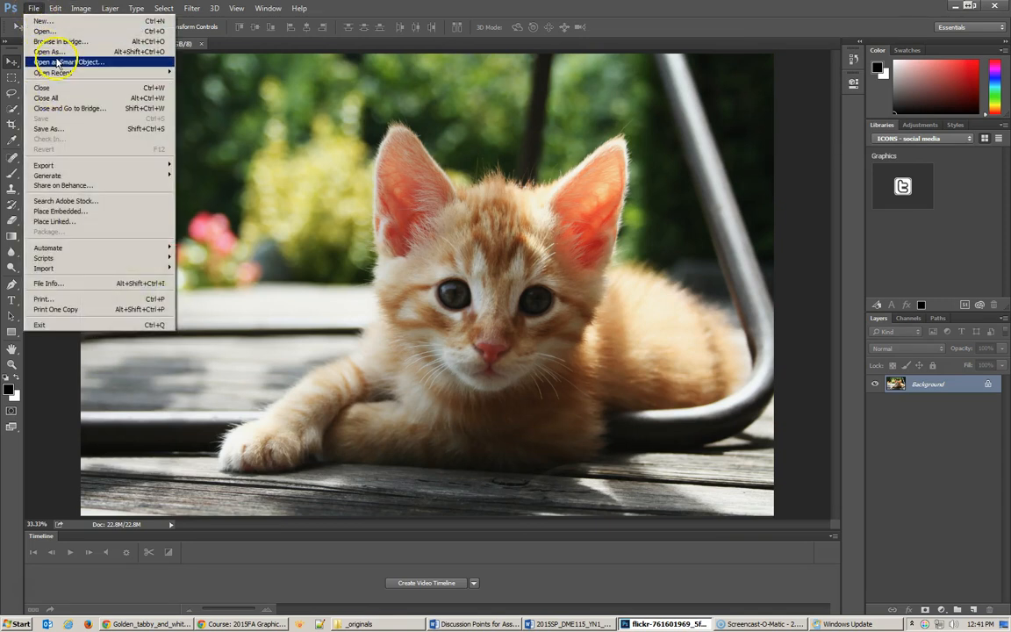
{"action": "left_click", "coordinate": [44, 32]}
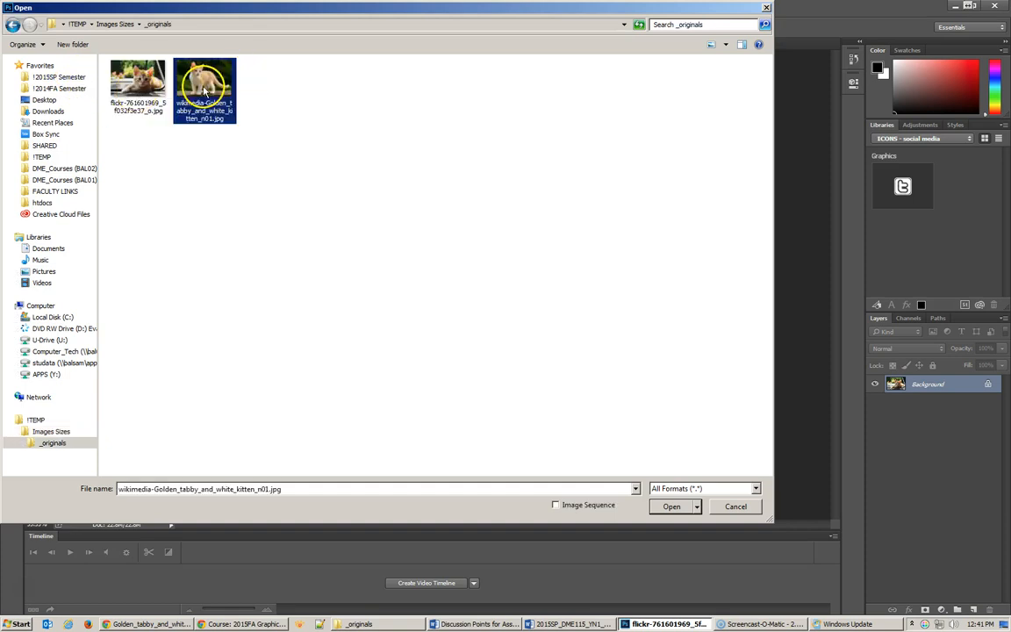
{"action": "left_click", "coordinate": [670, 506]}
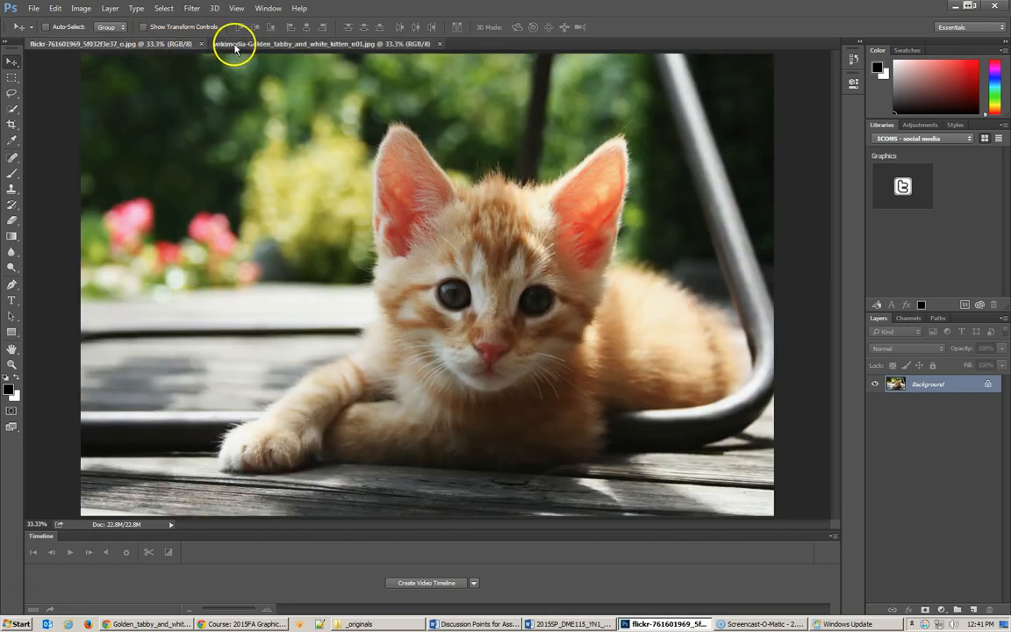
{"action": "left_click", "coordinate": [325, 43]}
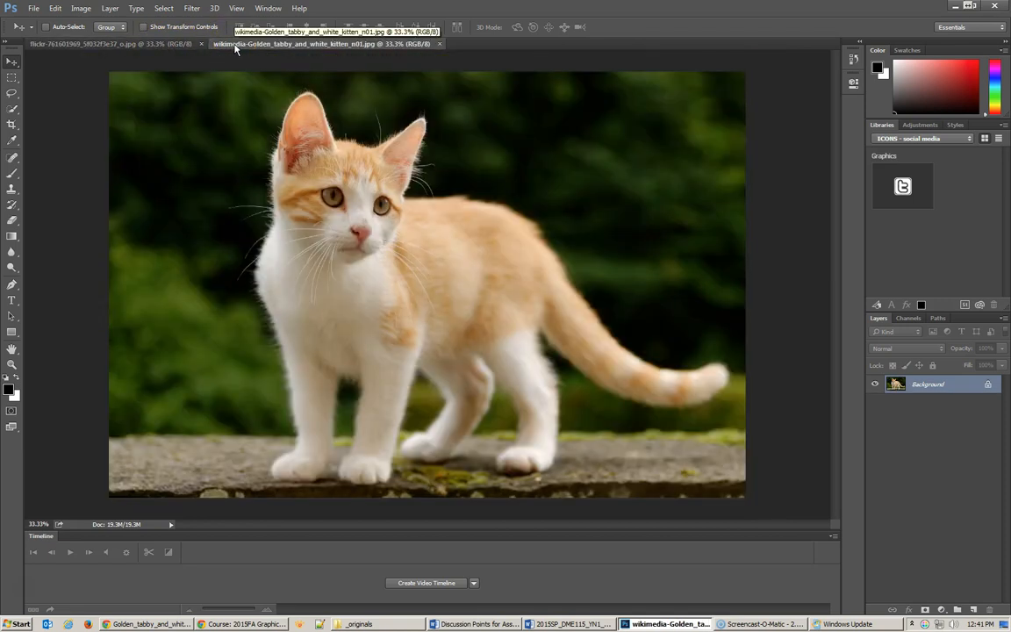
{"action": "mouse_move", "coordinate": [343, 284]}
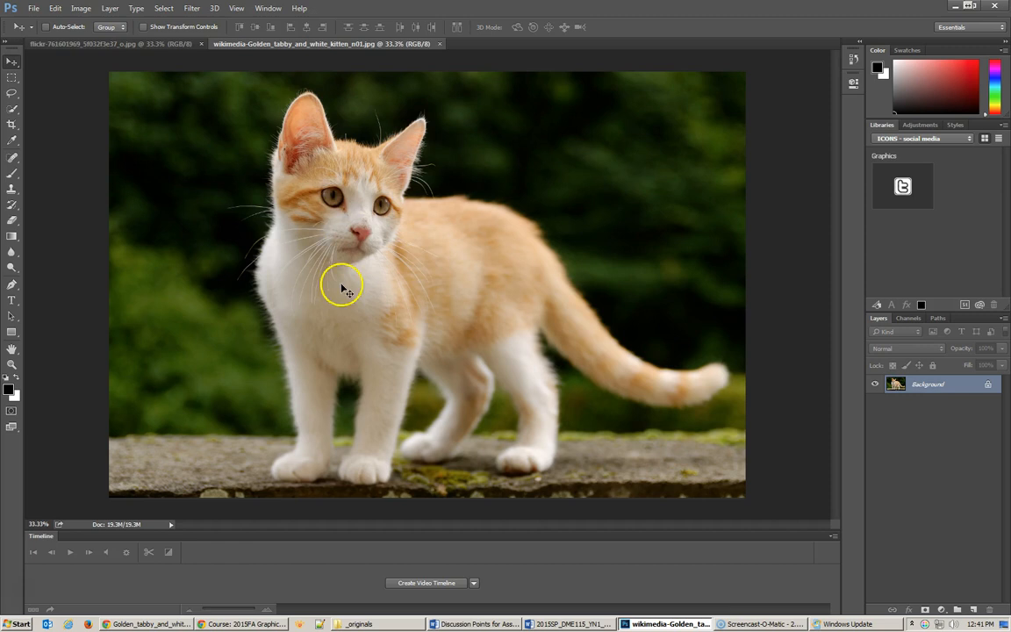
{"action": "mouse_move", "coordinate": [172, 49]}
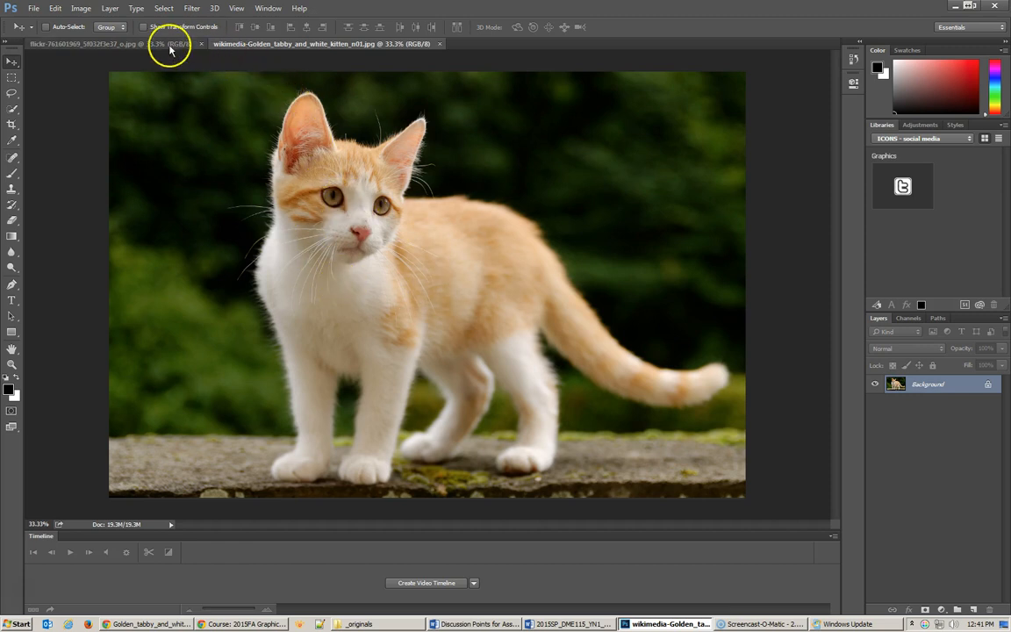
{"action": "left_click", "coordinate": [200, 44]}
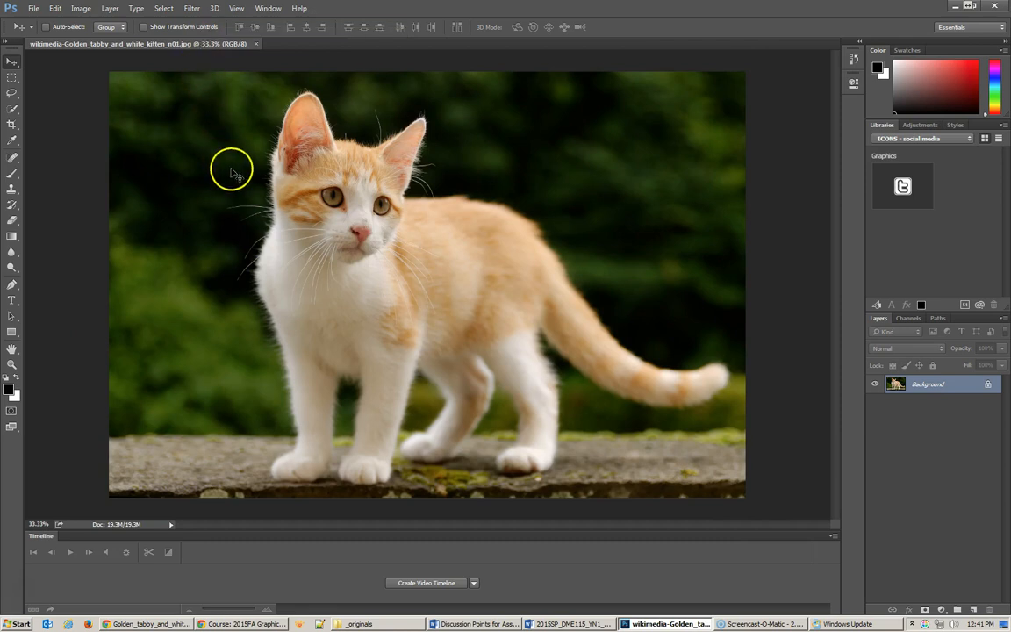
{"action": "mouse_move", "coordinate": [232, 169]}
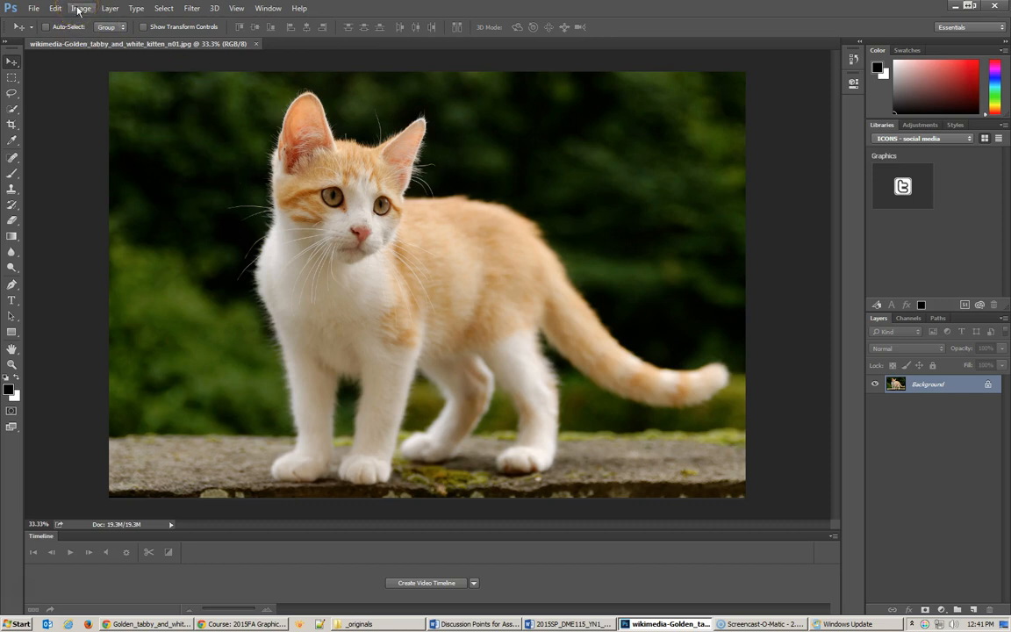
In Image Size, measure in pixels and set the width to 1500 (1004 tall).
{"action": "left_click", "coordinate": [80, 7]}
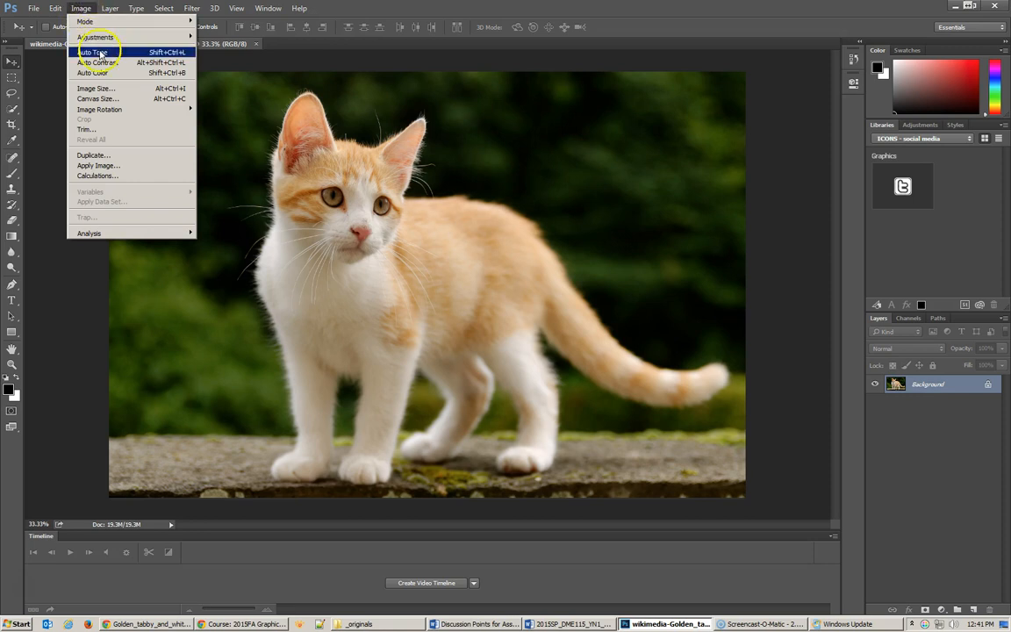
{"action": "left_click", "coordinate": [95, 88]}
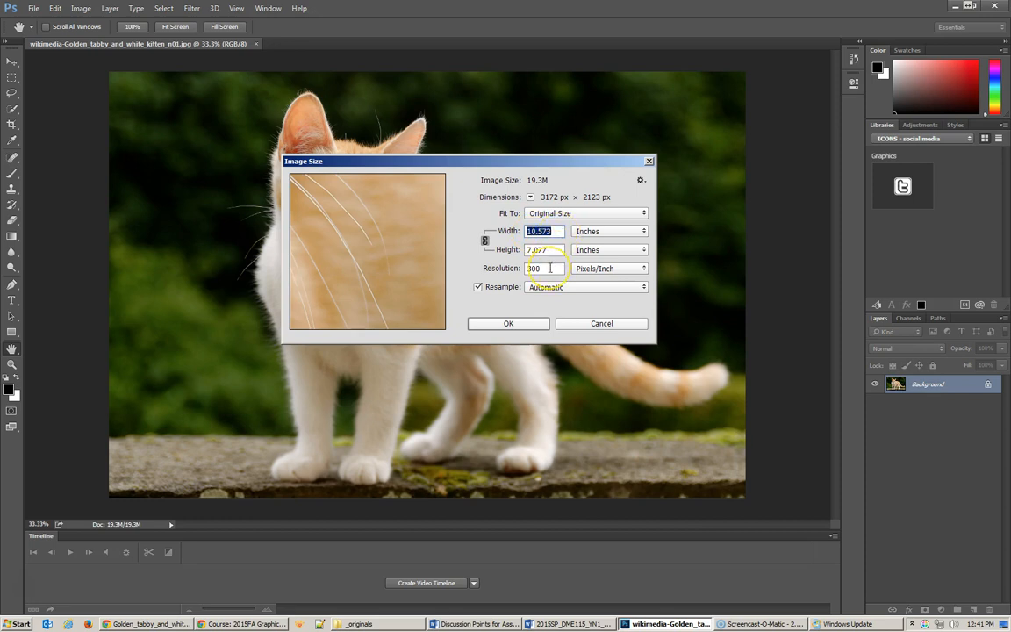
{"action": "mouse_move", "coordinate": [544, 267]}
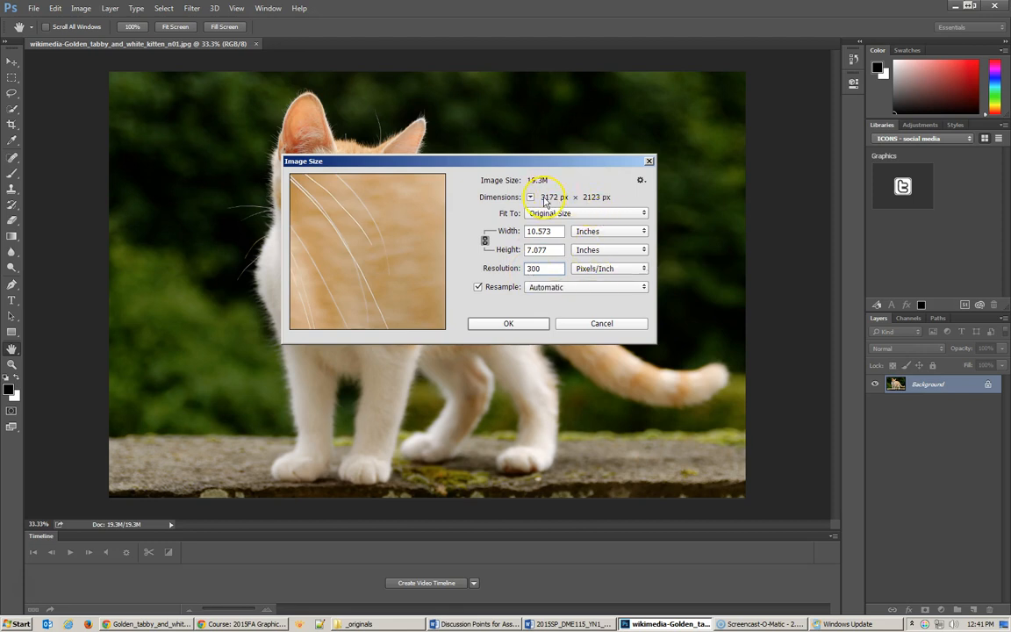
{"action": "mouse_move", "coordinate": [611, 207]}
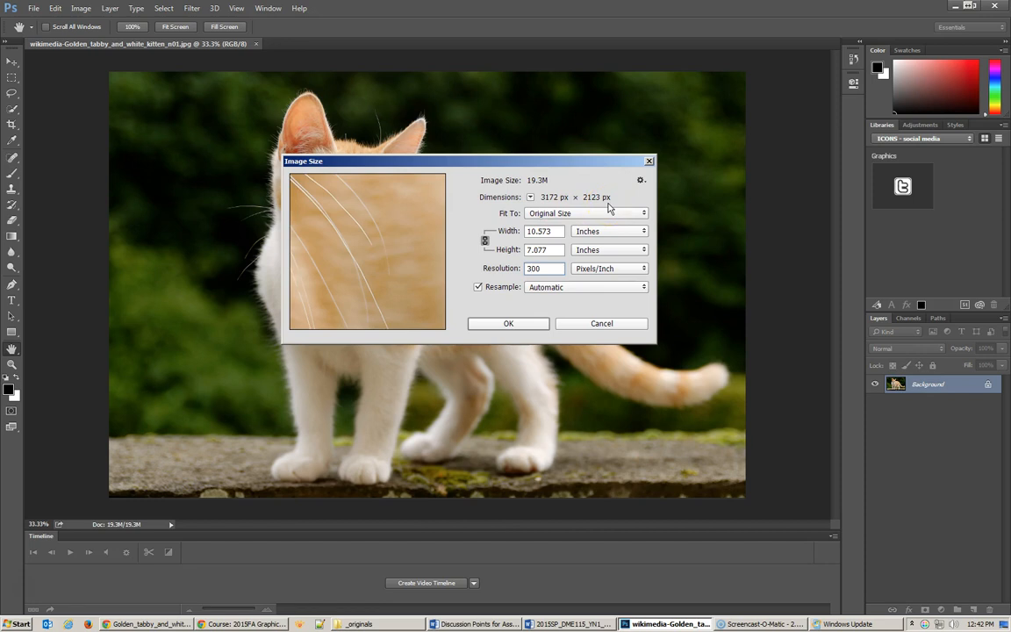
{"action": "left_click", "coordinate": [545, 268]}
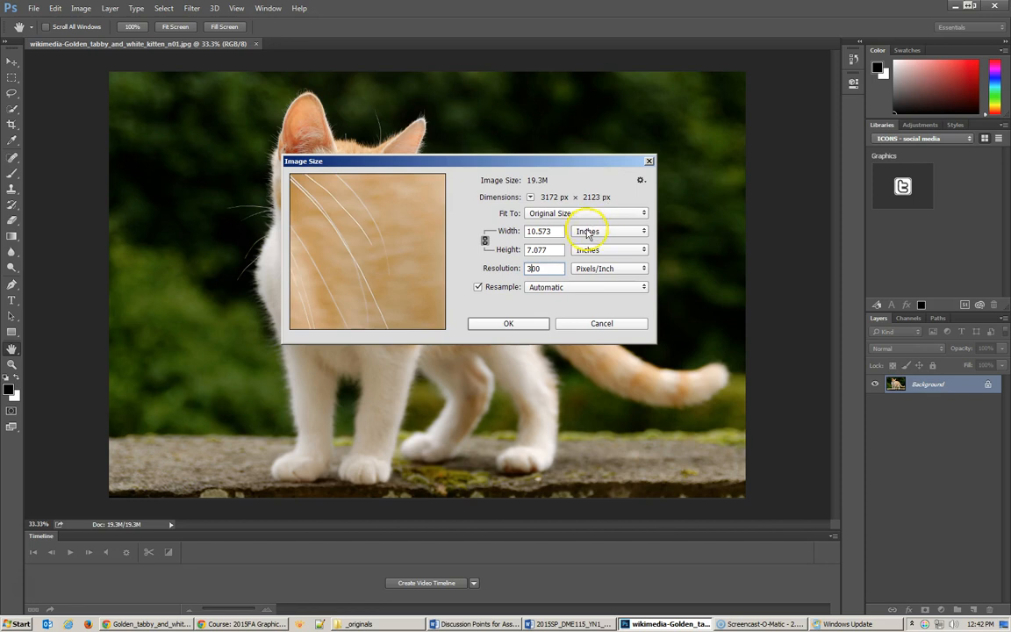
{"action": "left_click", "coordinate": [609, 232]}
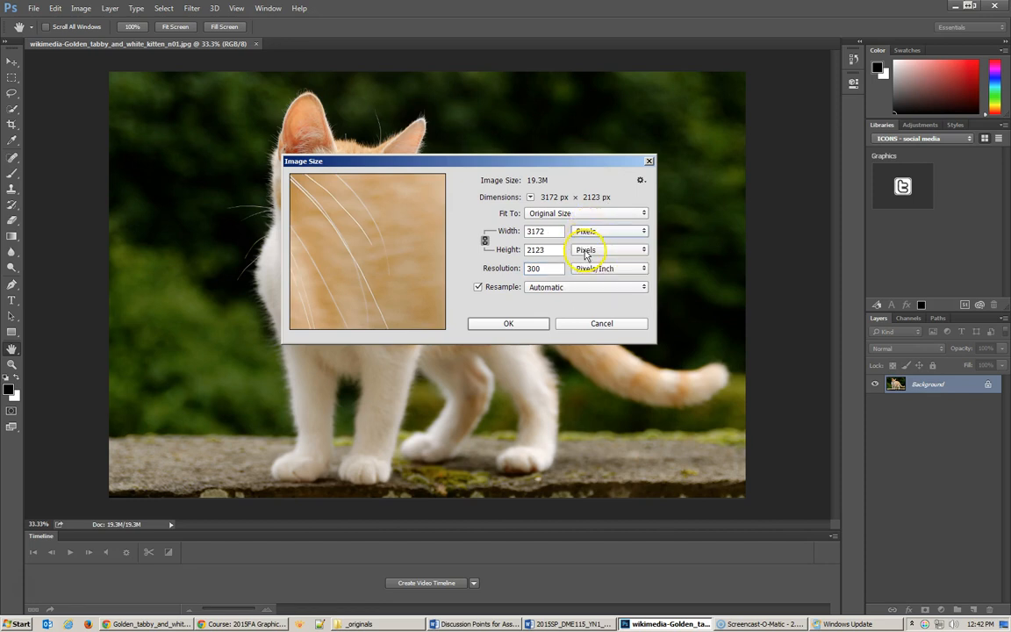
{"action": "mouse_move", "coordinate": [589, 254]}
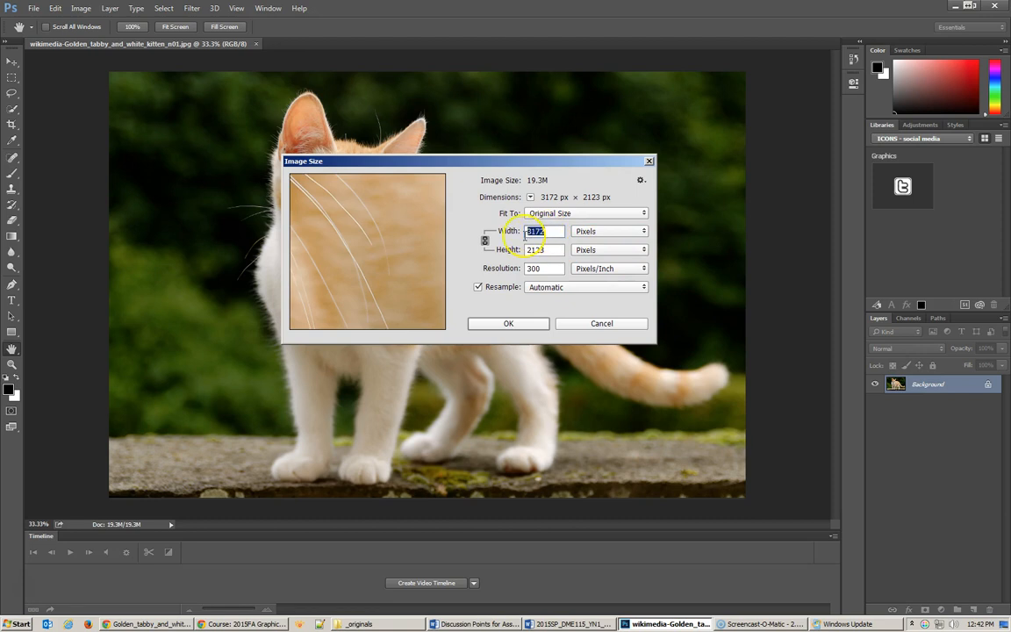
{"action": "type", "text": "15"}
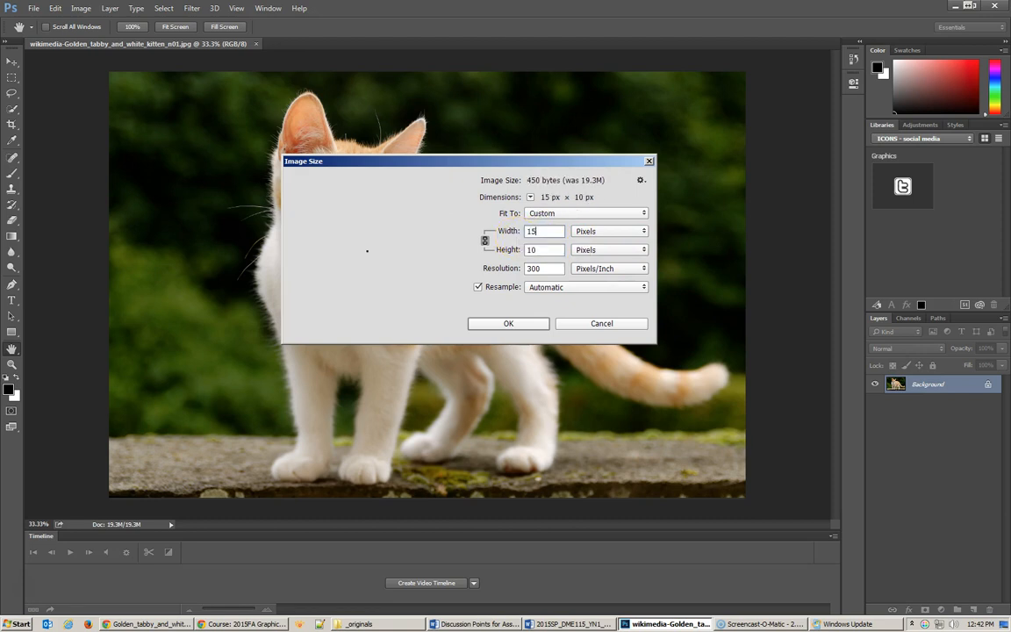
{"action": "type", "text": "1500"}
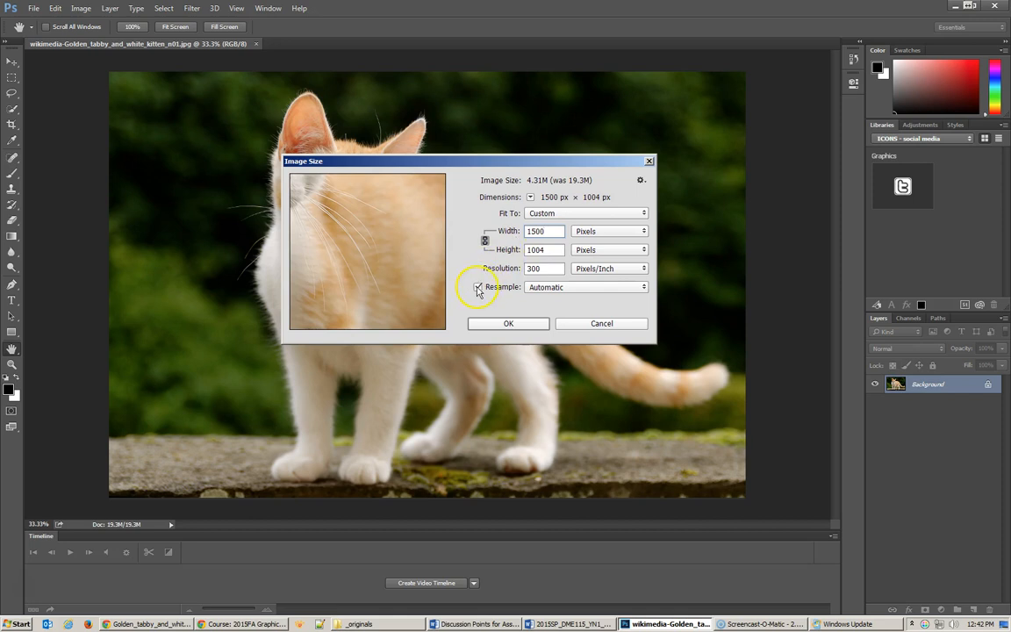
Without resampling, try 300 and 600 ppi, settle on 150 ppi, then re-enable Resample.
{"action": "left_click", "coordinate": [477, 288]}
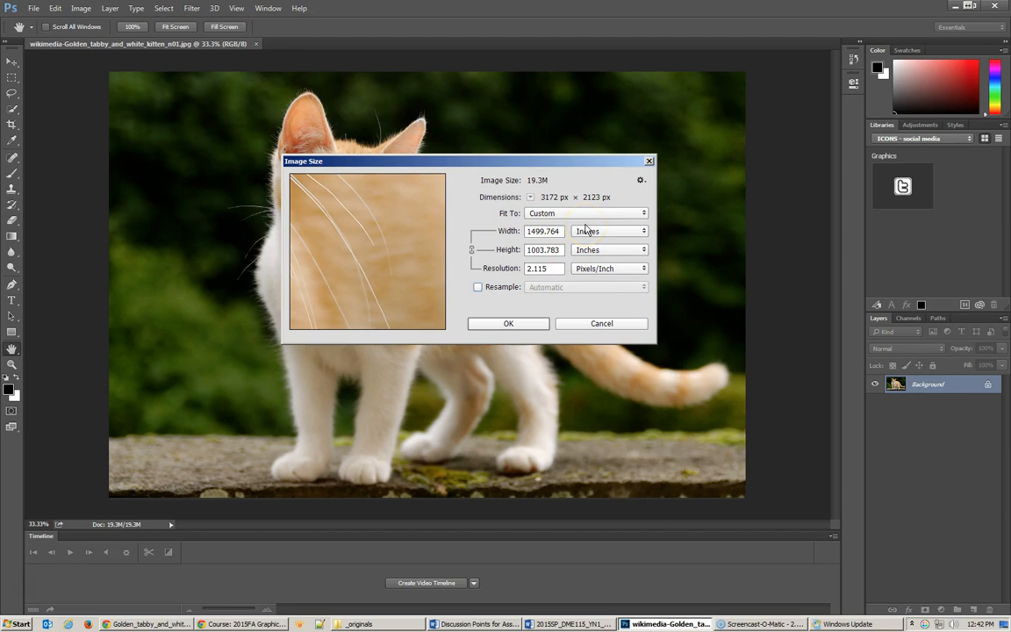
{"action": "mouse_move", "coordinate": [618, 229]}
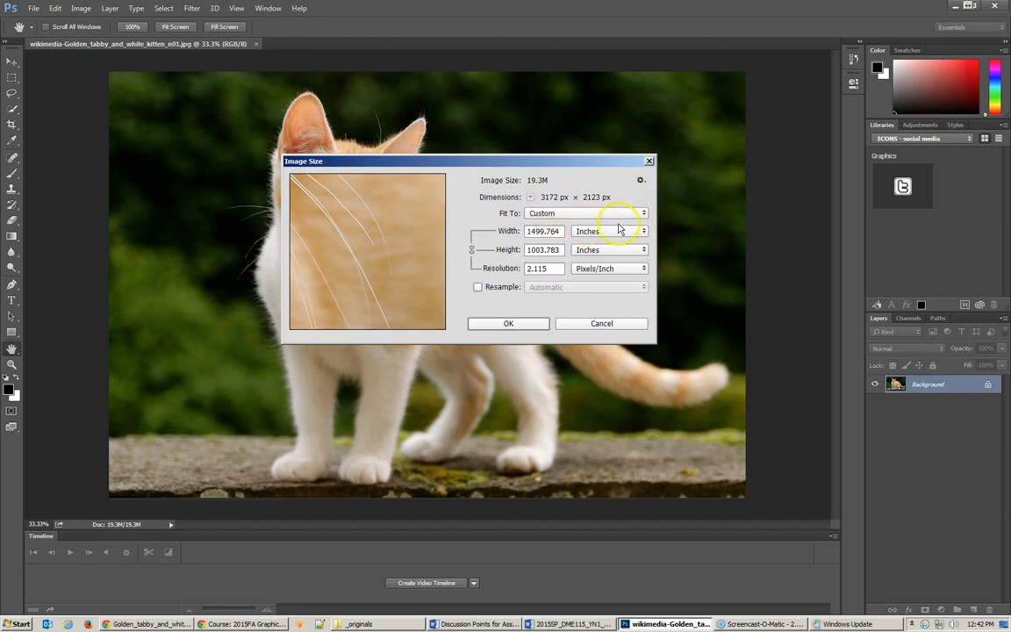
{"action": "left_click", "coordinate": [544, 269]}
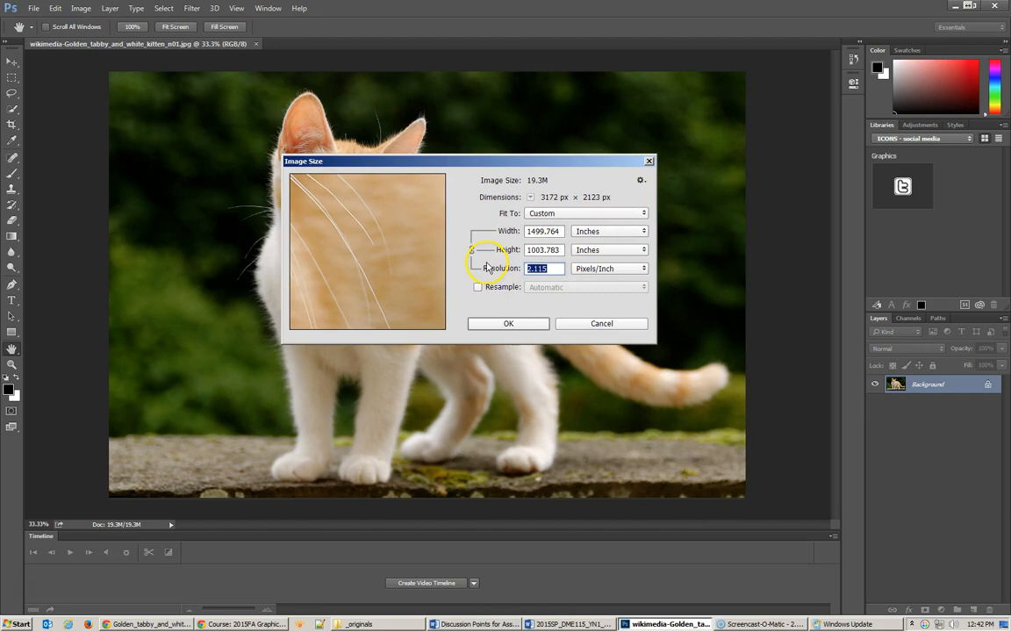
{"action": "type", "text": "300"}
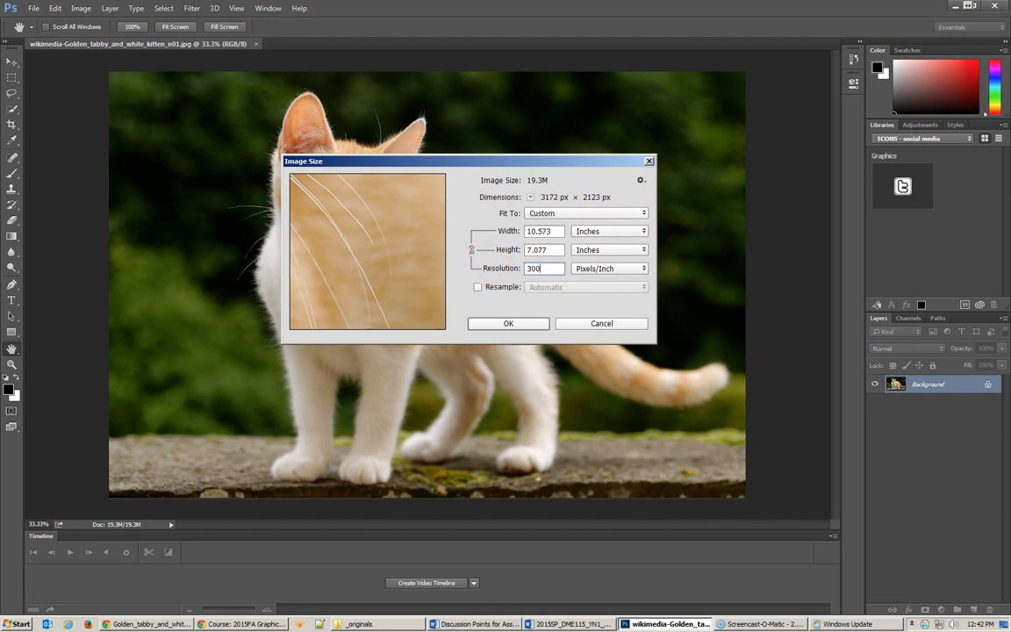
{"action": "type", "text": "600"}
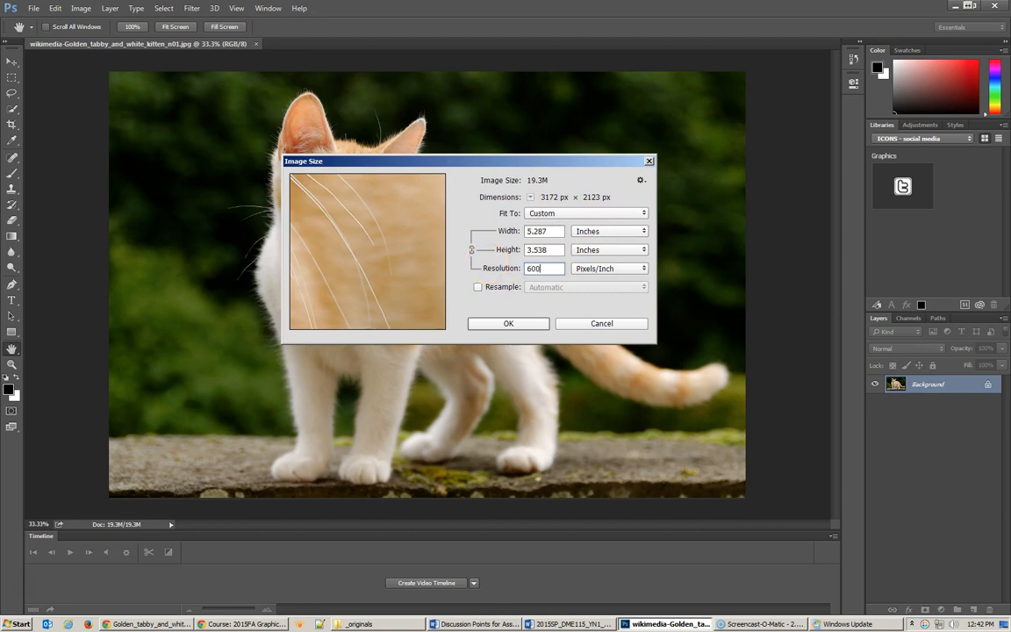
{"action": "triple_click", "coordinate": [542, 269]}
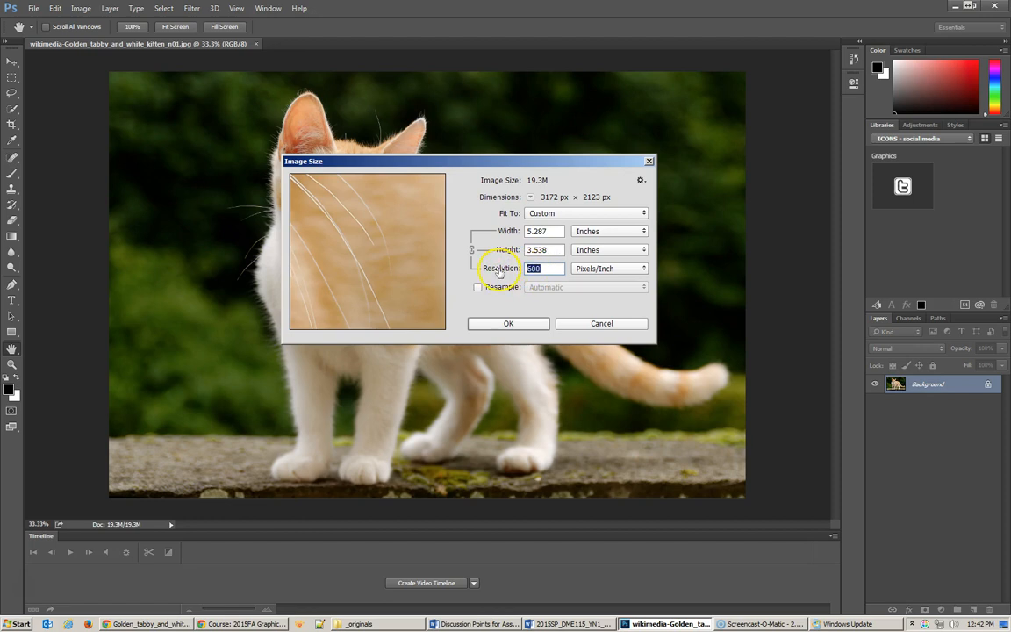
{"action": "type", "text": "150"}
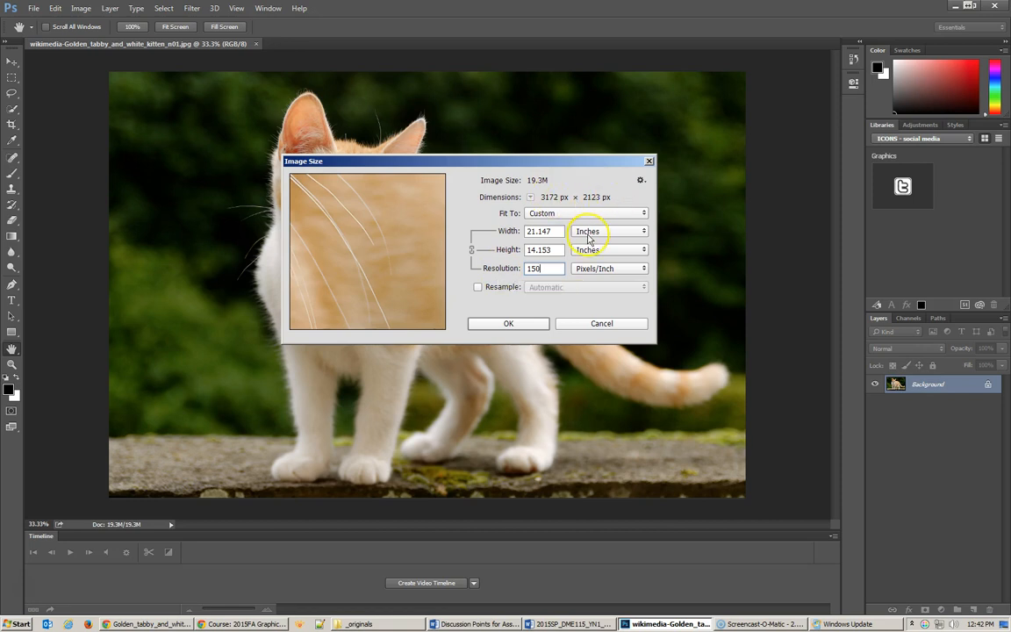
{"action": "left_click", "coordinate": [544, 232]}
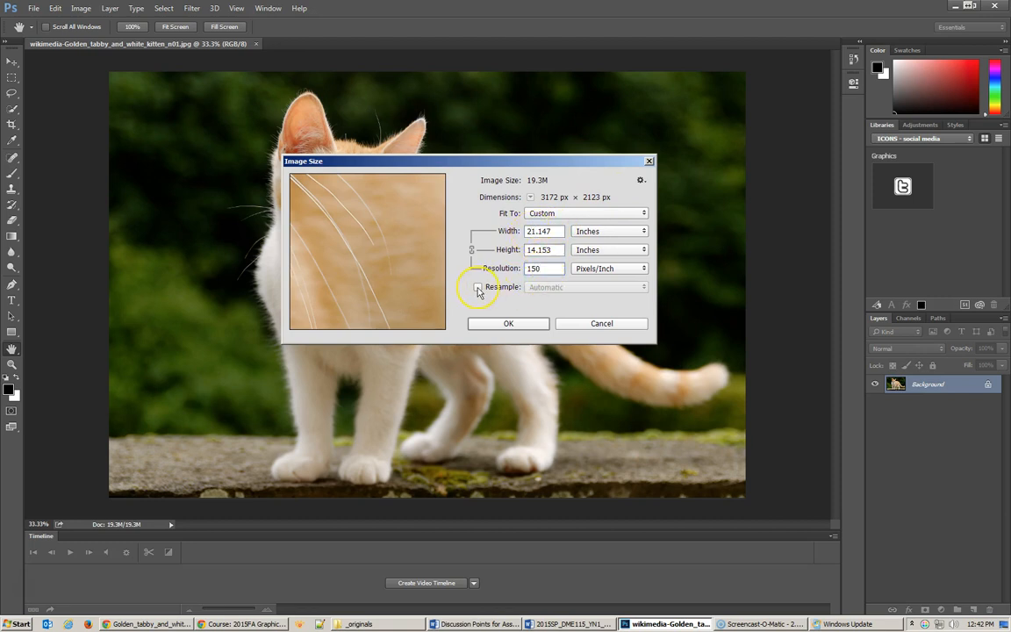
{"action": "left_click", "coordinate": [477, 287]}
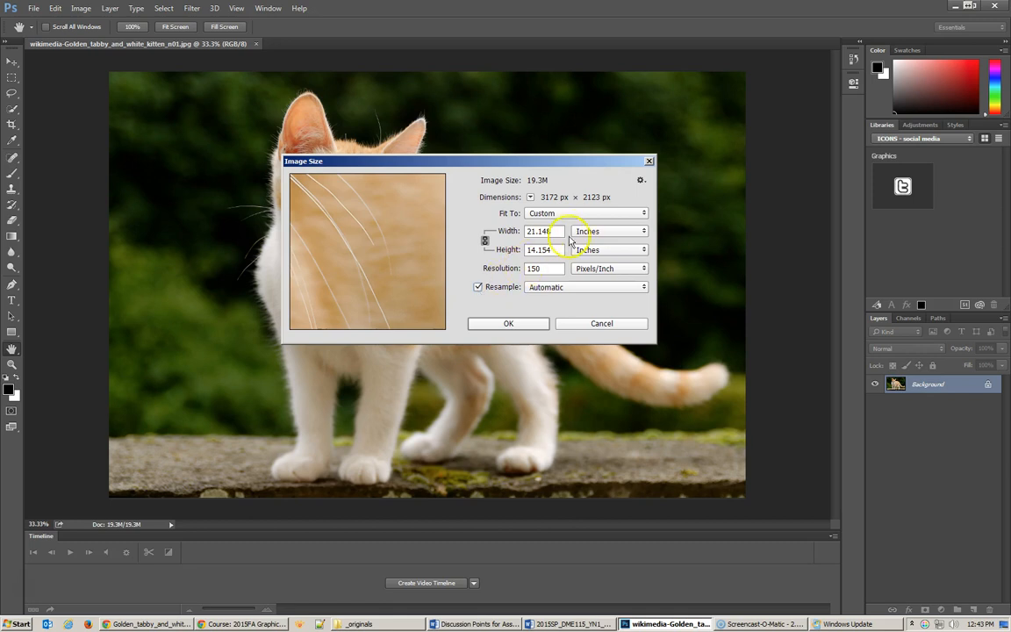
Set units to pixels and resize the photo to 1500 px wide (1500 × 1004).
{"action": "left_click", "coordinate": [608, 231]}
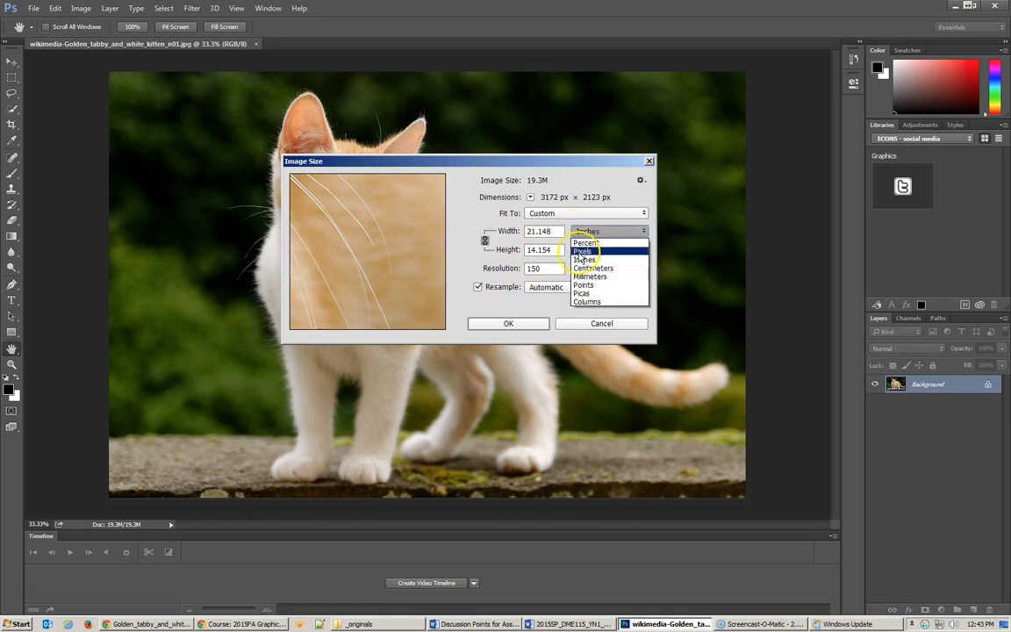
{"action": "left_click", "coordinate": [583, 252]}
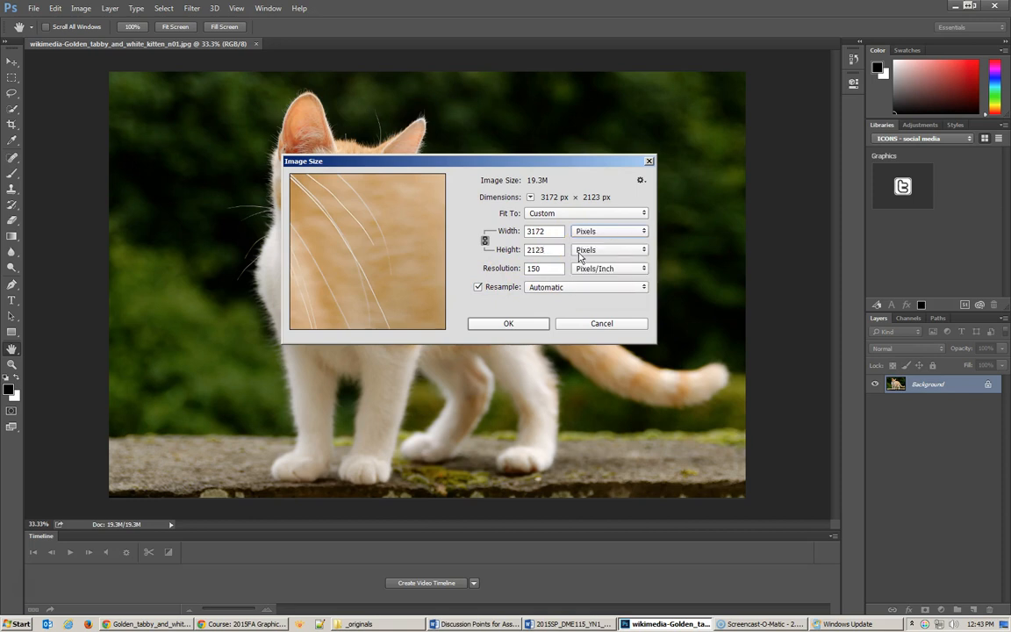
{"action": "left_click", "coordinate": [544, 231]}
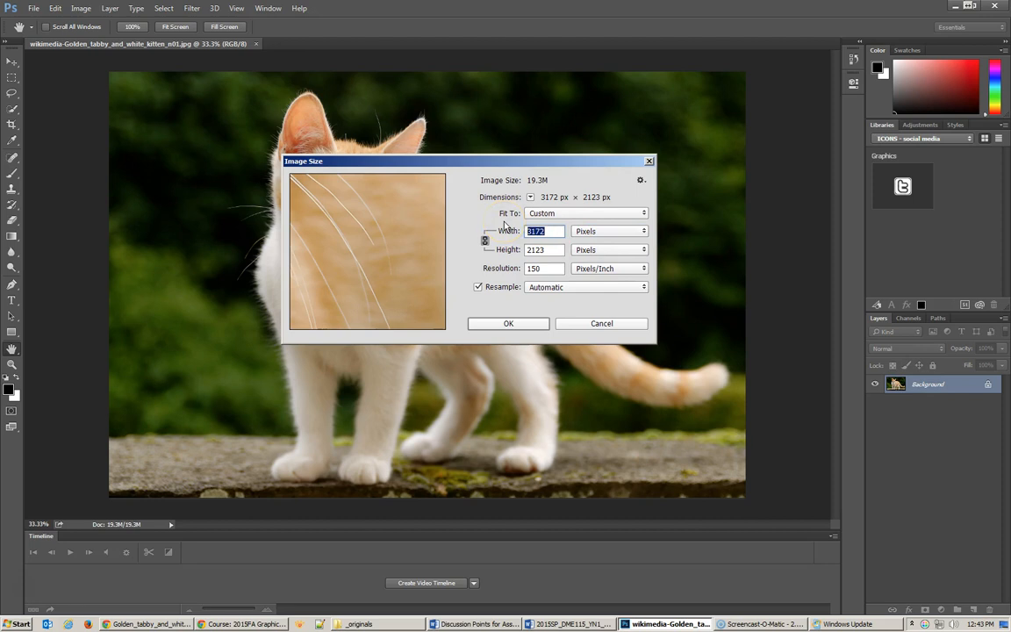
{"action": "type", "text": "1500"}
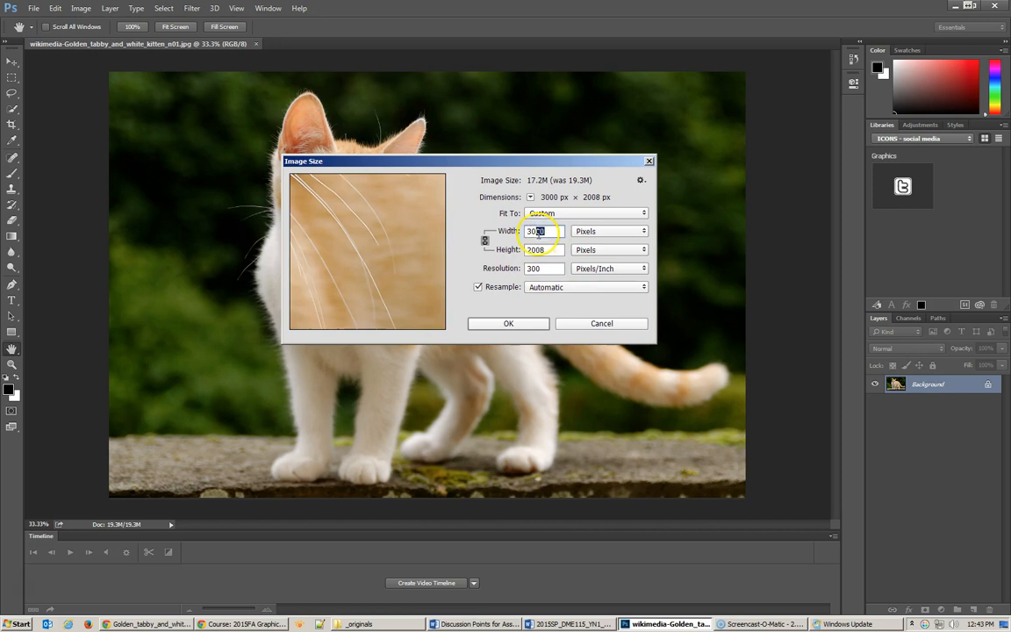
{"action": "type", "text": "1500"}
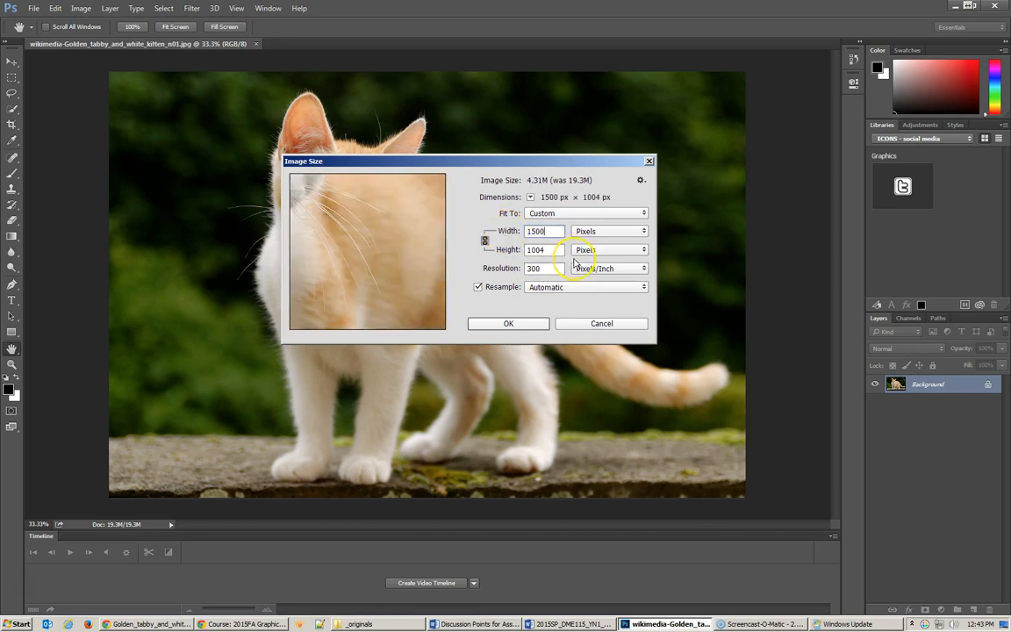
{"action": "left_click", "coordinate": [545, 232]}
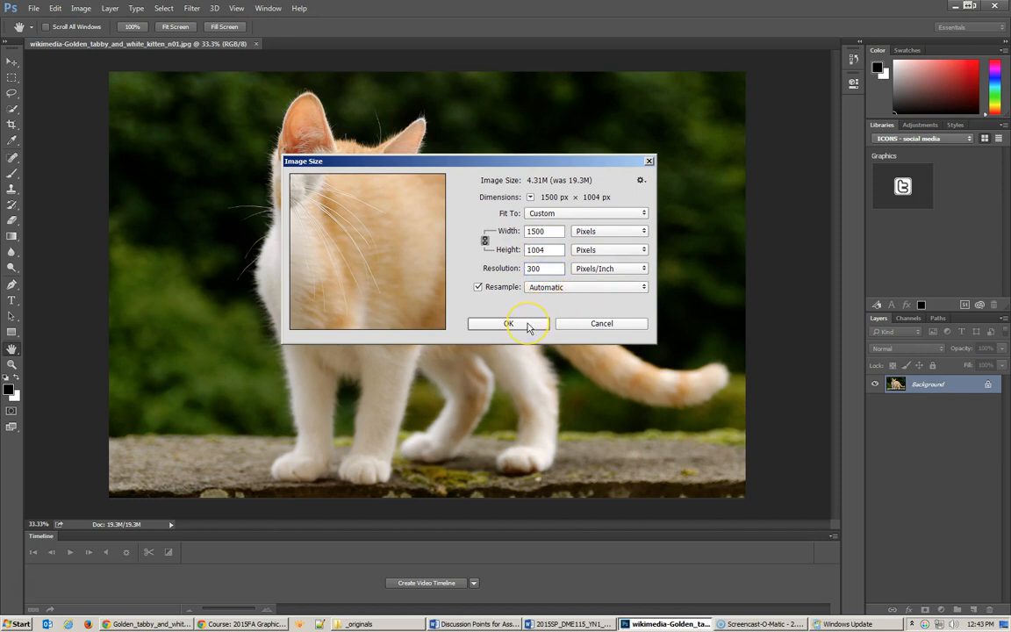
{"action": "left_click", "coordinate": [507, 323]}
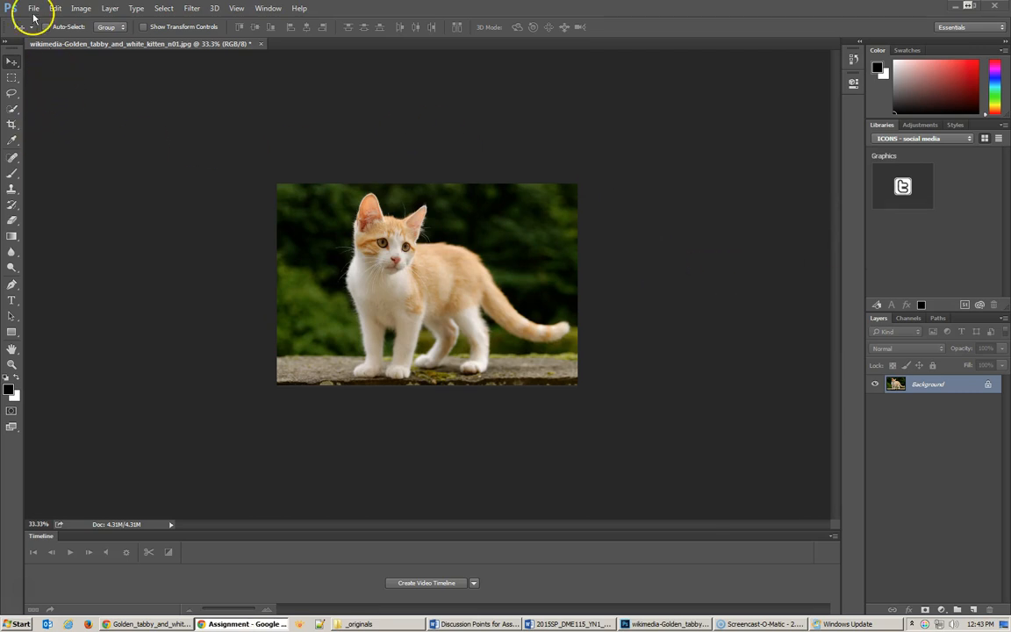
Save a JPEG copy named white_kitten_n01.jpg, reaching the JPEG quality options.
{"action": "left_click", "coordinate": [35, 7]}
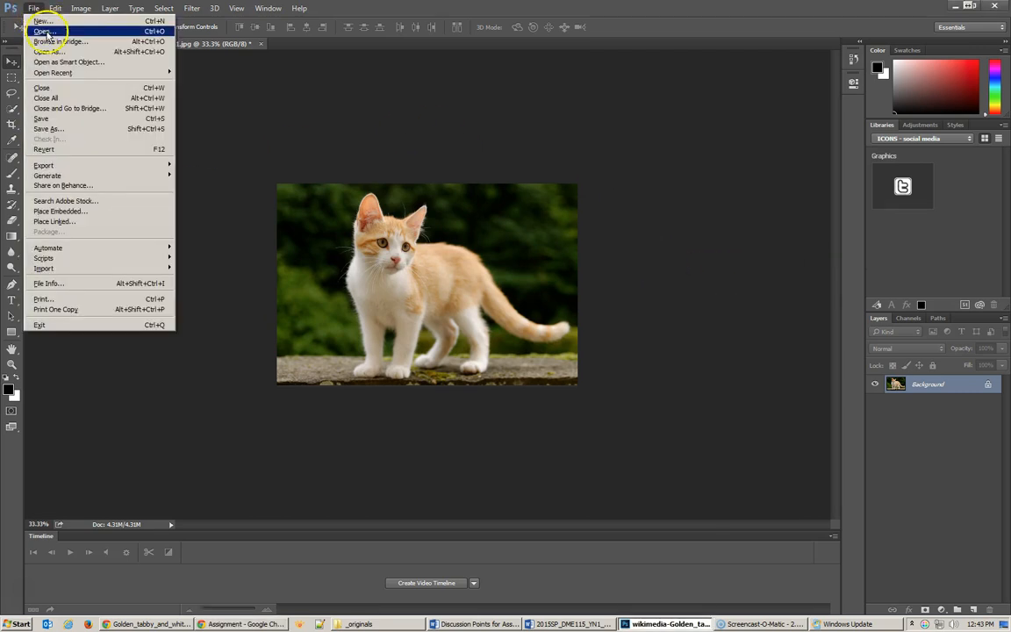
{"action": "left_click", "coordinate": [49, 130]}
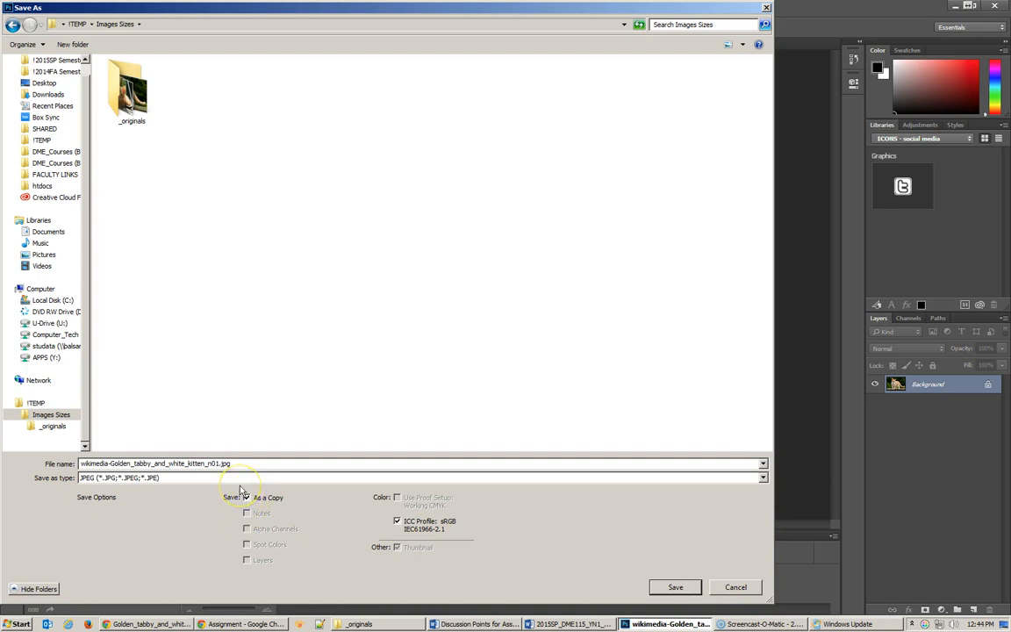
{"action": "left_click", "coordinate": [246, 499]}
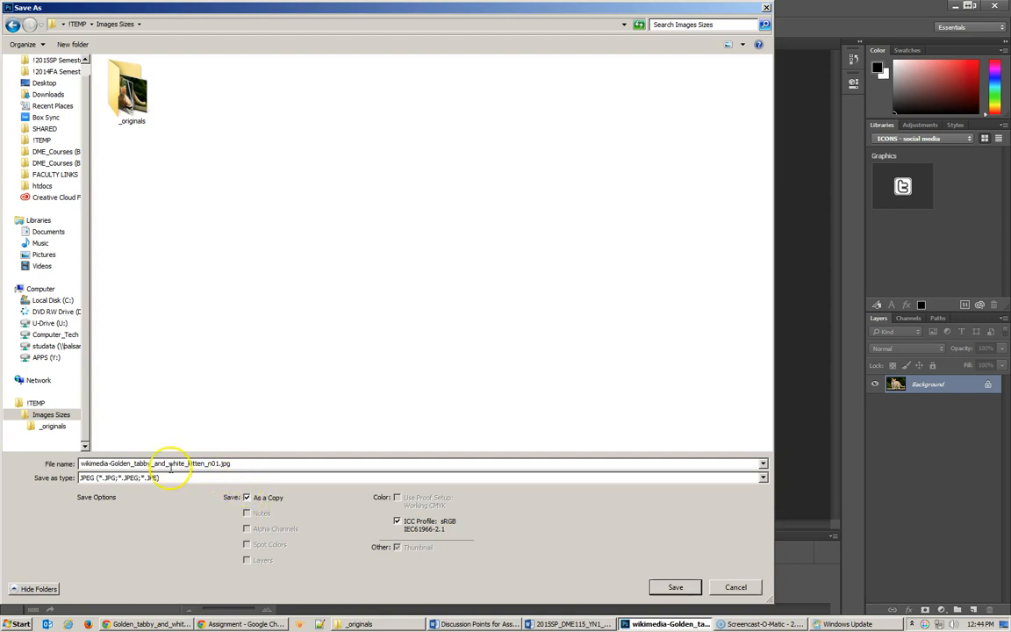
{"action": "triple_click", "coordinate": [158, 464]}
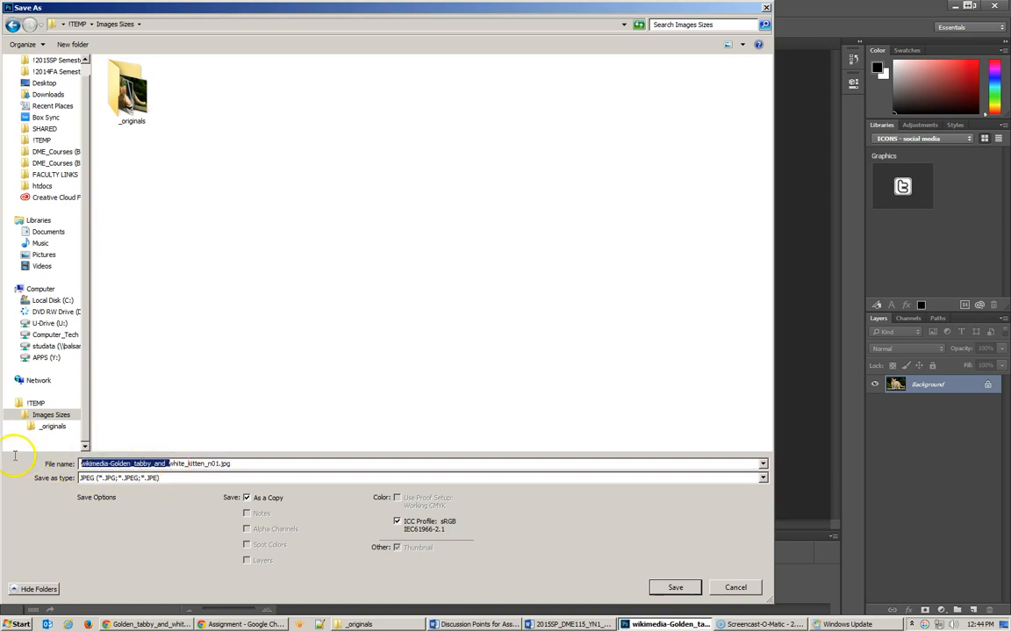
{"action": "type", "text": "white_kitten_n01.jpg"}
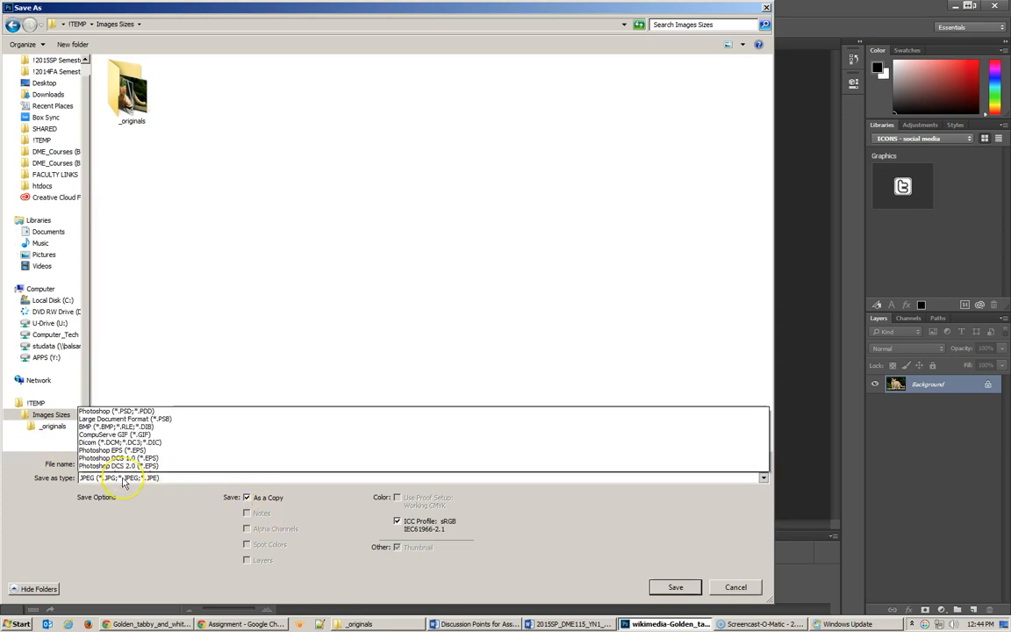
{"action": "left_click", "coordinate": [109, 477]}
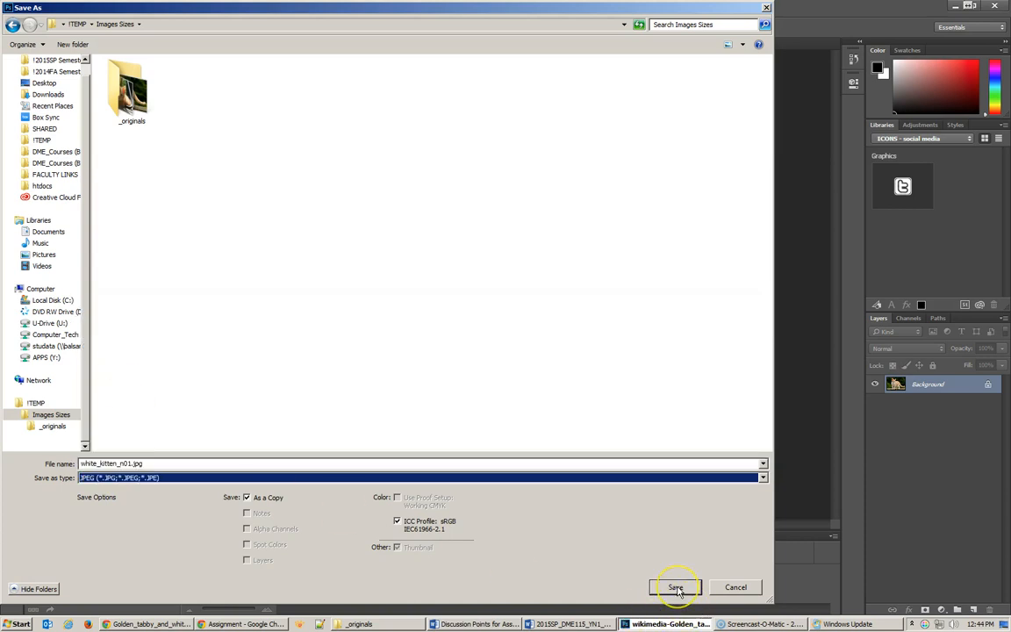
{"action": "left_click", "coordinate": [674, 587]}
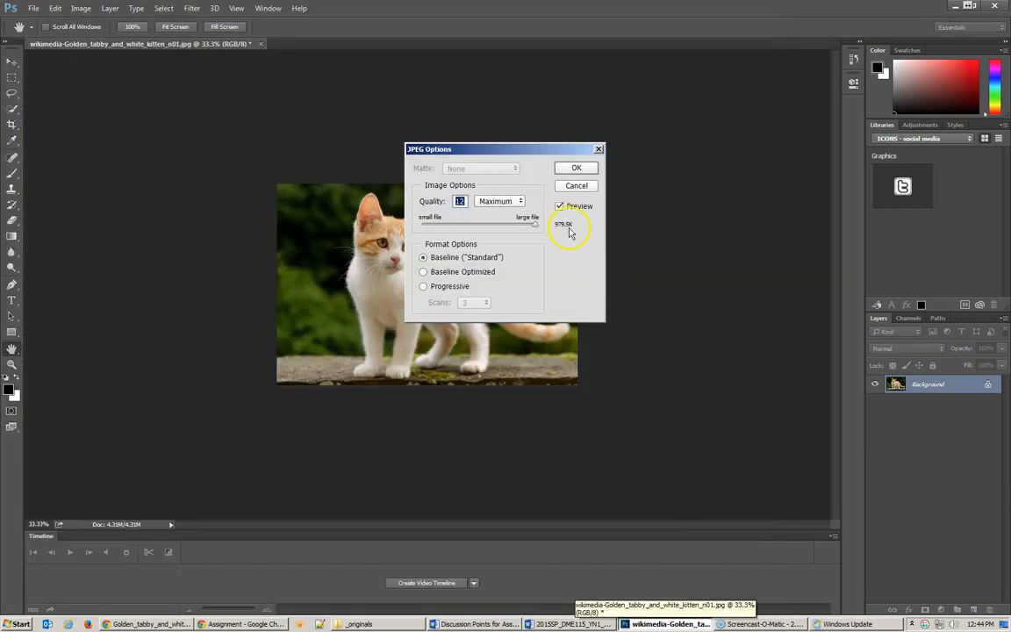
Lower the JPEG quality slightly and confirm to finish writing white_kitten_n01.jpg.
{"action": "left_click_drag", "start_coordinate": [569, 225], "coordinate": [537, 225]}
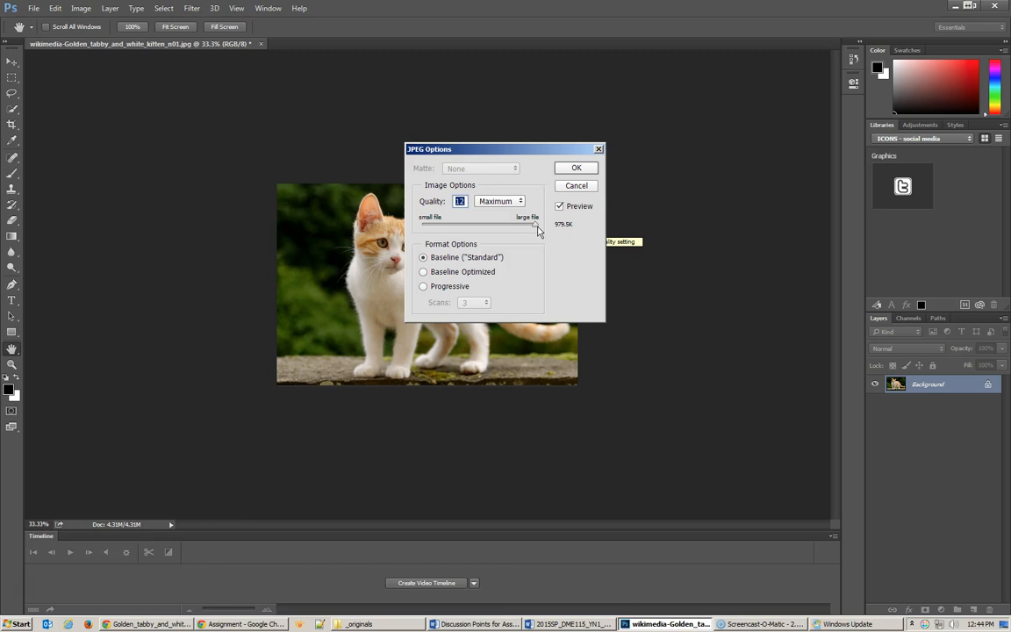
{"action": "left_click_drag", "start_coordinate": [536, 226], "coordinate": [516, 226]}
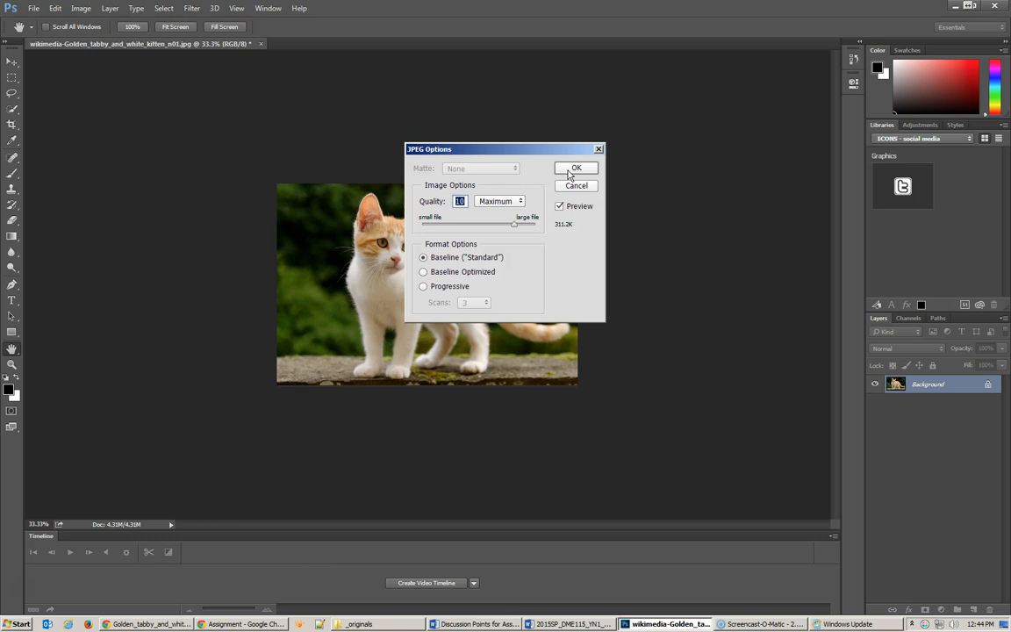
{"action": "left_click", "coordinate": [576, 168]}
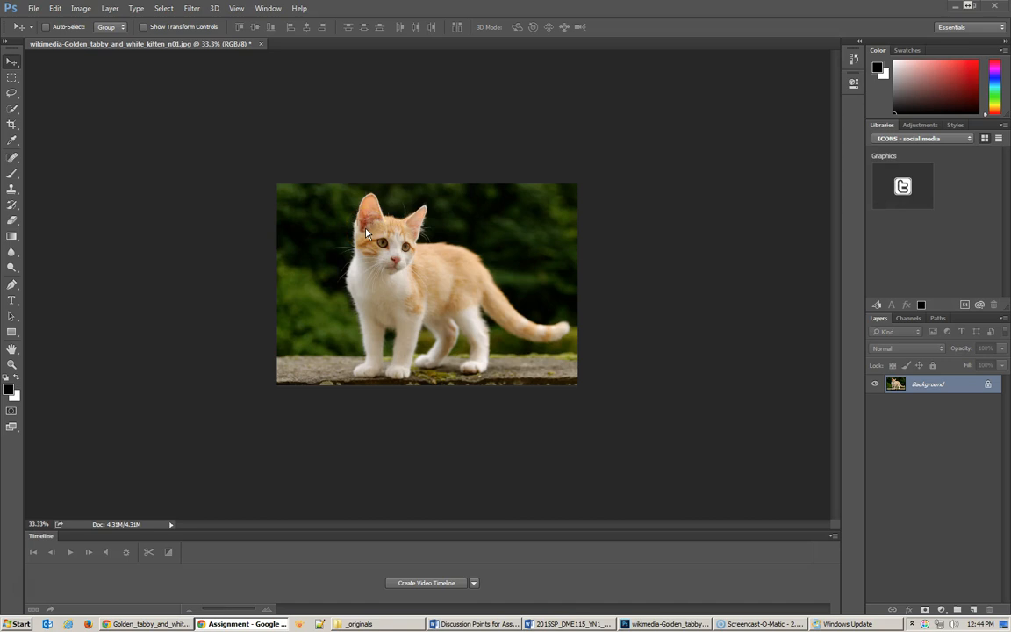
Resize the photo to 750 px wide (750 × 502) at 150 ppi via Image Size.
{"action": "left_click", "coordinate": [81, 7]}
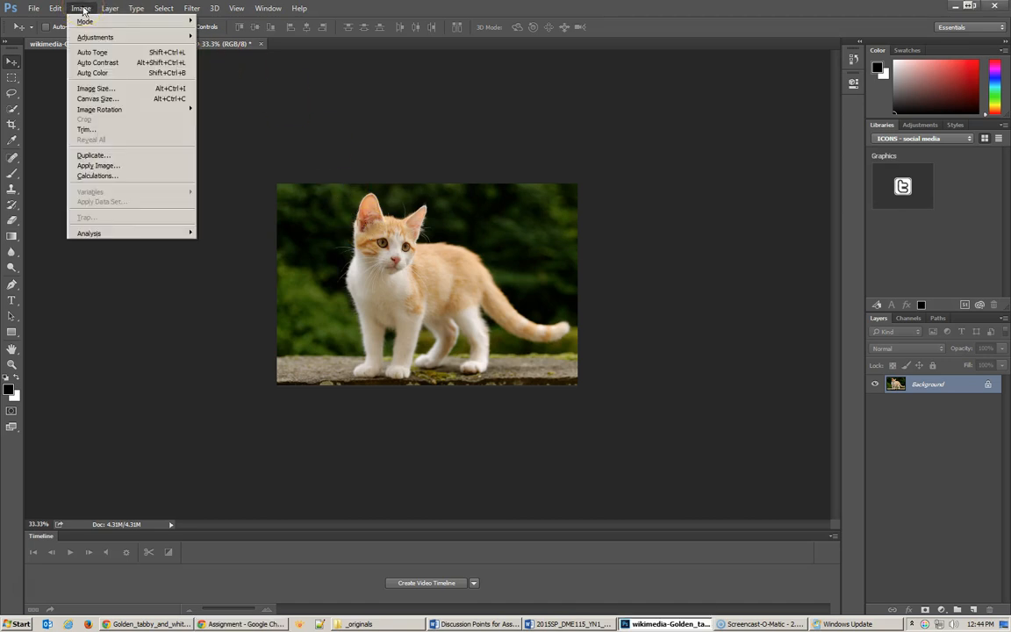
{"action": "mouse_move", "coordinate": [97, 87]}
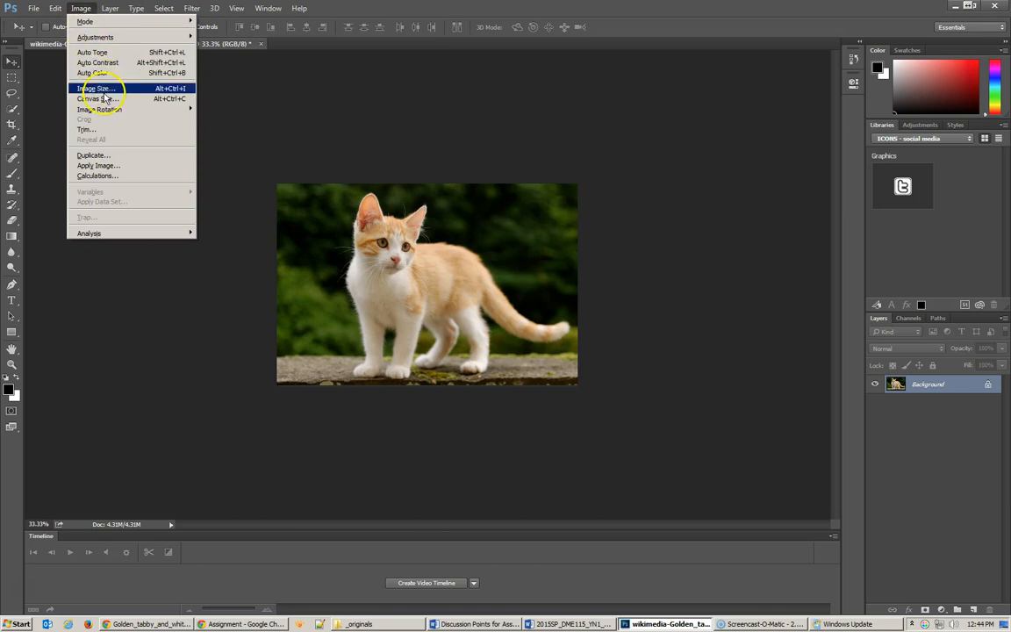
{"action": "left_click", "coordinate": [96, 88]}
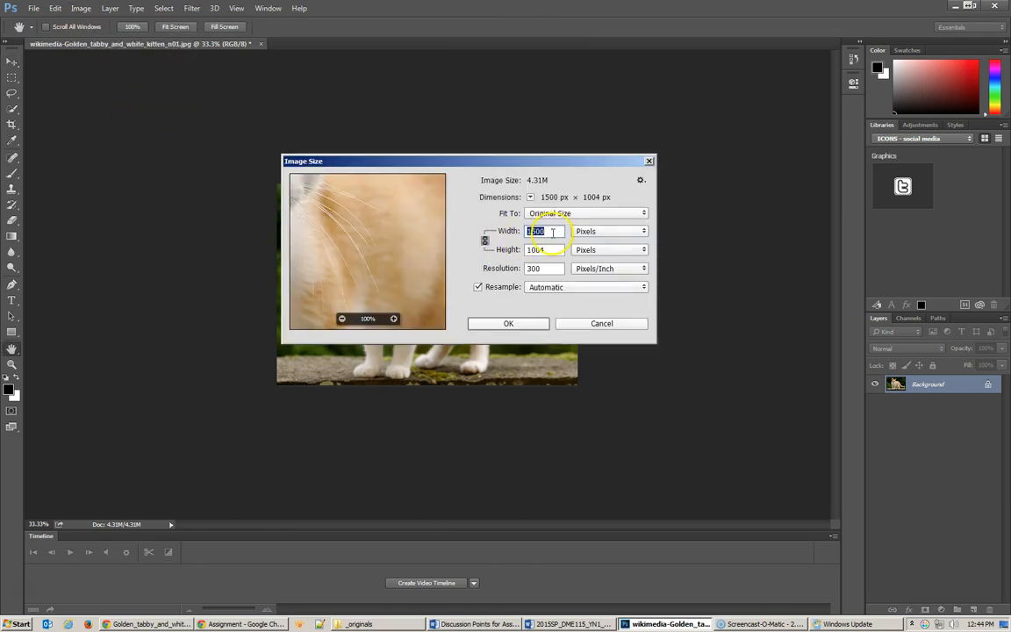
{"action": "left_click", "coordinate": [544, 267]}
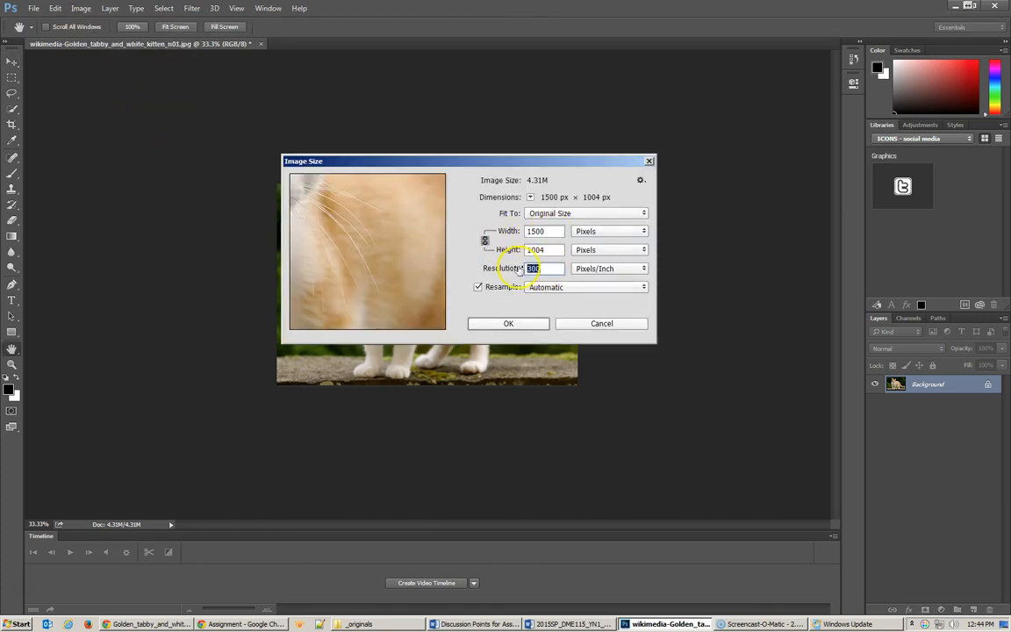
{"action": "type", "text": "750"}
{"action": "type", "text": "150"}
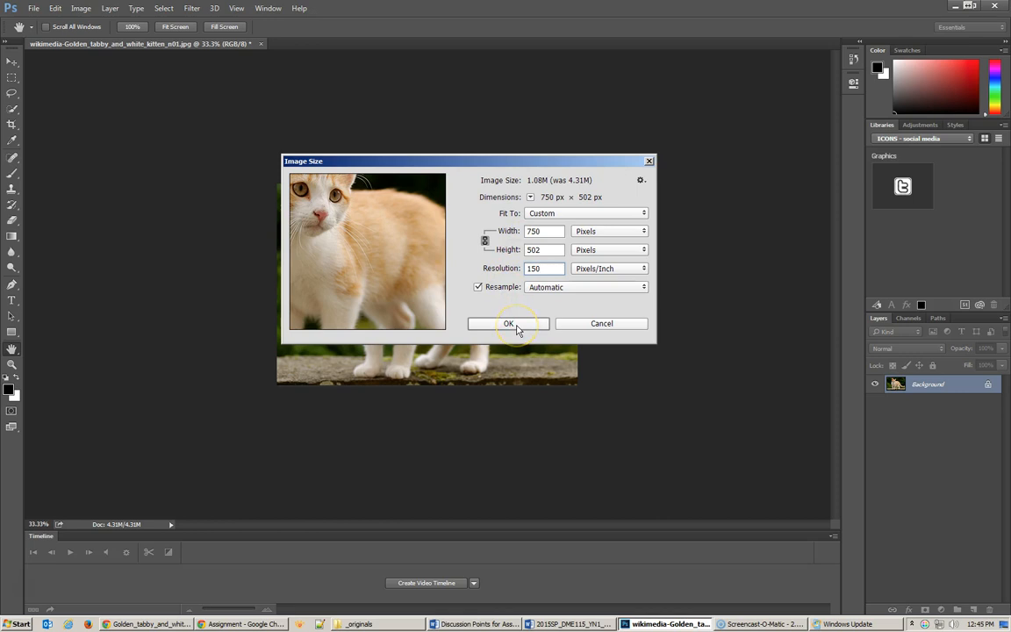
{"action": "left_click", "coordinate": [509, 323]}
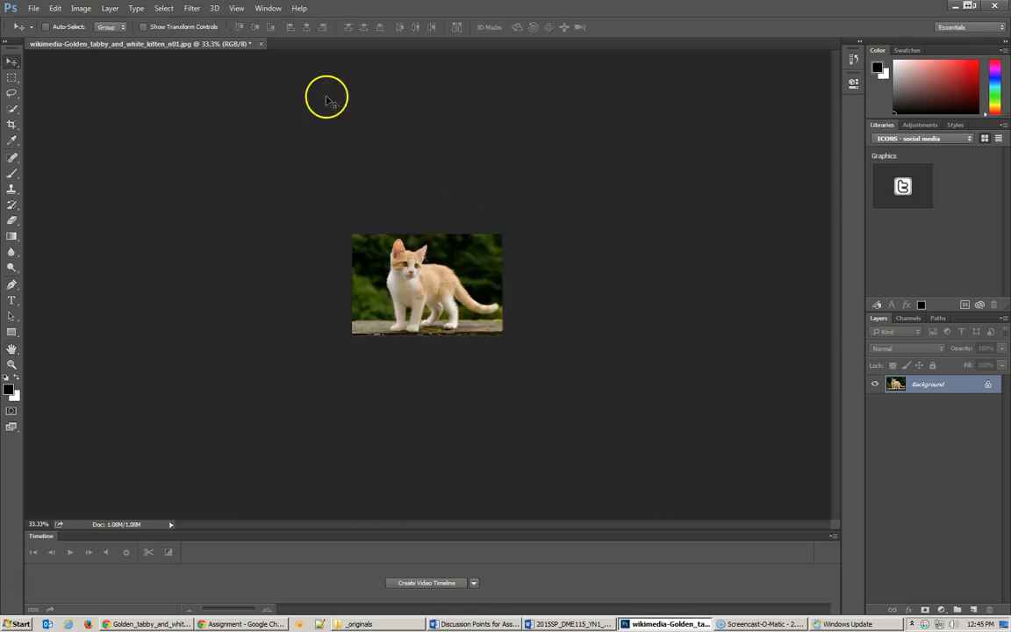
Save a JPEG copy named white_kitten_n01_150dpi.jpg and accept the JPEG options.
{"action": "left_click", "coordinate": [33, 7]}
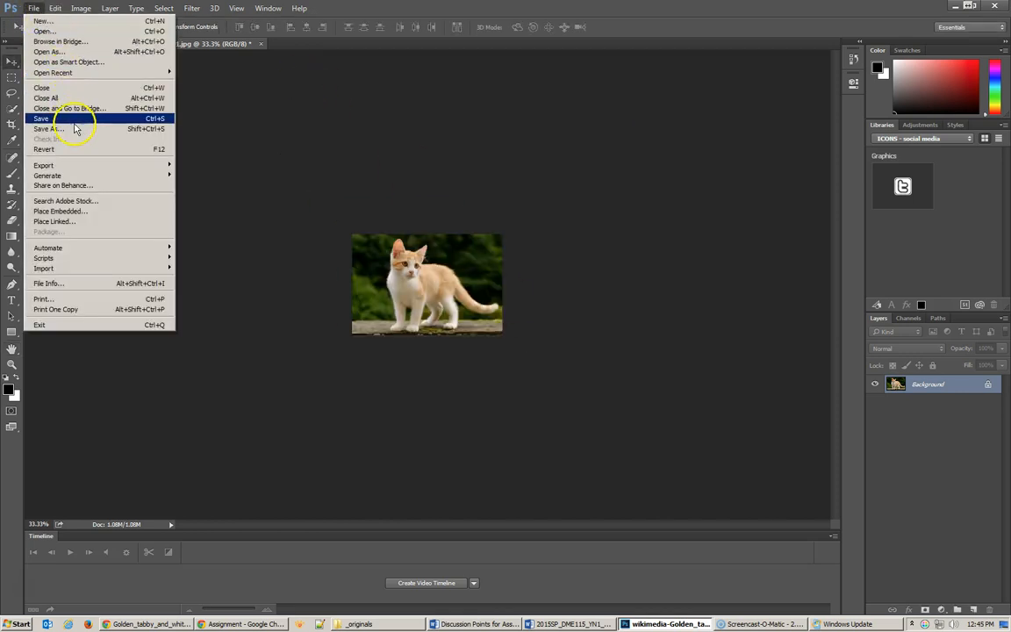
{"action": "left_click", "coordinate": [49, 130]}
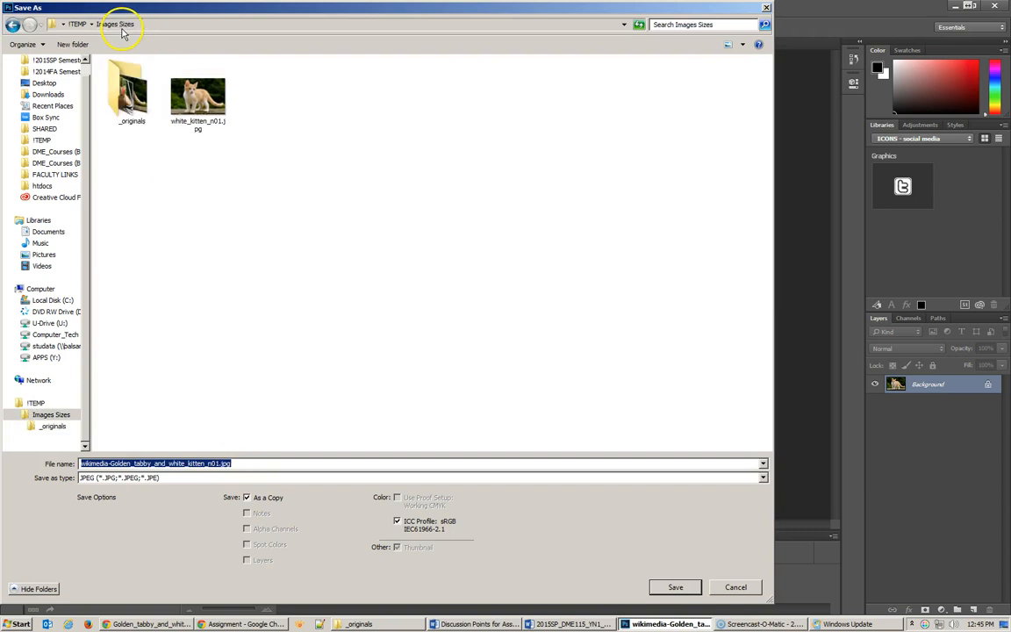
{"action": "mouse_move", "coordinate": [236, 218]}
{"action": "type", "text": "white_kitten_n01_150"}
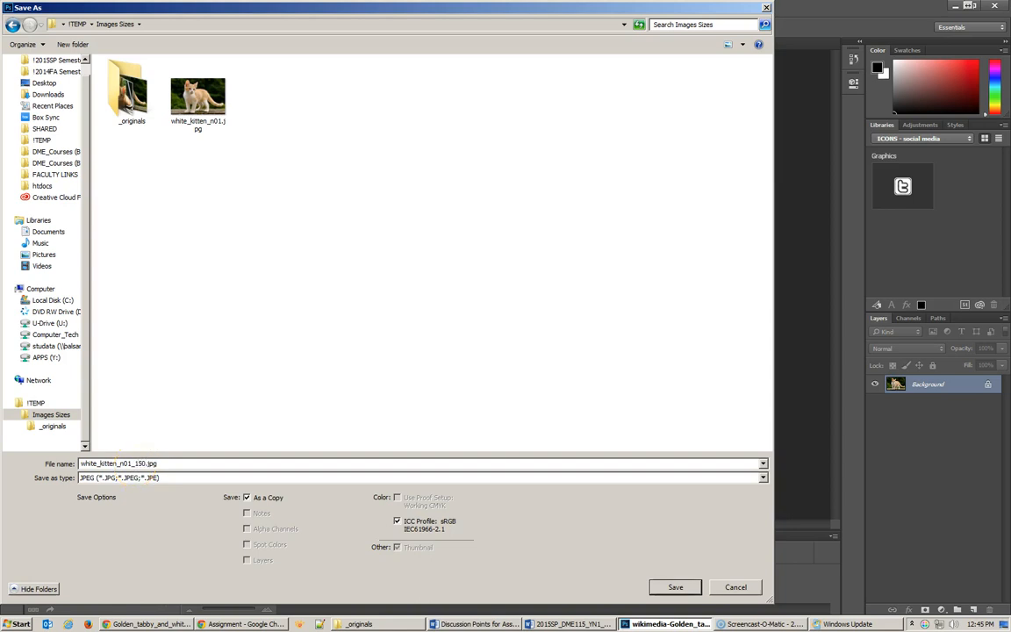
{"action": "type", "text": "dpi"}
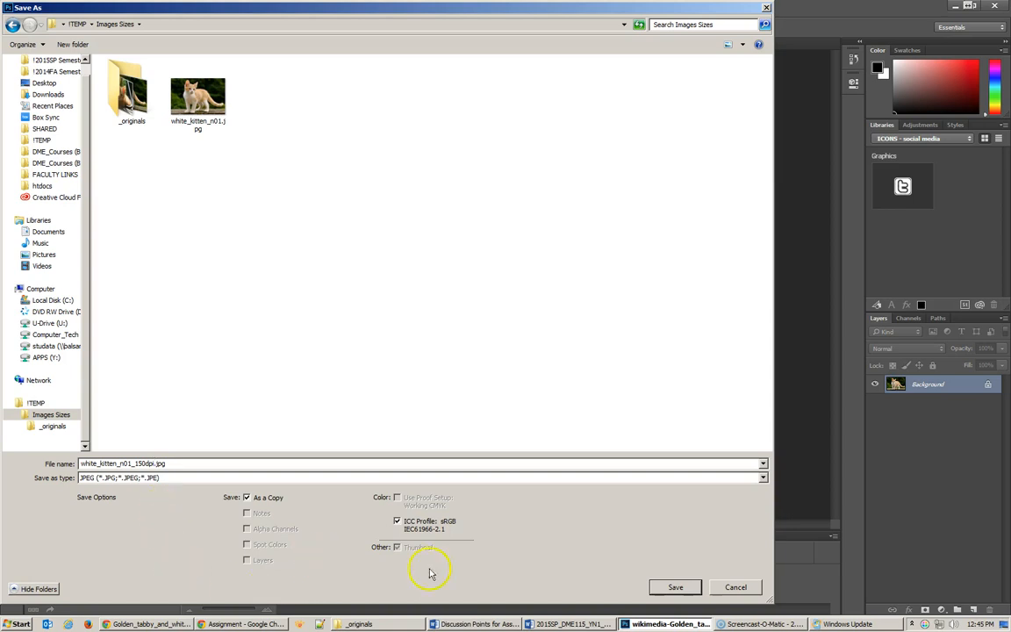
{"action": "left_click", "coordinate": [674, 586]}
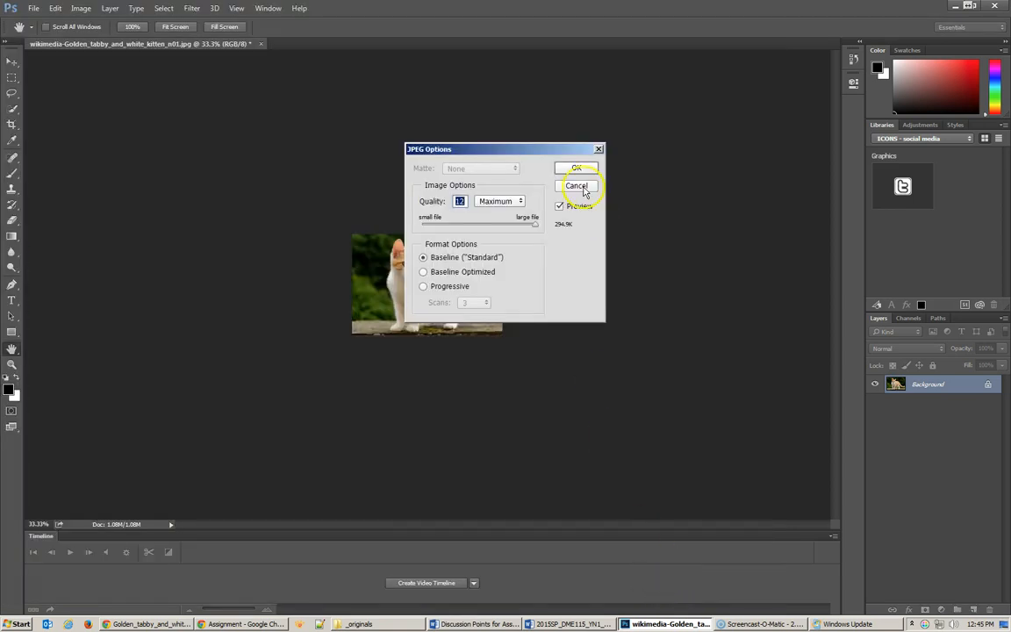
{"action": "left_click", "coordinate": [576, 168]}
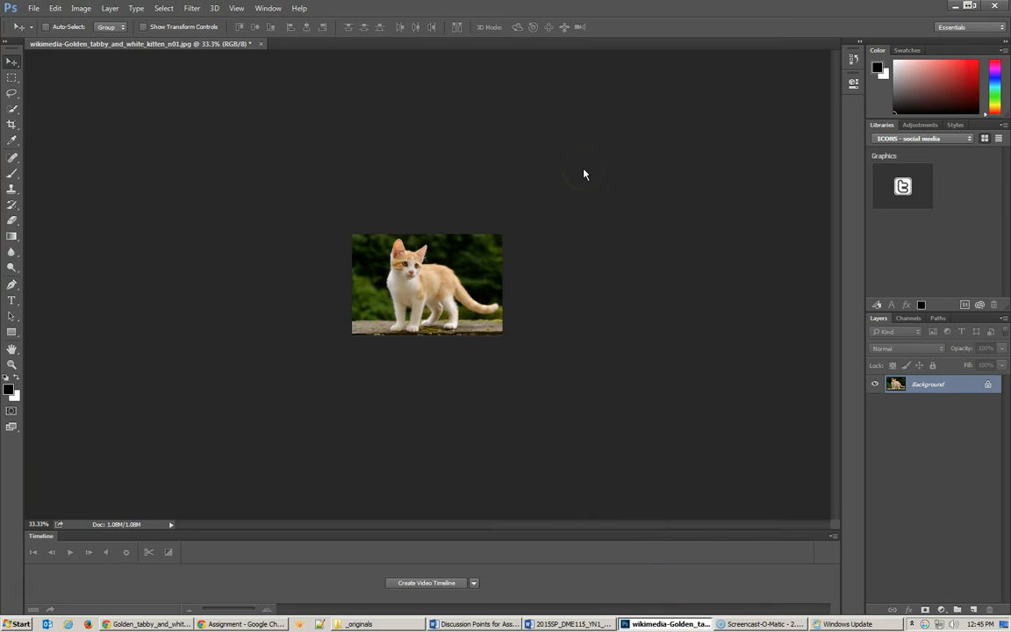
Resize the photo to 500 px wide (500 × 335) at 72 ppi via Image Size.
{"action": "left_click", "coordinate": [80, 7]}
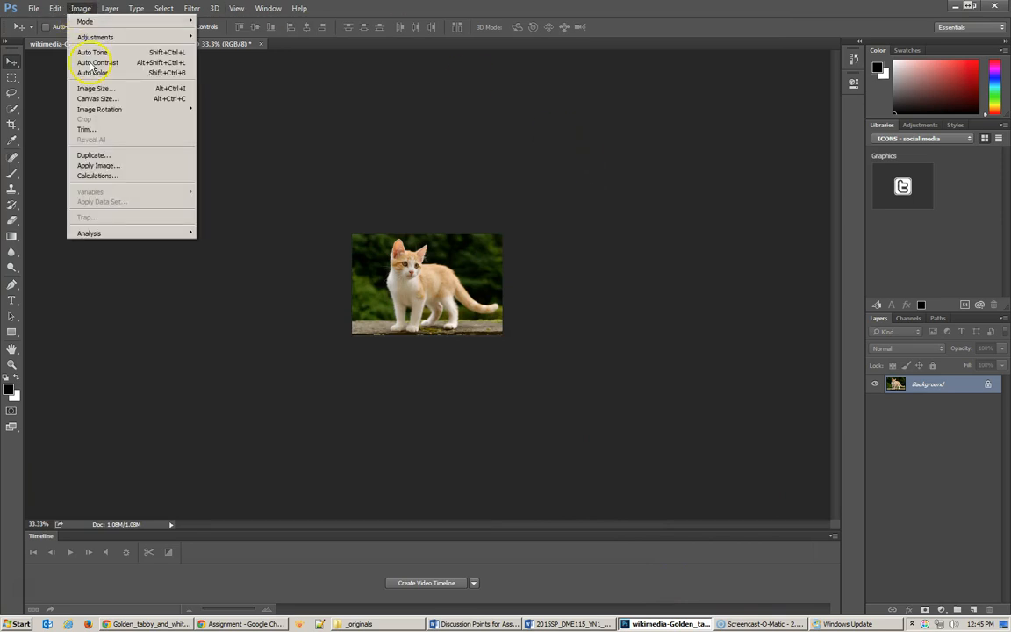
{"action": "left_click", "coordinate": [95, 88]}
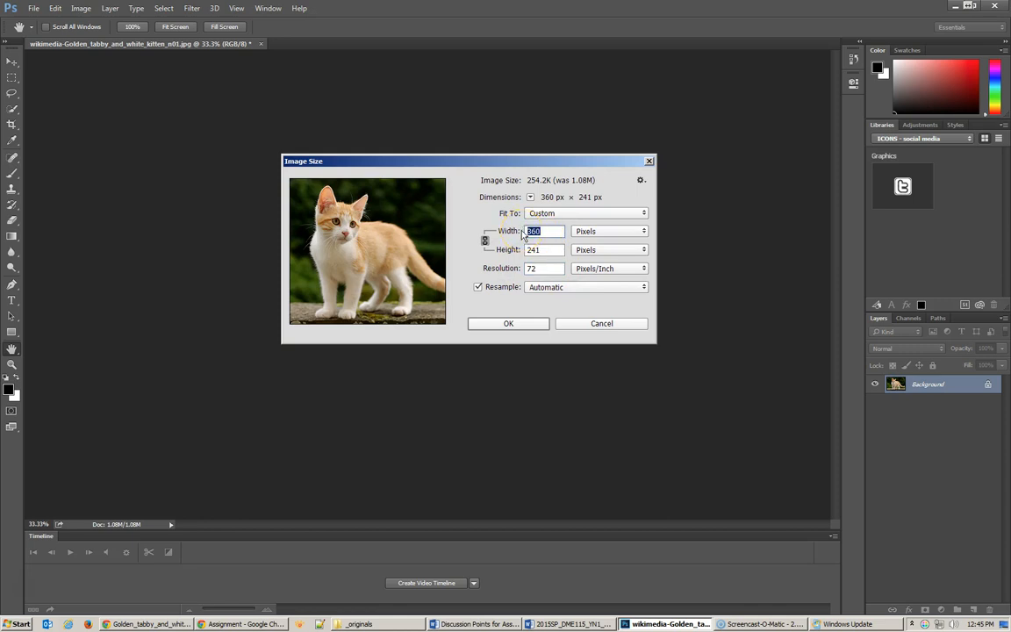
{"action": "type", "text": "500"}
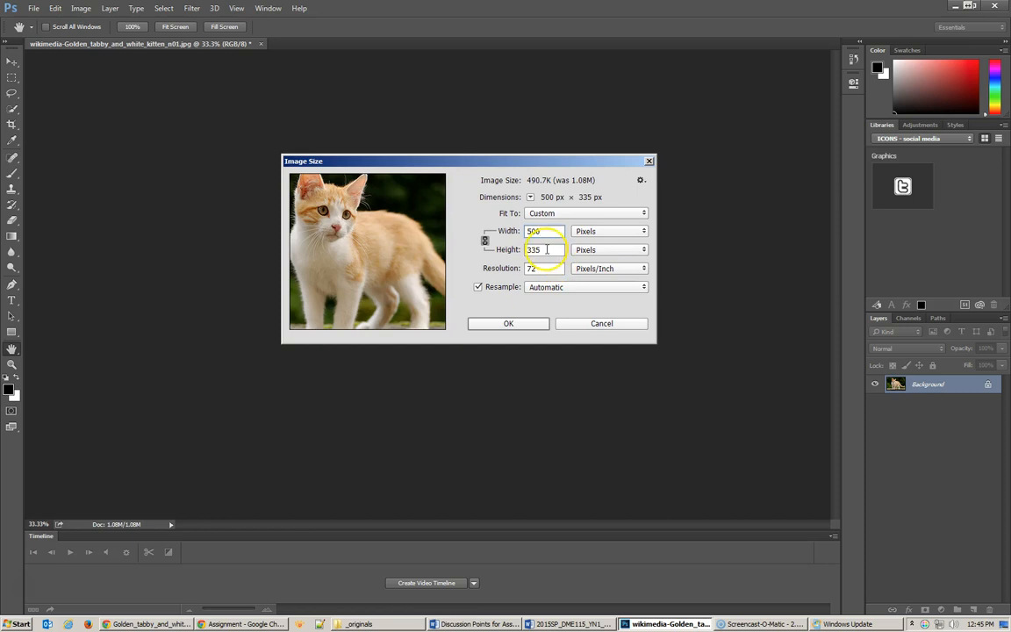
{"action": "left_click", "coordinate": [544, 267]}
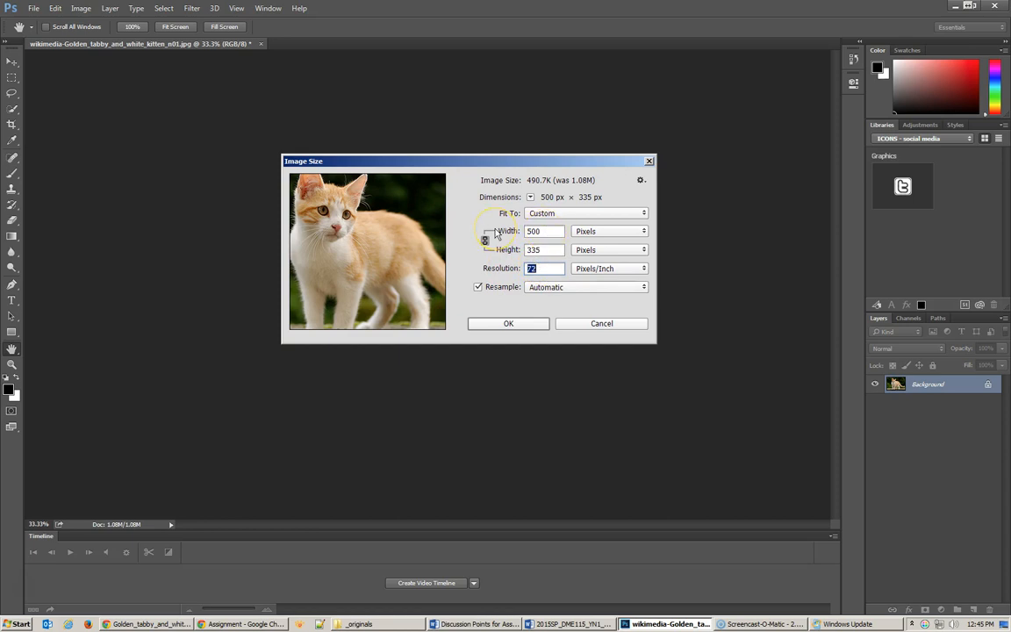
{"action": "mouse_move", "coordinate": [490, 239]}
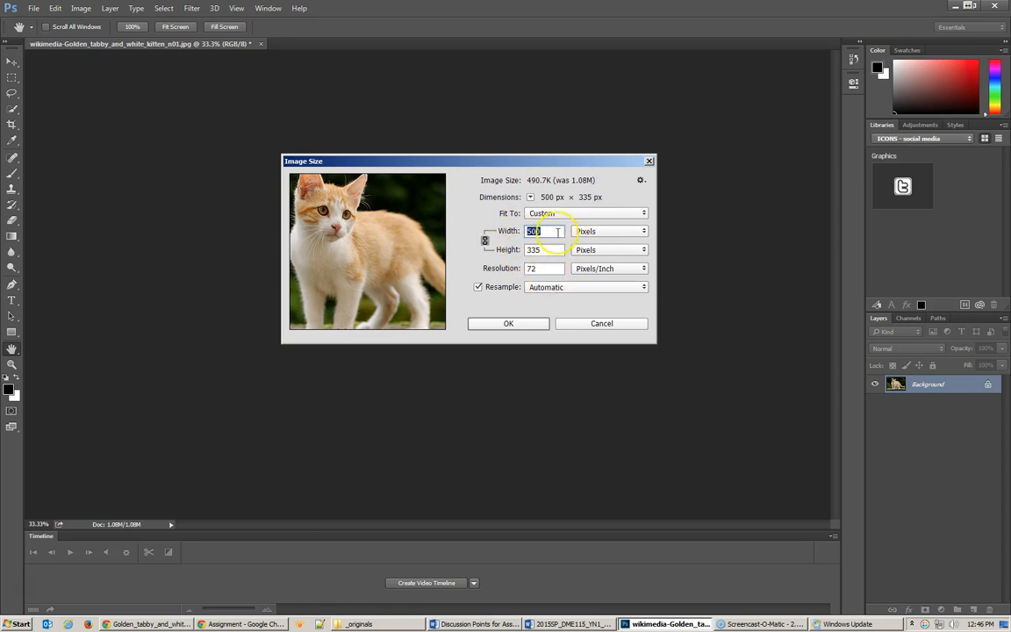
{"action": "left_click", "coordinate": [544, 267]}
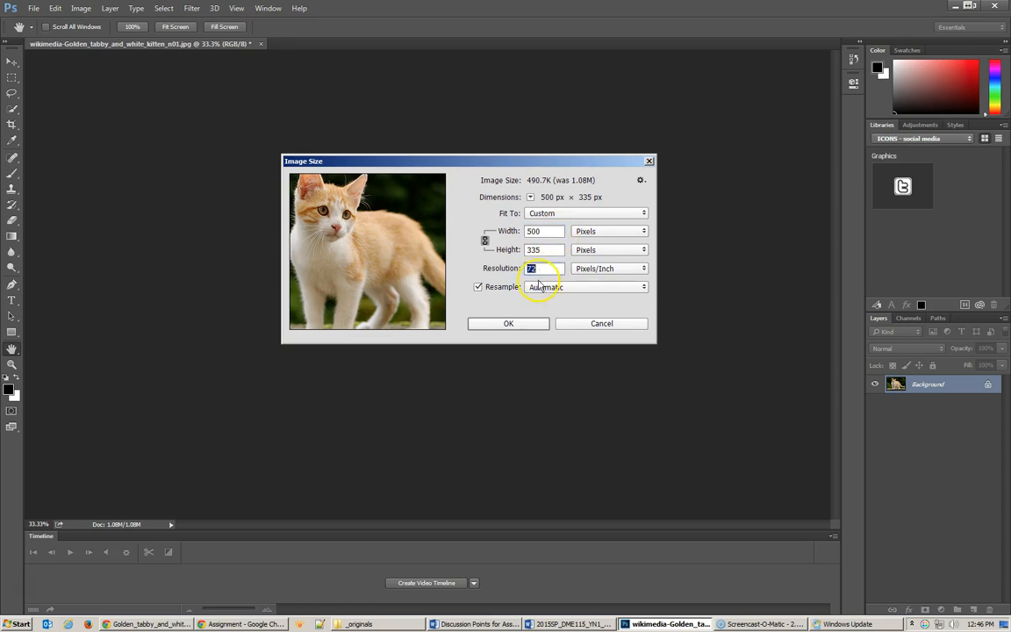
{"action": "left_click", "coordinate": [509, 323]}
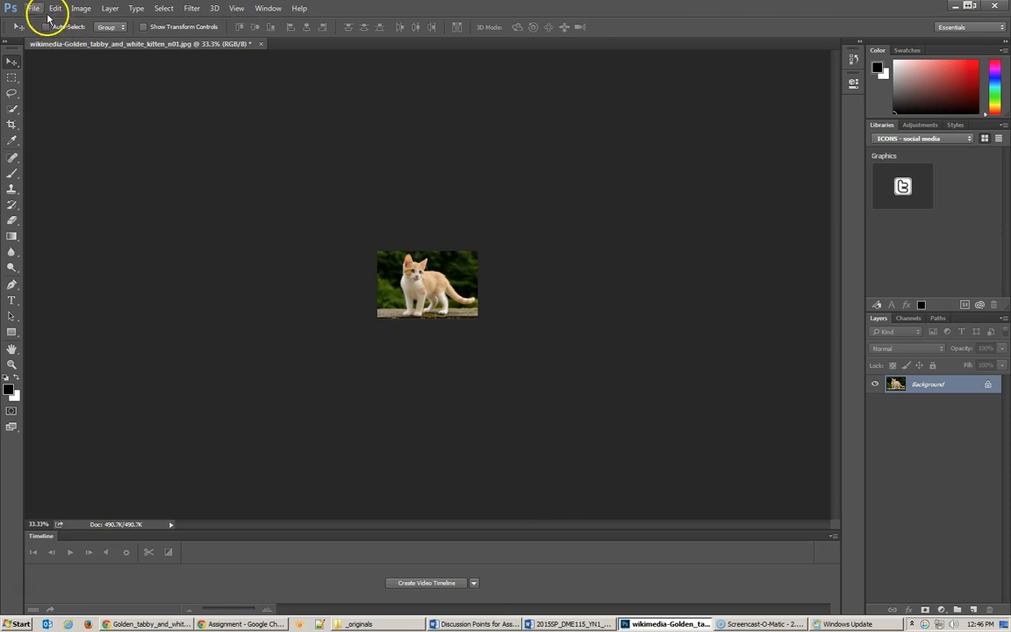
Save a maximum-quality JPEG copy named white_kitten_n01_500px.jpg.
{"action": "left_click", "coordinate": [33, 7]}
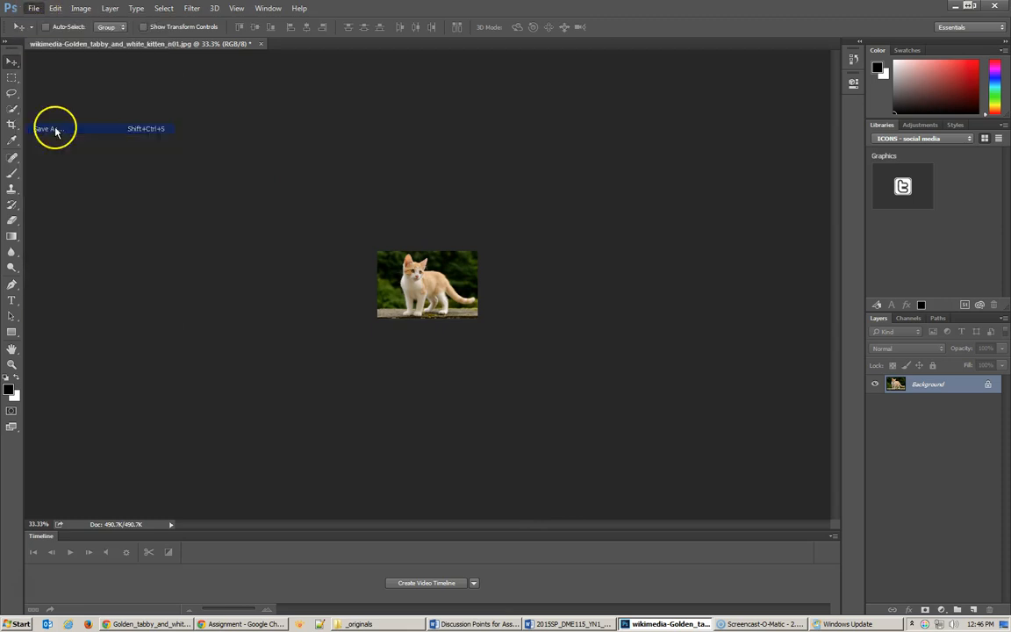
{"action": "left_click", "coordinate": [46, 129]}
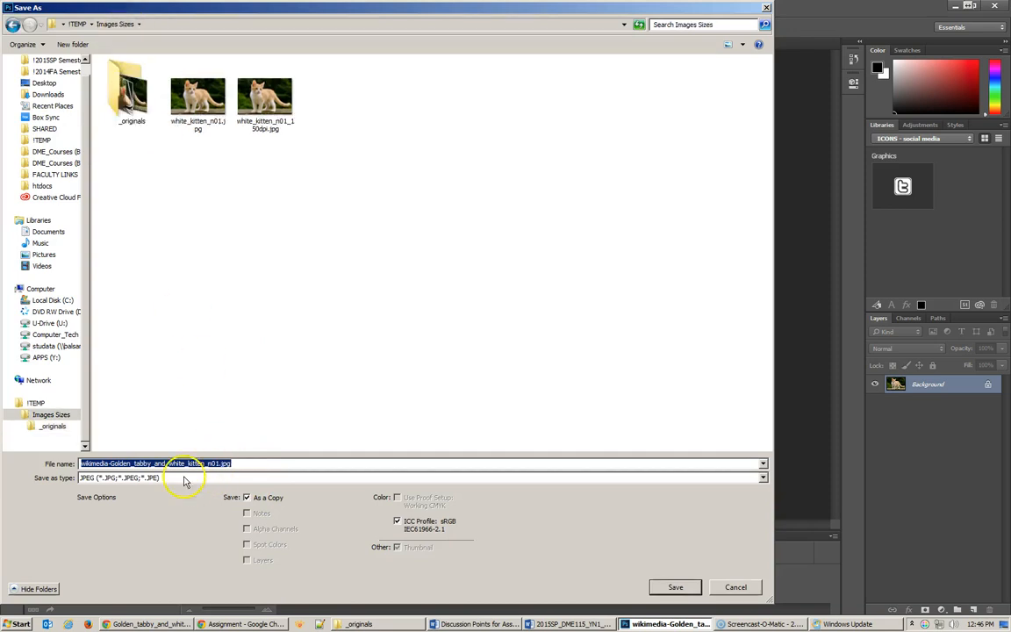
{"action": "left_click", "coordinate": [176, 464]}
{"action": "type", "text": "white_kitten_n01_500w"}
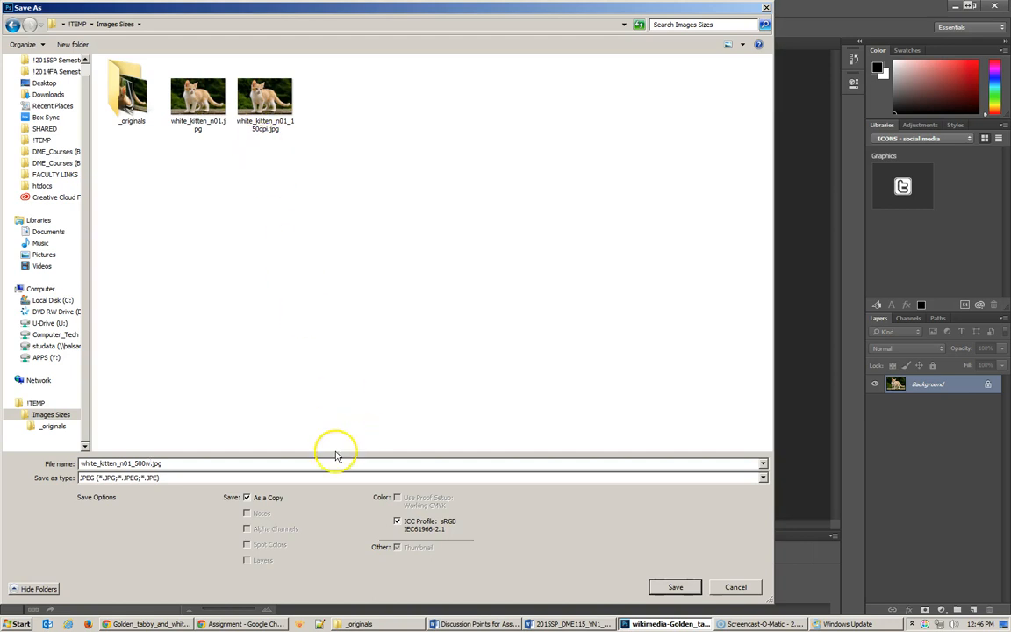
{"action": "double_click", "coordinate": [137, 463]}
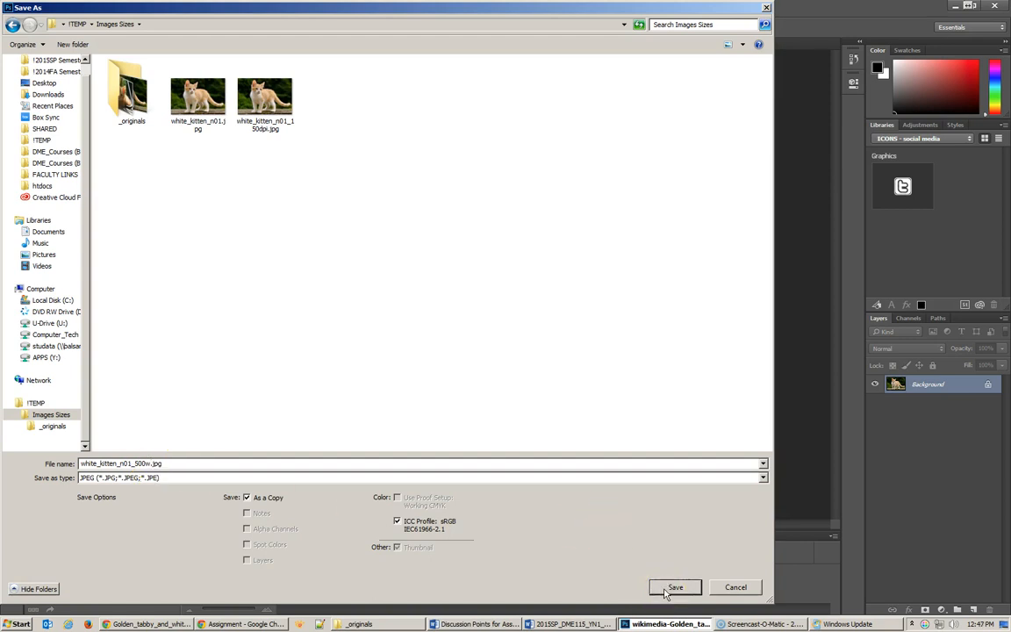
{"action": "left_click", "coordinate": [674, 586]}
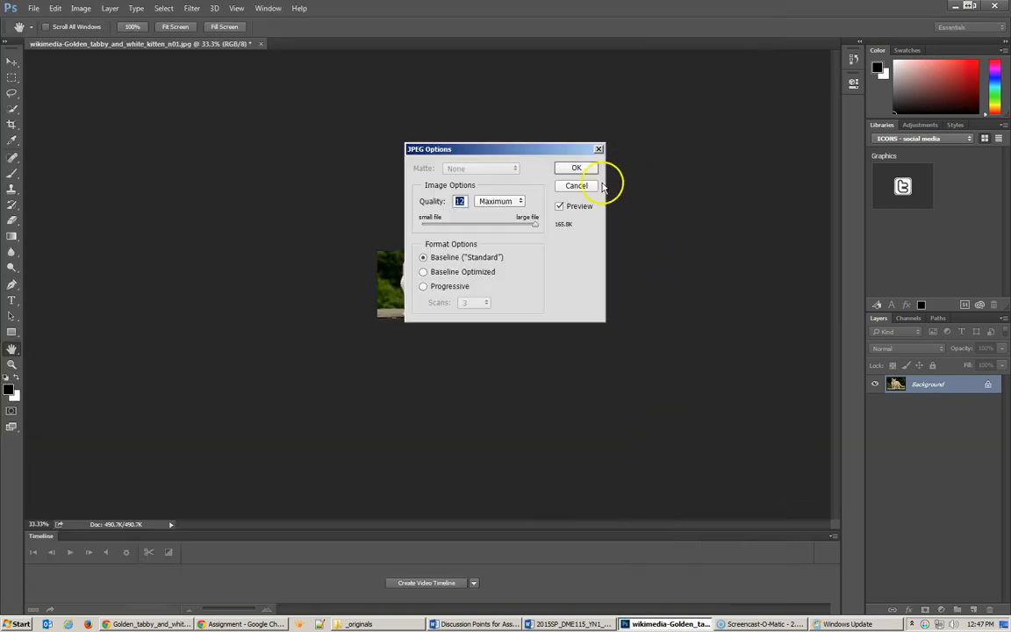
{"action": "left_click", "coordinate": [576, 169]}
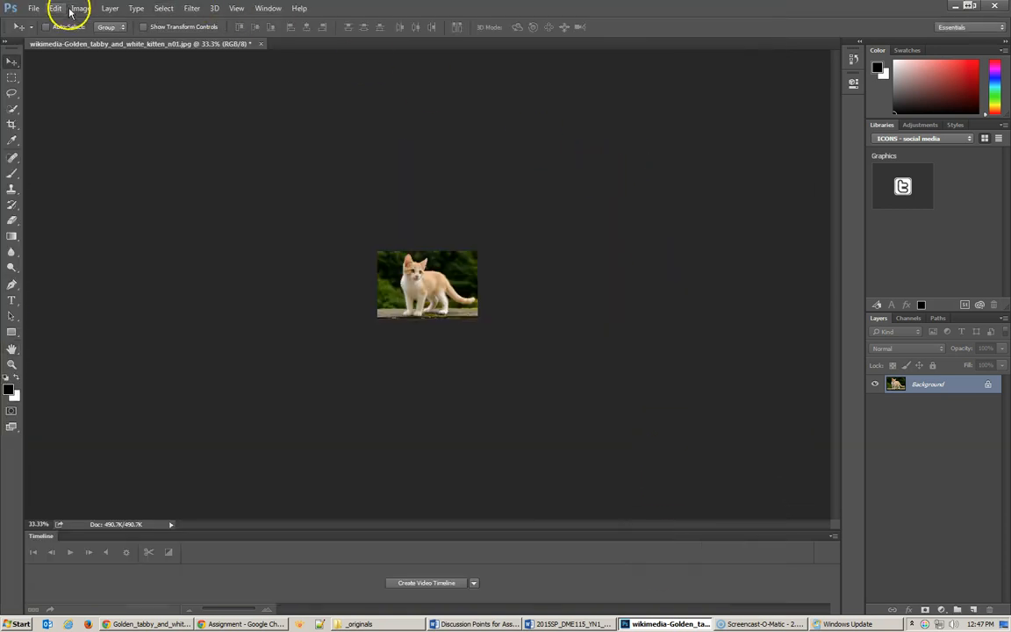
Resize the photo to 100 px tall (149 × 100) with proportions linked.
{"action": "left_click", "coordinate": [81, 7]}
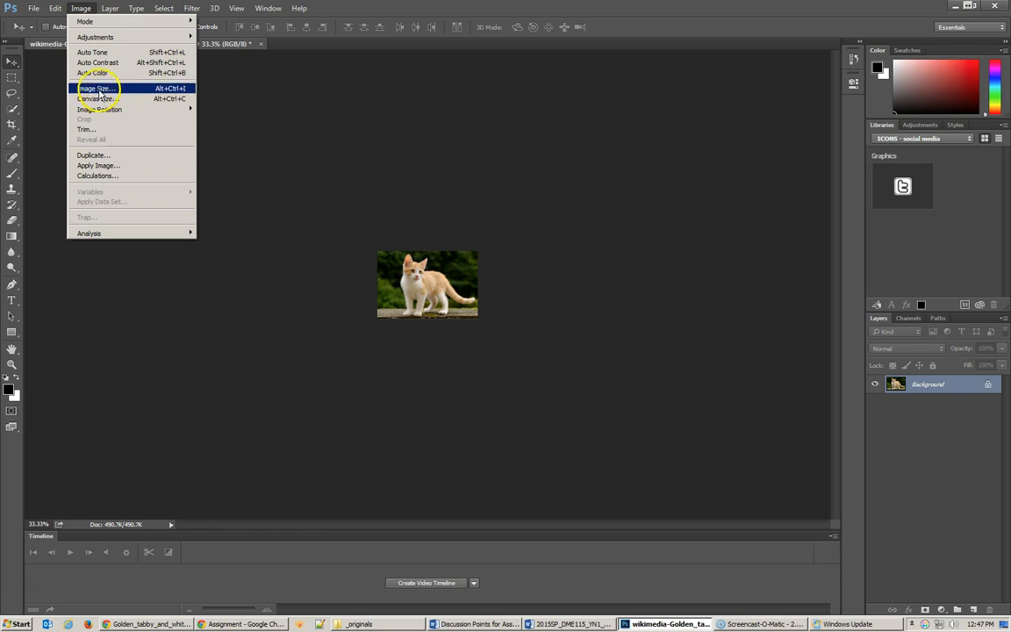
{"action": "left_click", "coordinate": [97, 87]}
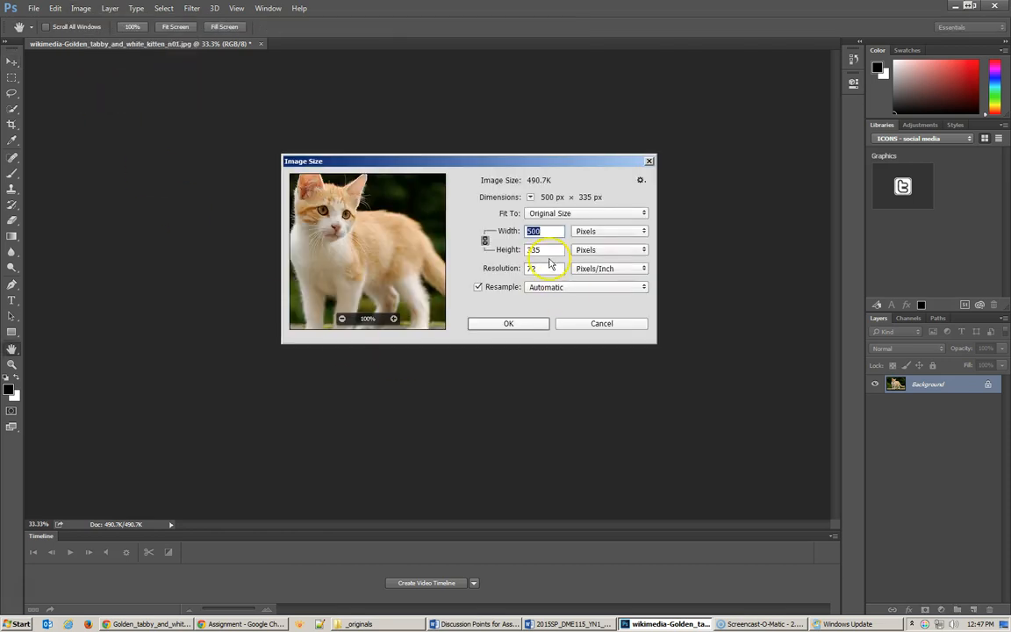
{"action": "left_click", "coordinate": [545, 250]}
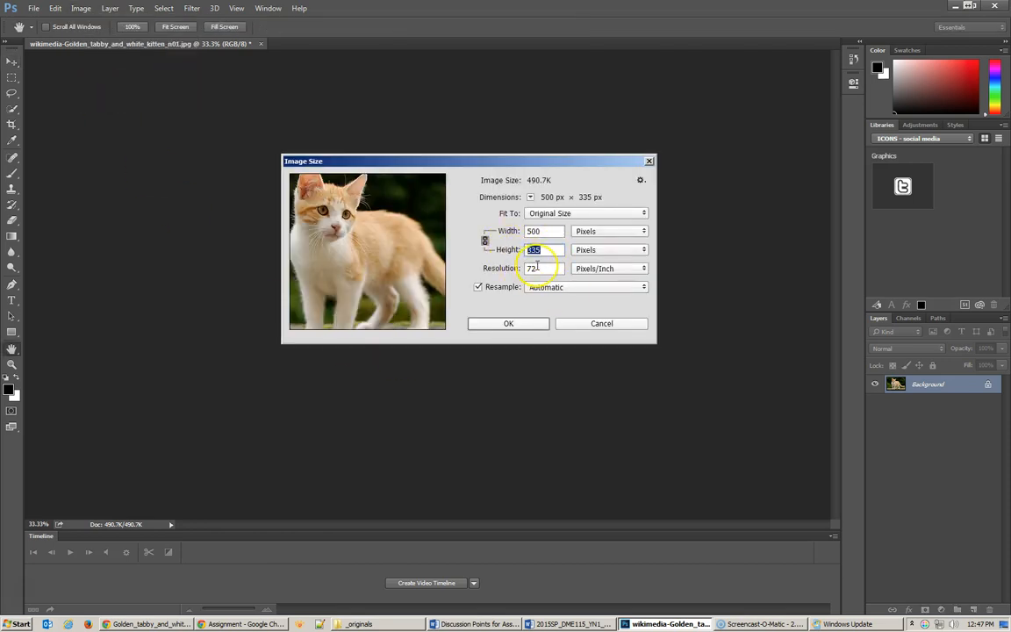
{"action": "type", "text": "100"}
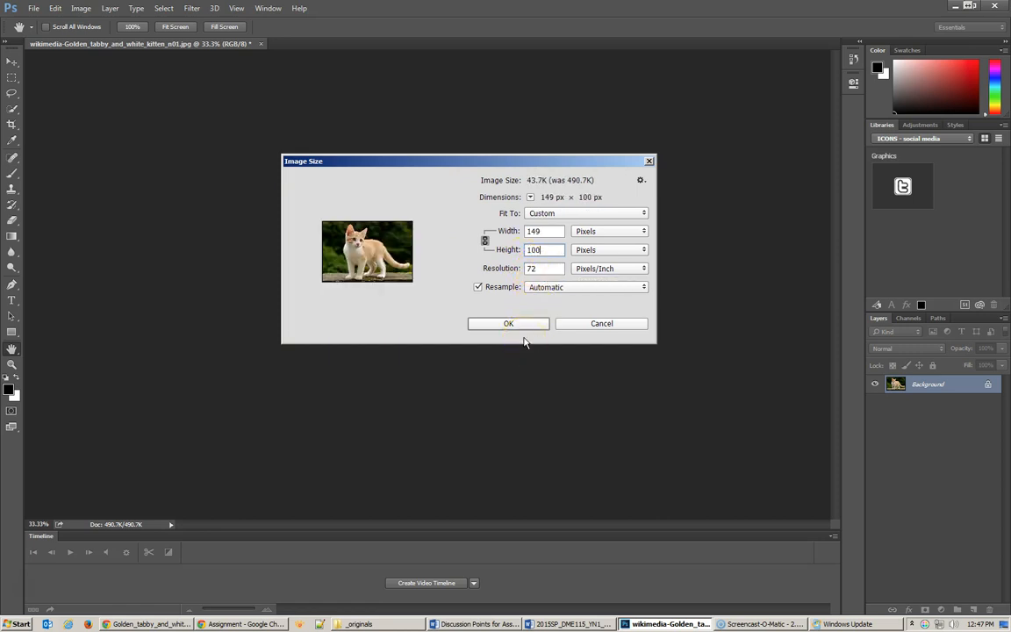
{"action": "left_click", "coordinate": [509, 323]}
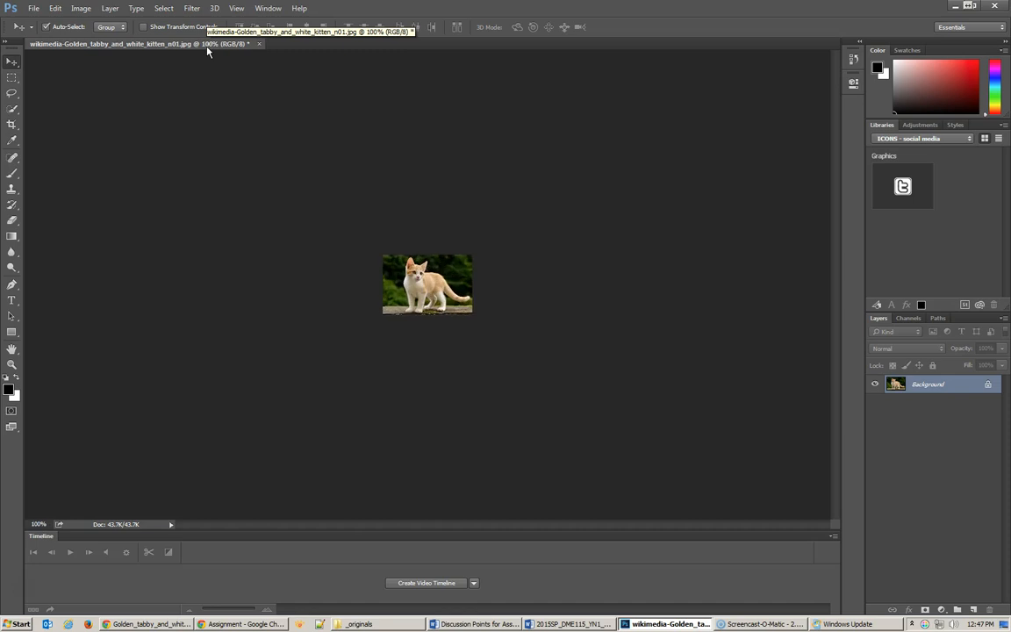
{"action": "mouse_move", "coordinate": [344, 165]}
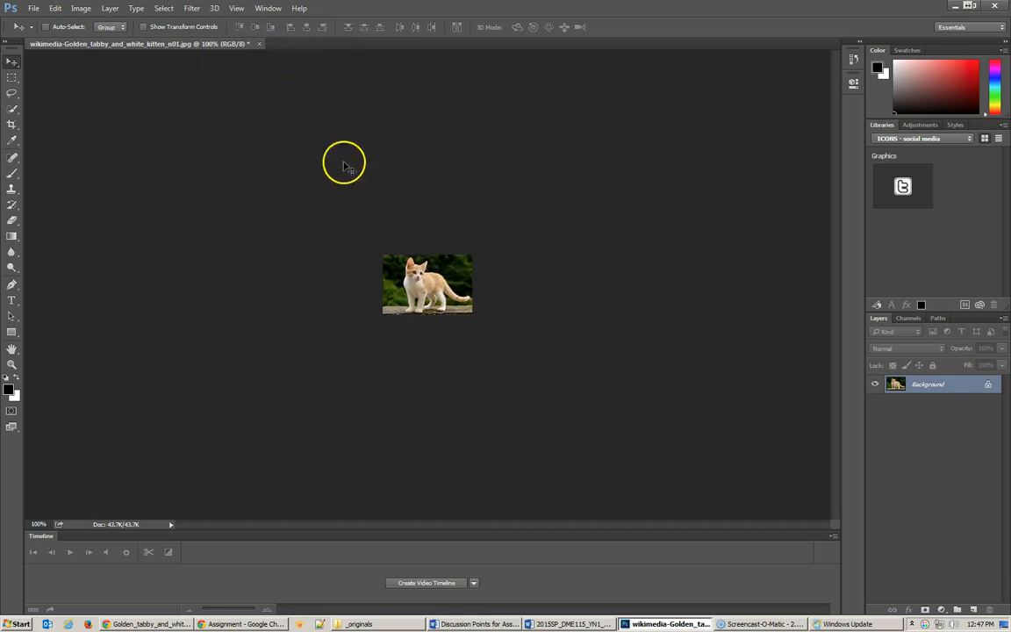
{"action": "mouse_move", "coordinate": [404, 268]}
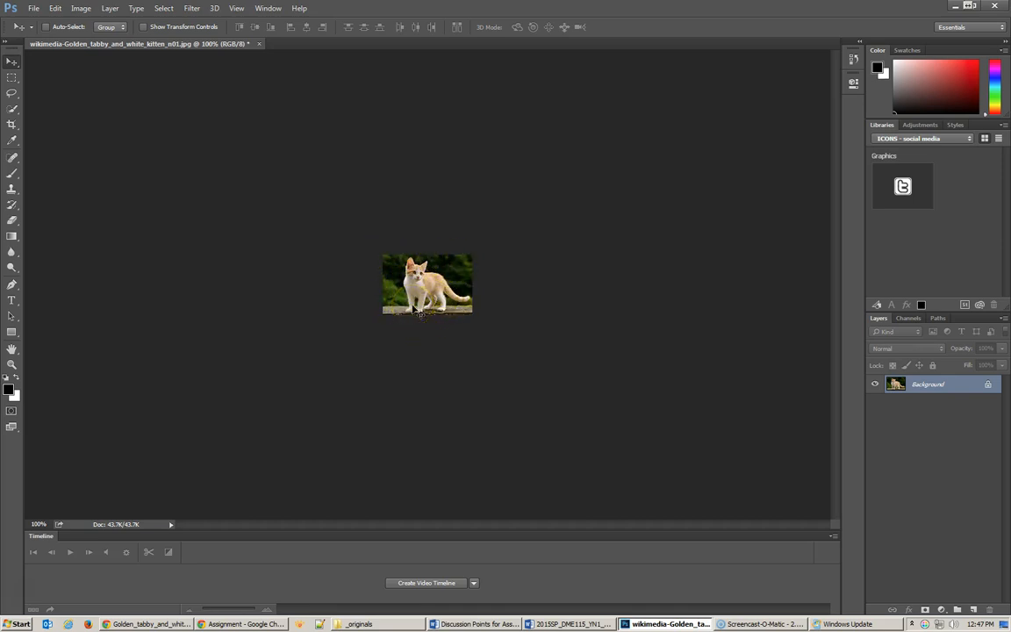
Save the 149 × 100 kitten as a JPEG copy in the Images Sizes folder.
{"action": "left_click", "coordinate": [33, 8]}
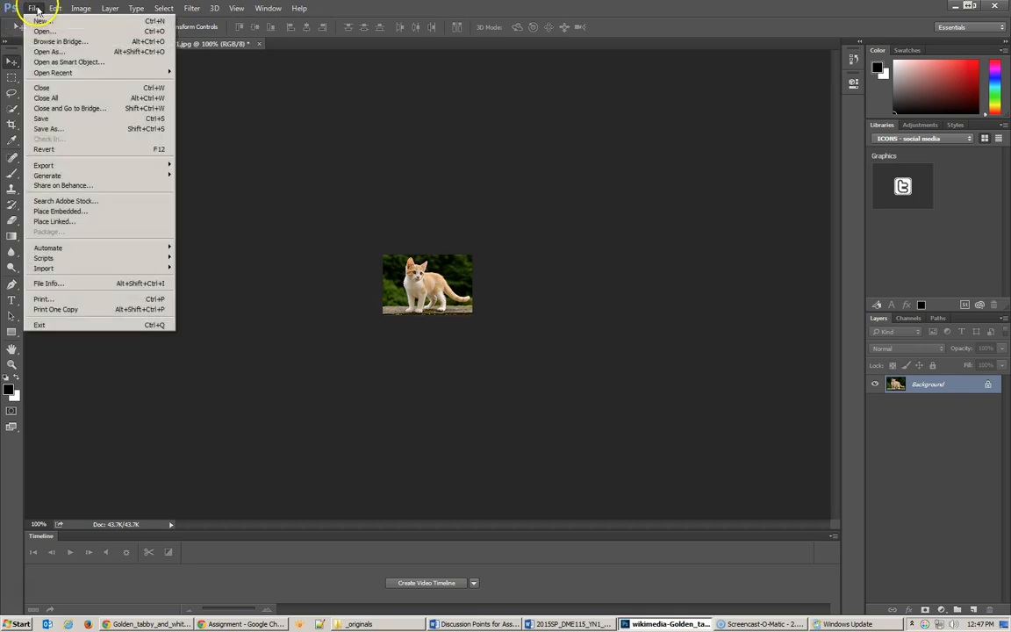
{"action": "left_click", "coordinate": [49, 129]}
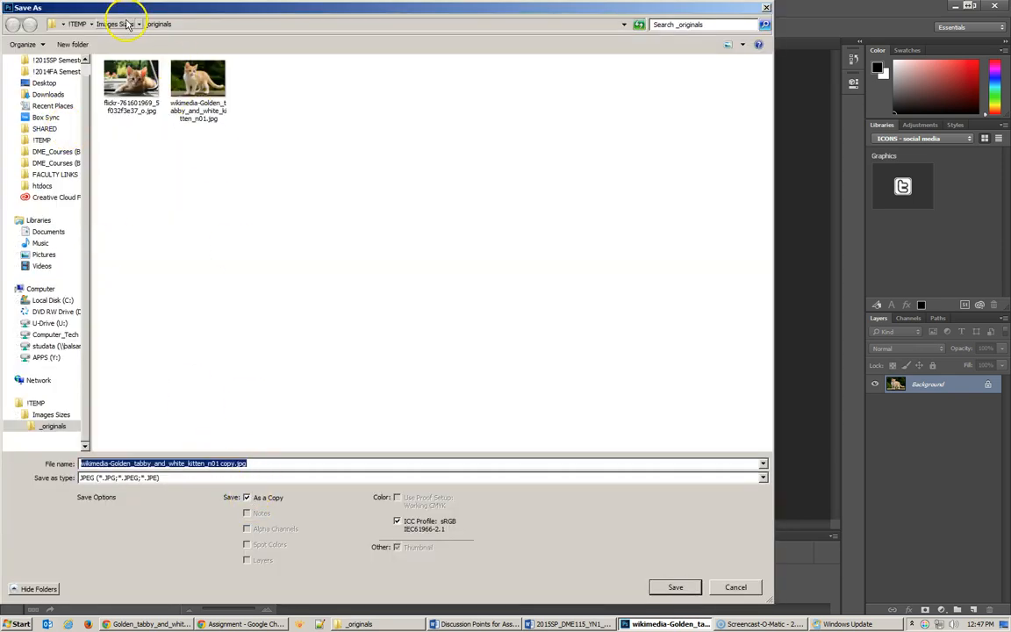
{"action": "left_click", "coordinate": [115, 25]}
{"action": "type", "text": "white_kitten_n01_100h"}
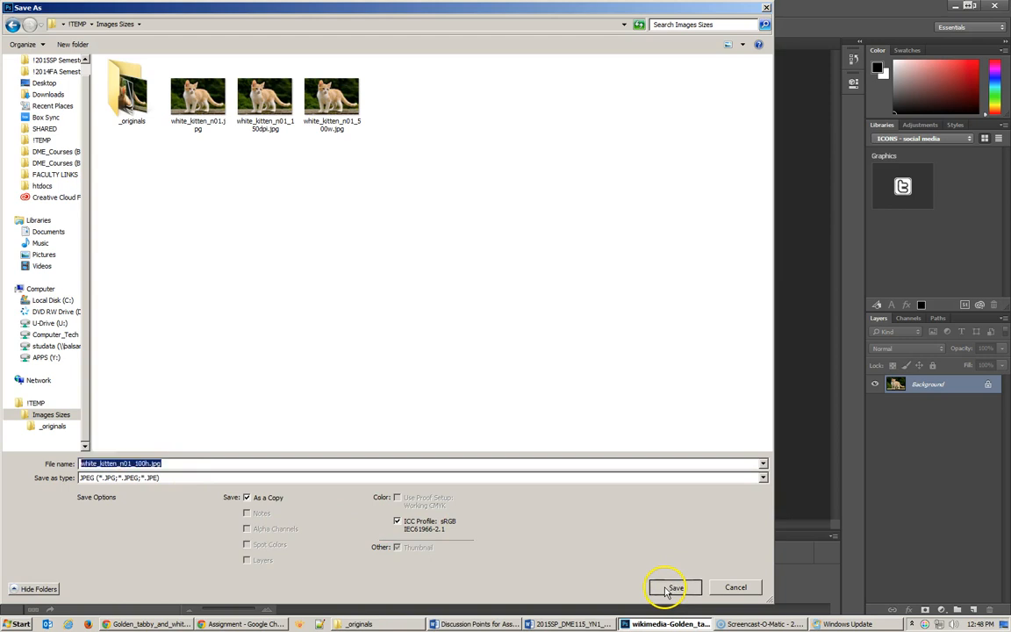
{"action": "left_click", "coordinate": [674, 587]}
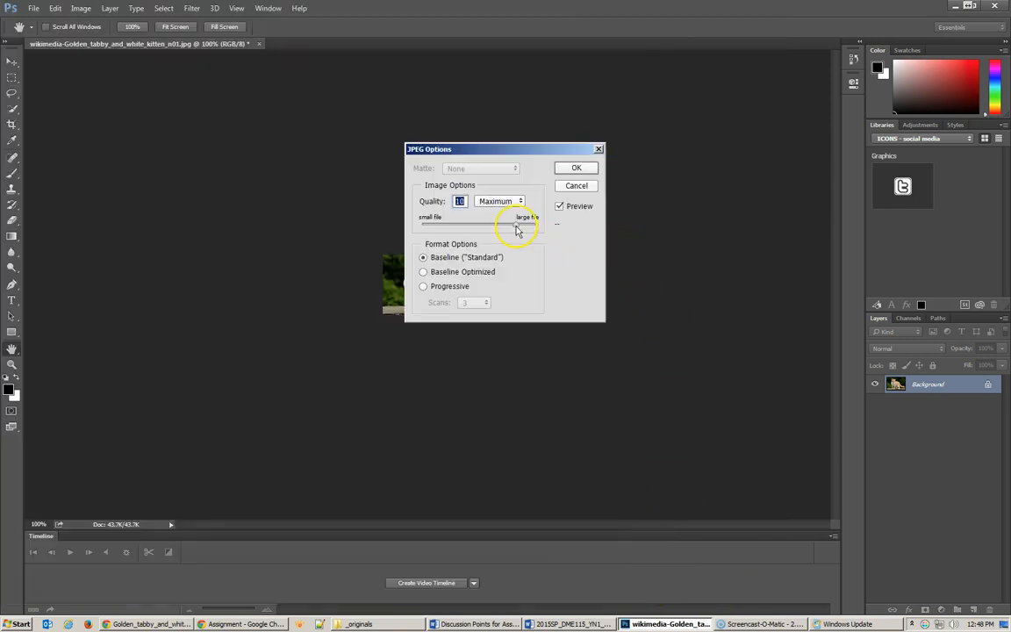
{"action": "left_click", "coordinate": [576, 169]}
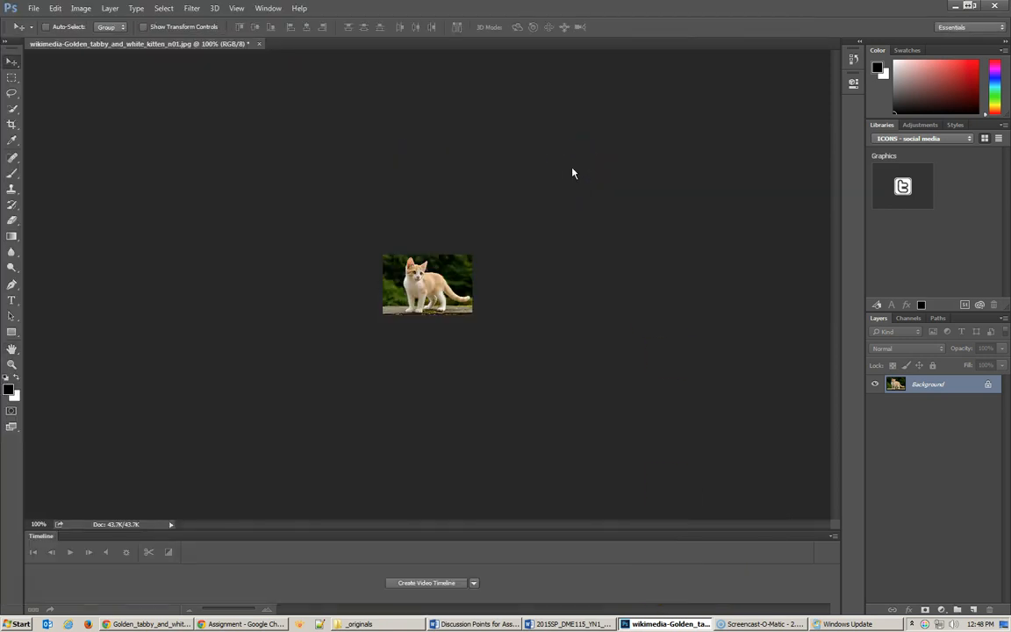
{"action": "mouse_move", "coordinate": [337, 281]}
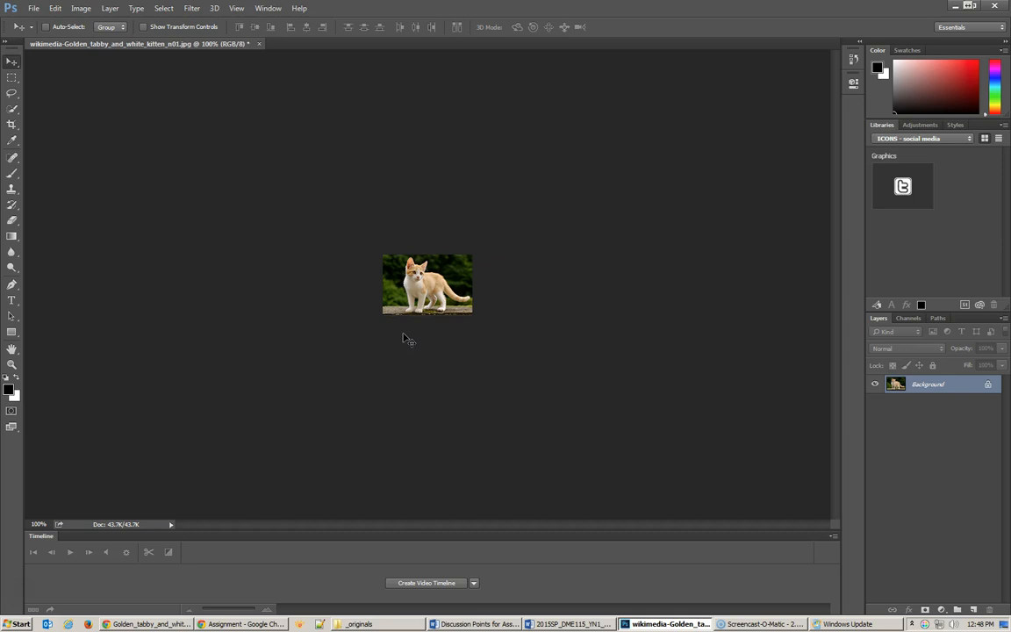
Zoom in on the small kitten before reverting the document to full size.
{"action": "left_click", "coordinate": [34, 7]}
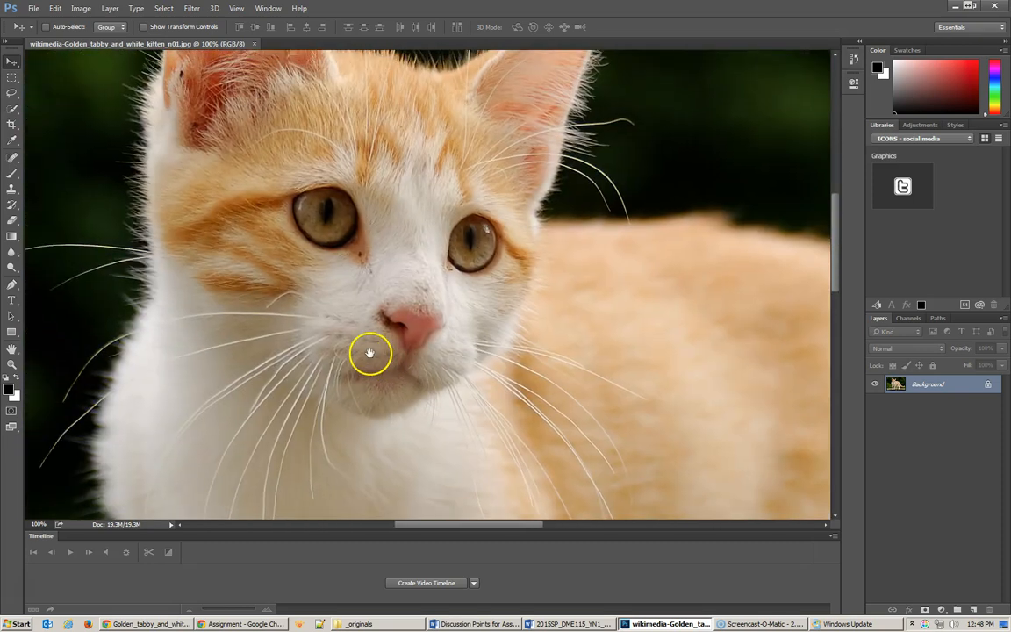
{"action": "mouse_move", "coordinate": [481, 256]}
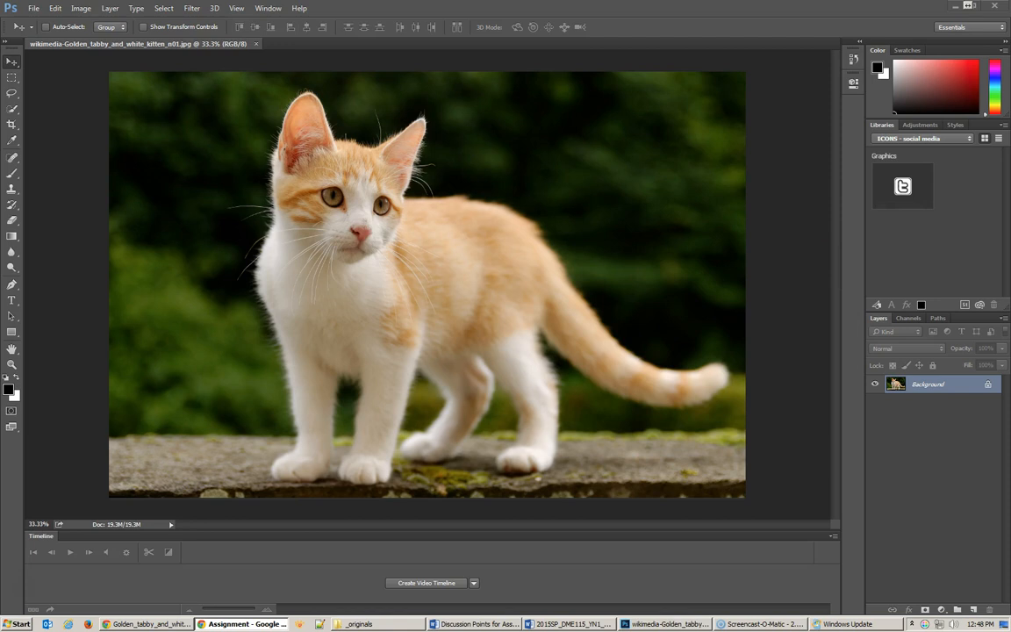
{"action": "mouse_move", "coordinate": [249, 70]}
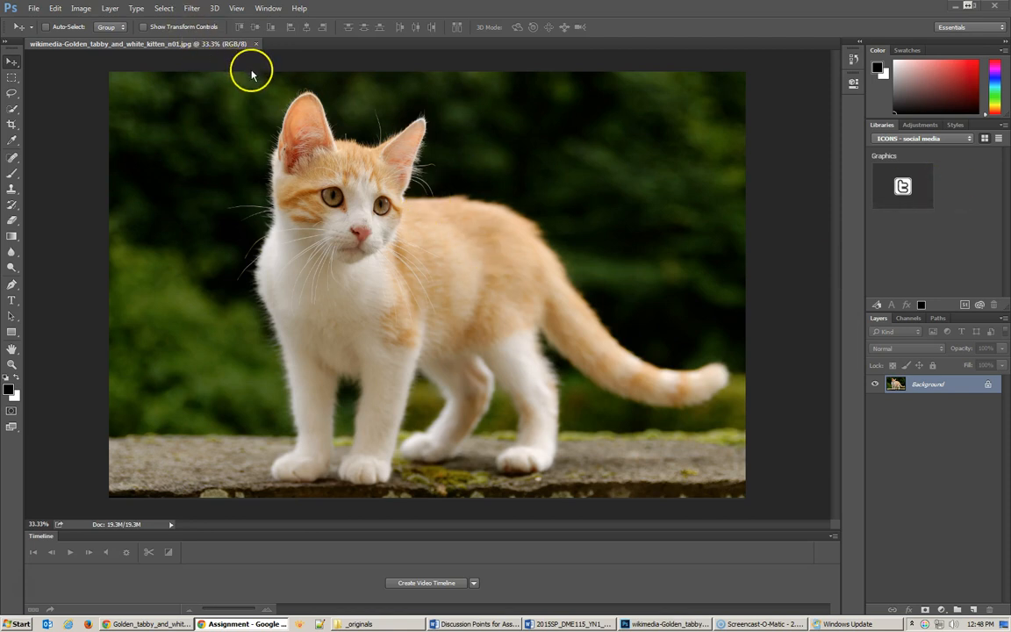
{"action": "mouse_move", "coordinate": [158, 421]}
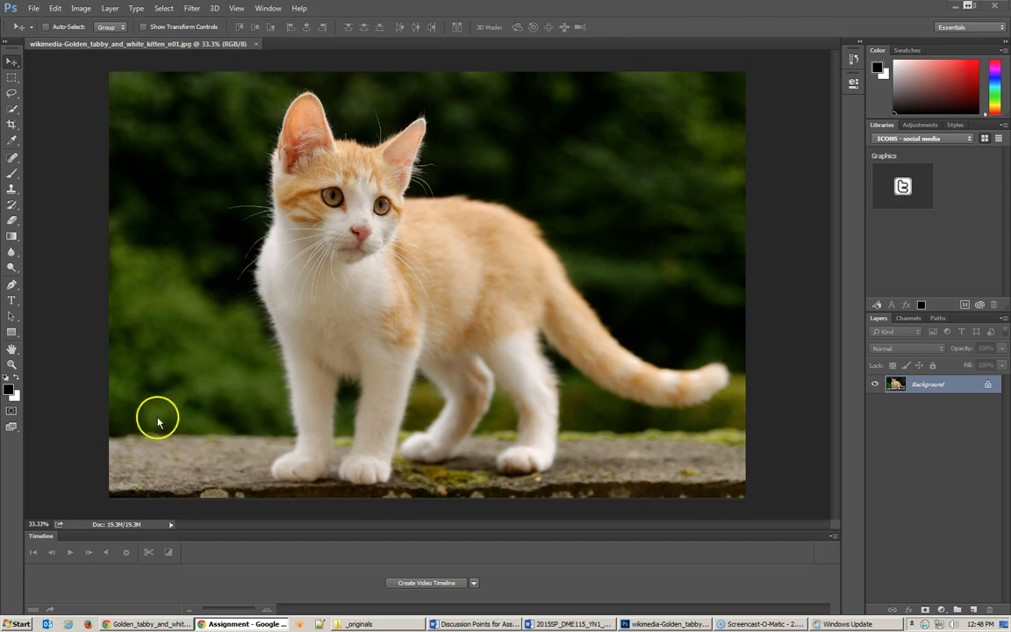
{"action": "mouse_move", "coordinate": [261, 81]}
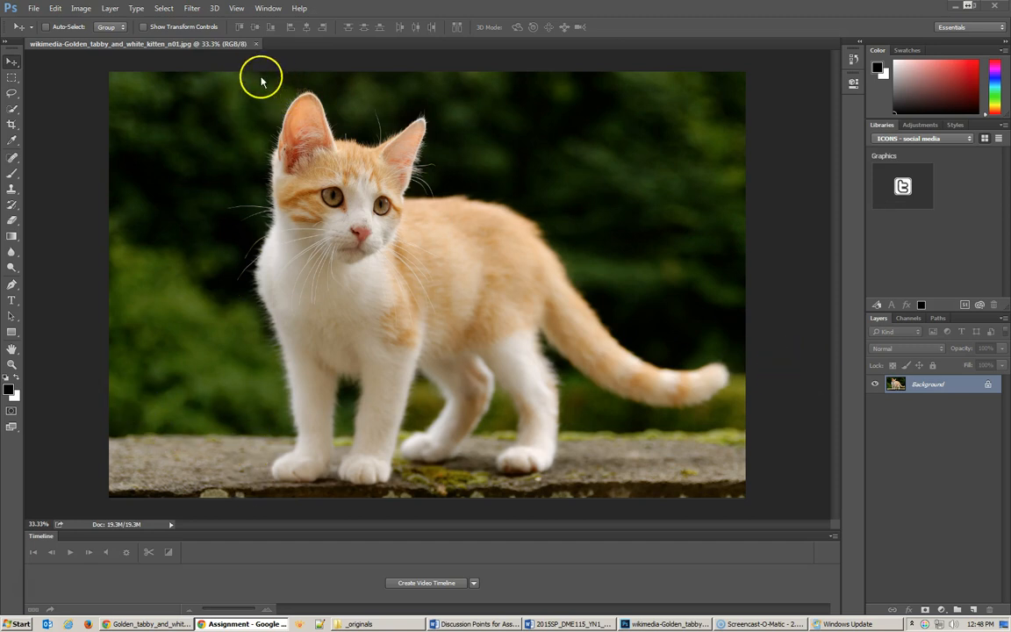
{"action": "mouse_move", "coordinate": [623, 503]}
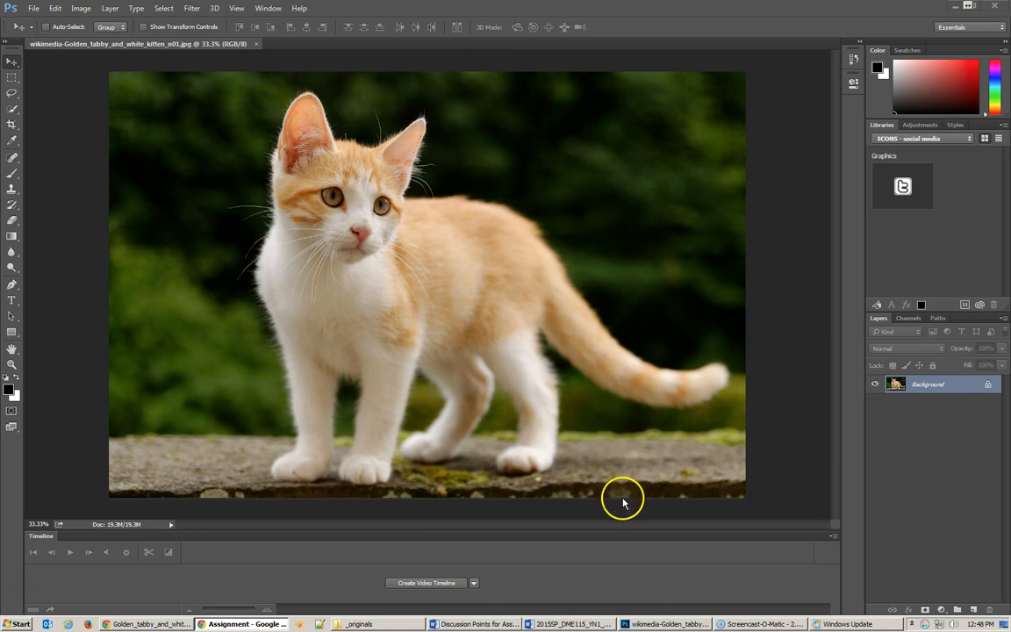
{"action": "mouse_move", "coordinate": [330, 497]}
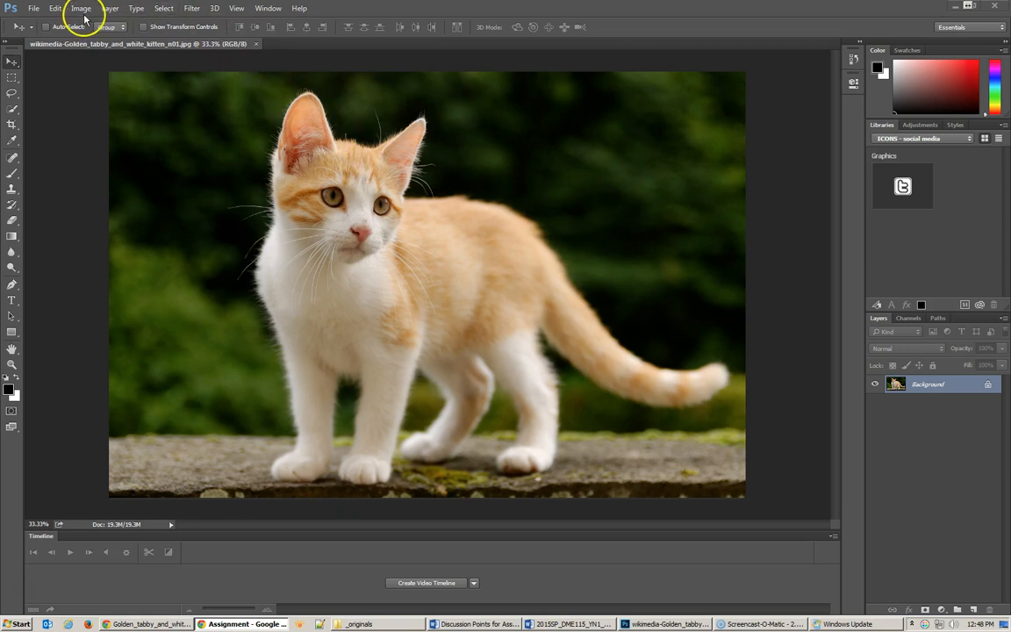
Resize the kitten photo via Image Size to 300 px height with linked proportions, giving 448 × 300.
{"action": "left_click", "coordinate": [81, 7]}
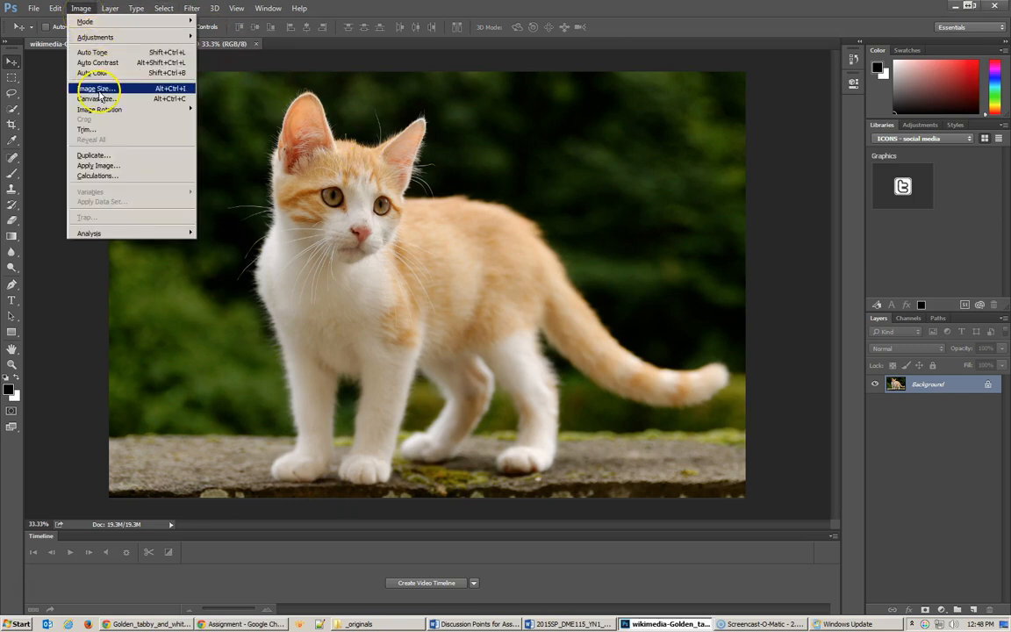
{"action": "left_click", "coordinate": [96, 88]}
{"action": "type", "text": "761"}
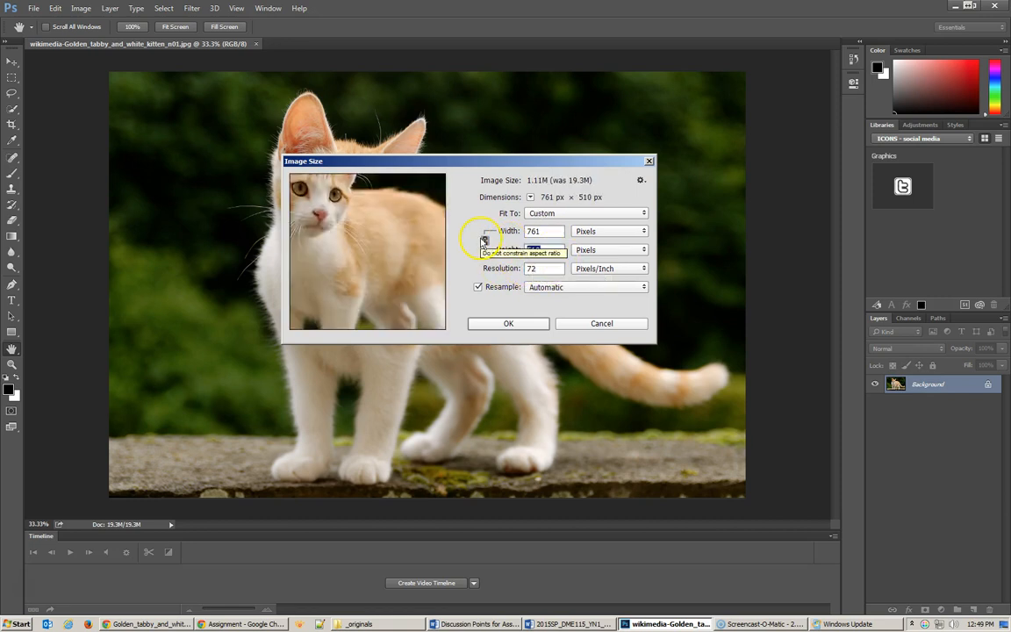
{"action": "type", "text": "300"}
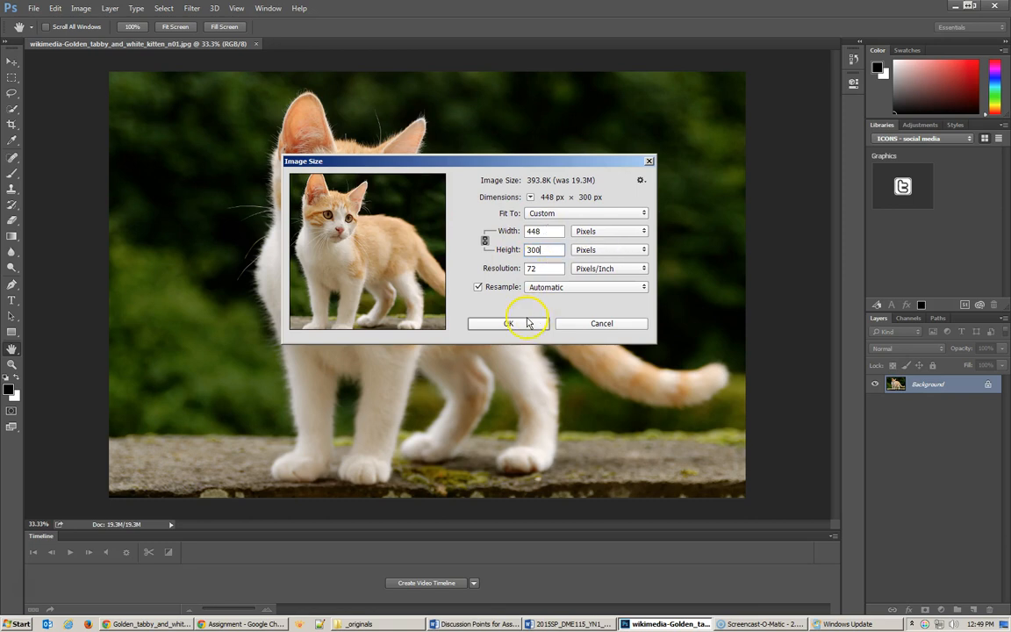
{"action": "left_click", "coordinate": [509, 323]}
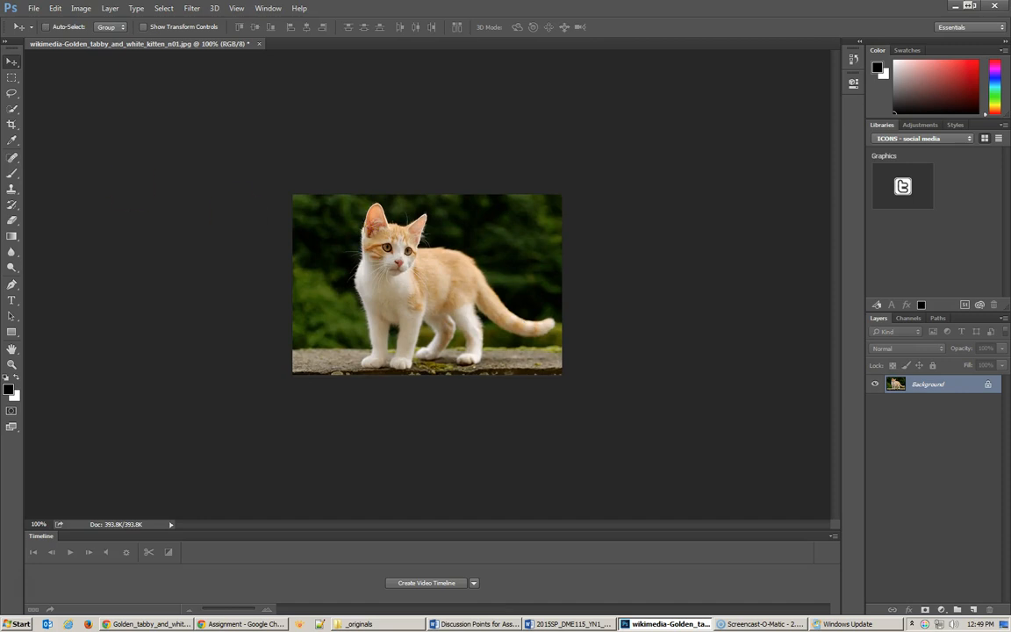
Apply a 300 × 300 px Image Size, squashing the kitten photo.
{"action": "left_click", "coordinate": [81, 7]}
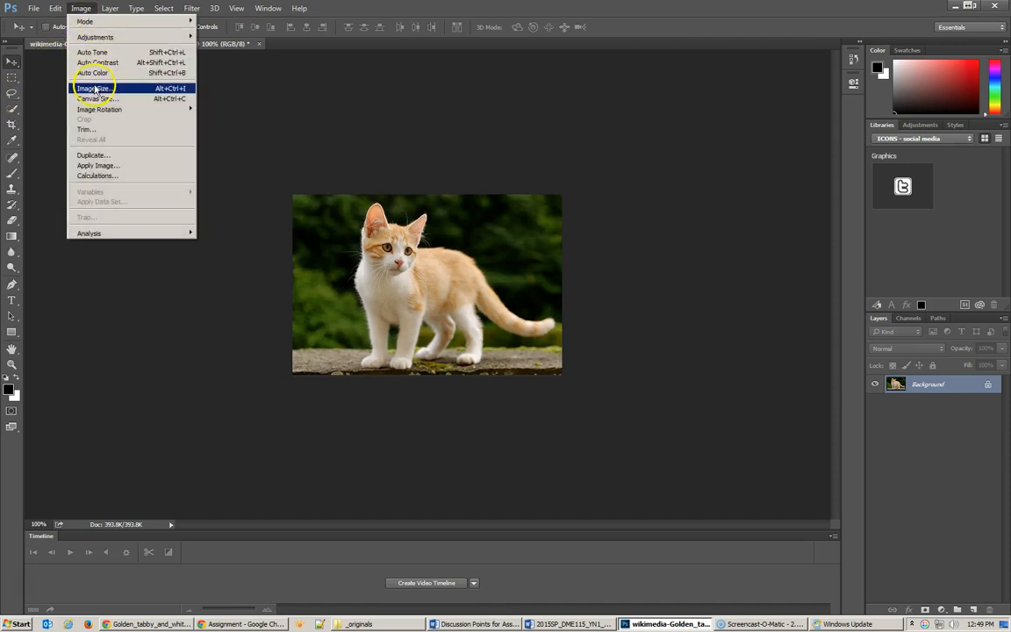
{"action": "left_click", "coordinate": [95, 88]}
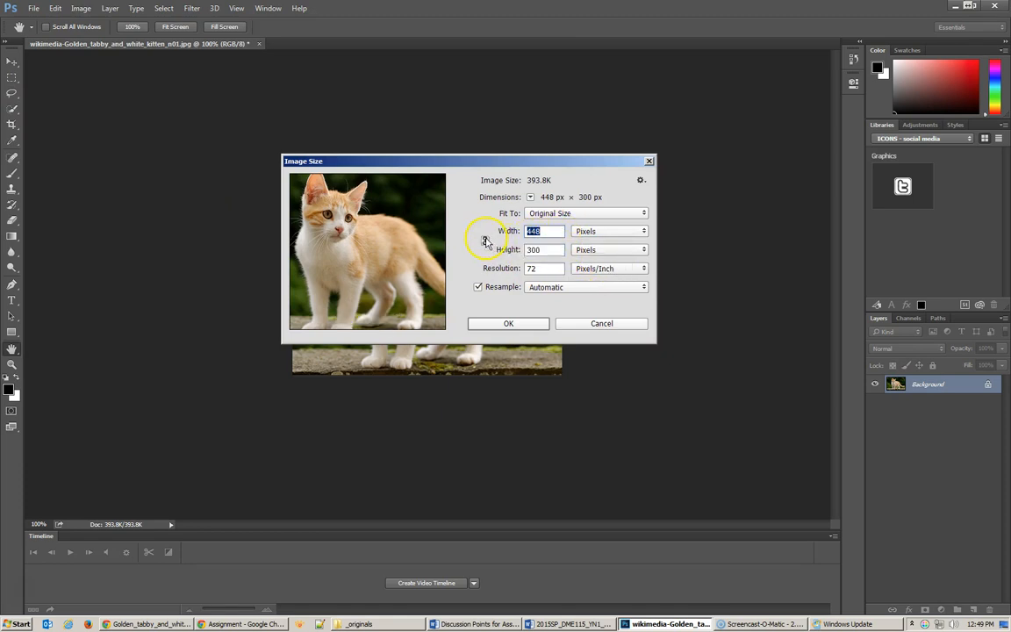
{"action": "type", "text": "300"}
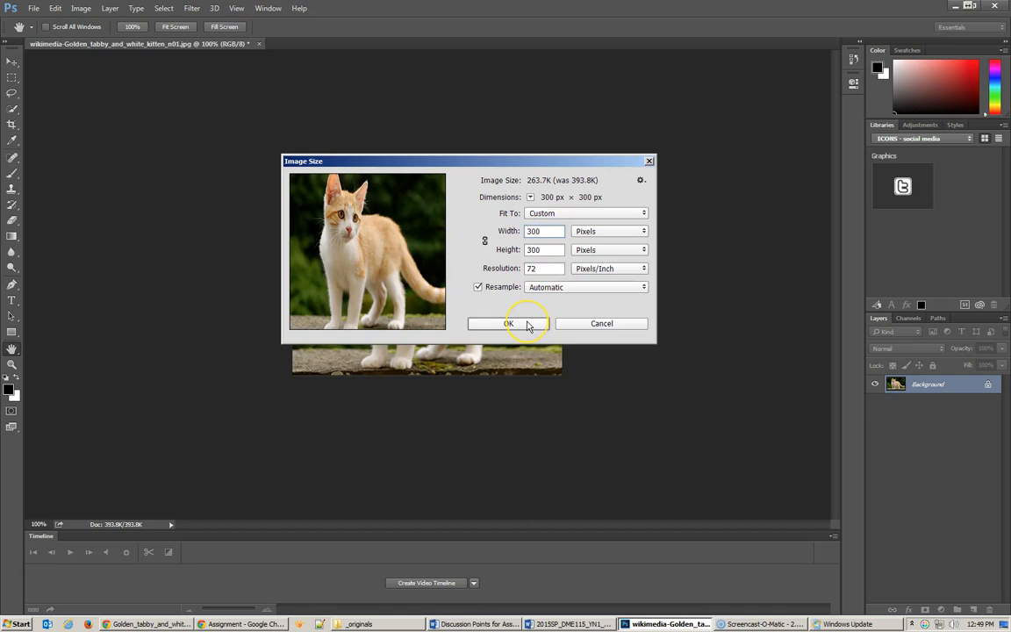
{"action": "left_click", "coordinate": [509, 323]}
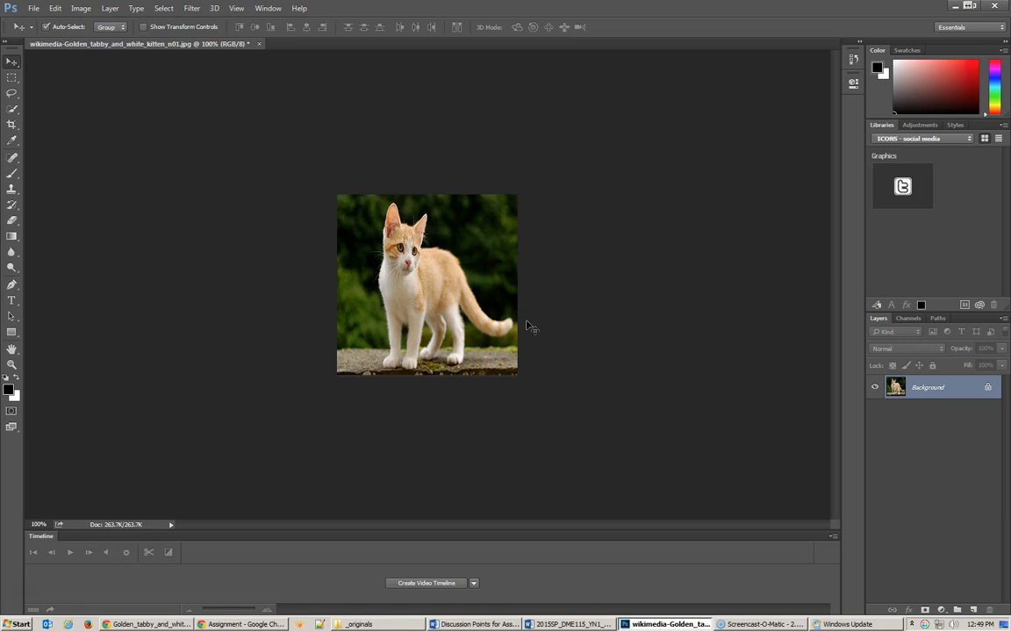
Undo the Image Size change through the Edit menu, restoring the 448 × 300 photo.
{"action": "left_click", "coordinate": [33, 7]}
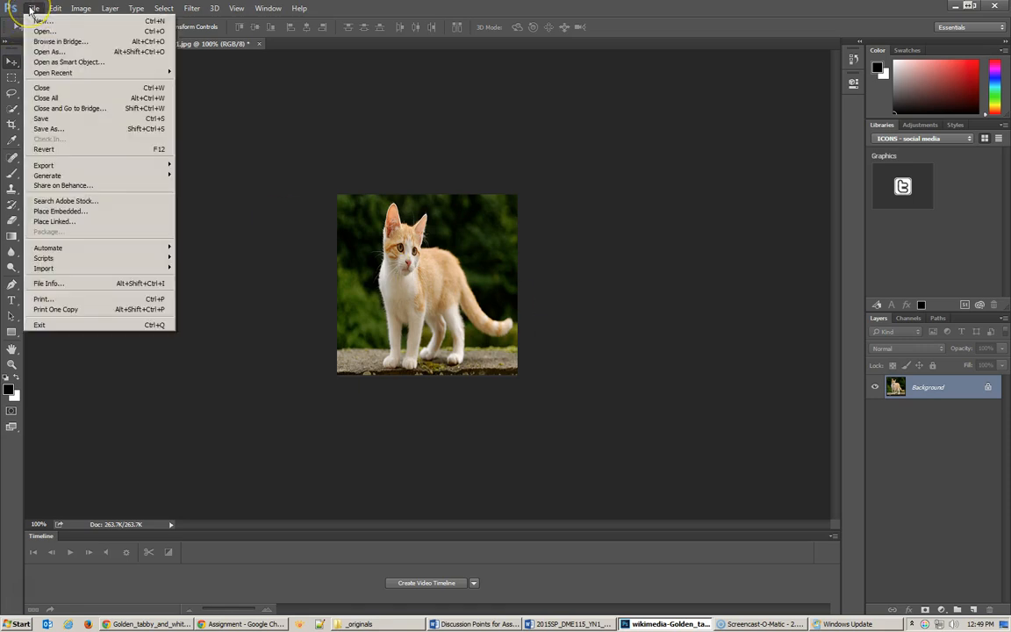
{"action": "left_click", "coordinate": [56, 7]}
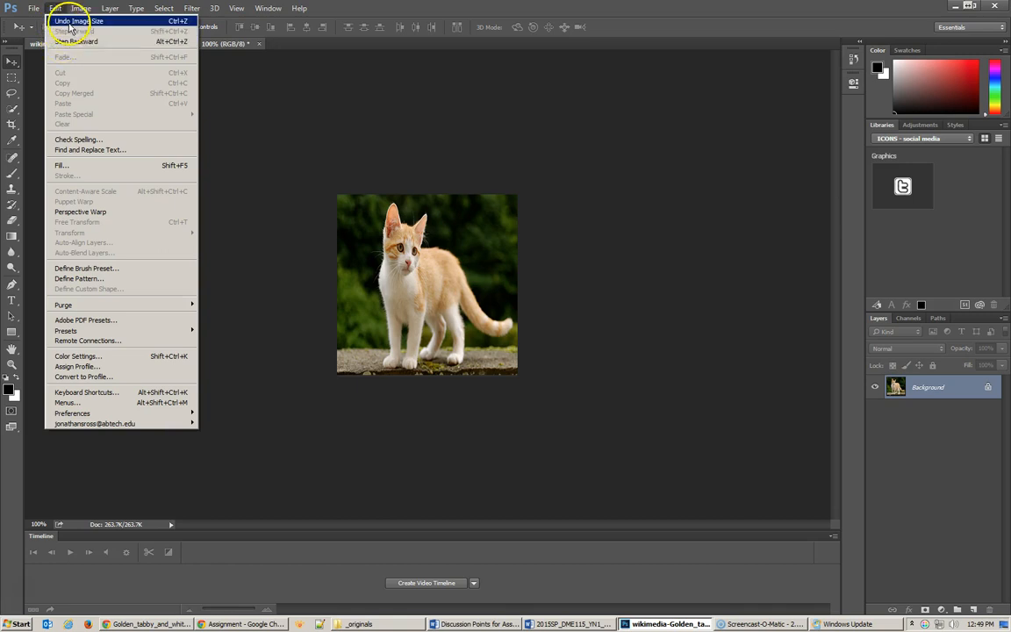
{"action": "left_click", "coordinate": [81, 7]}
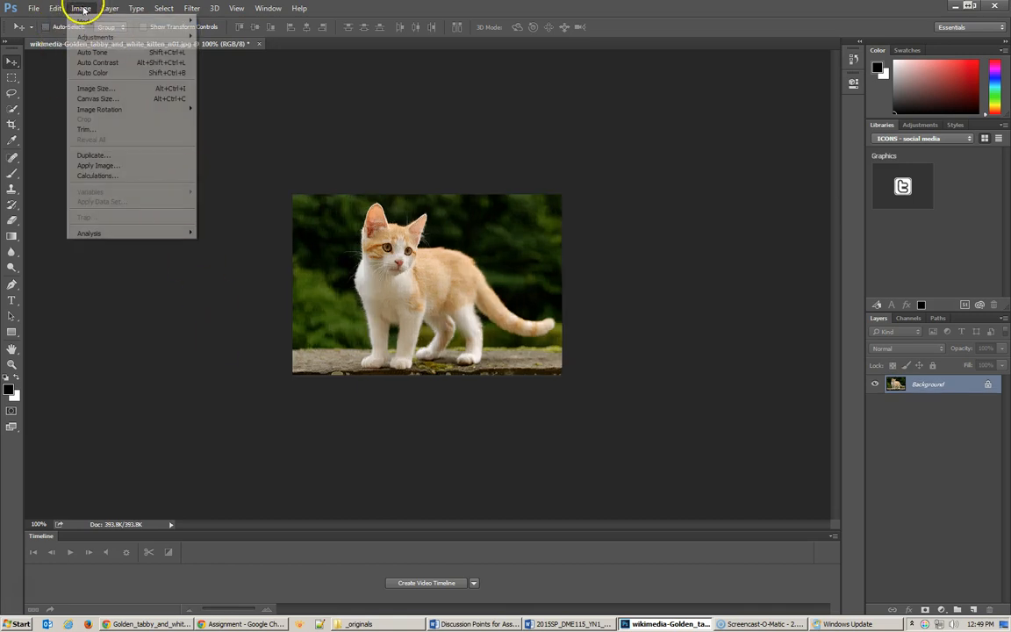
Set Canvas Size width and height to 300 pixels with the dialog moved aside.
{"action": "left_click", "coordinate": [94, 98]}
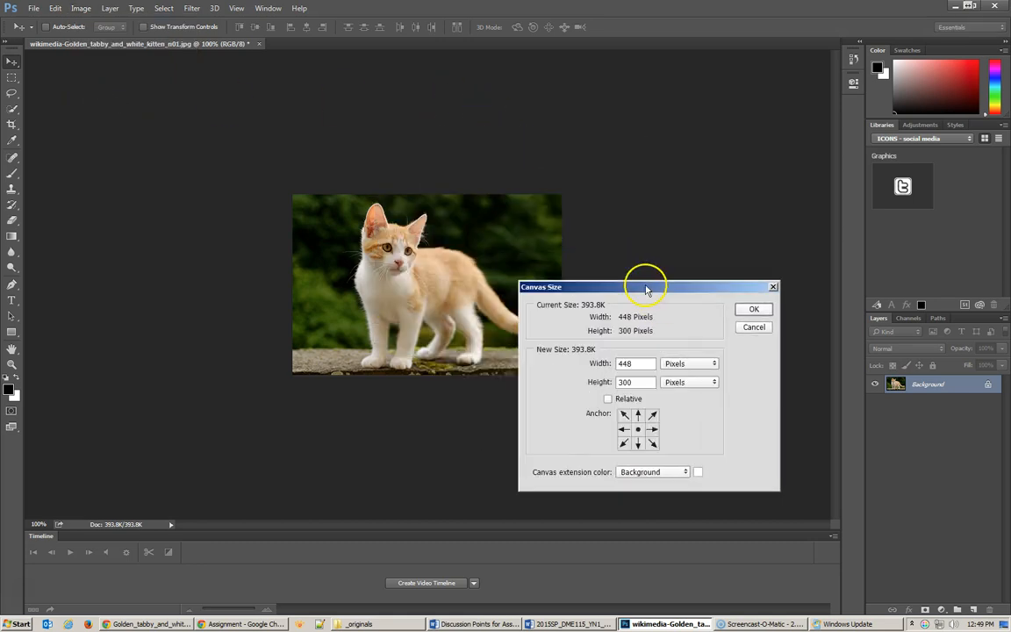
{"action": "left_click_drag", "start_coordinate": [648, 288], "coordinate": [659, 223]}
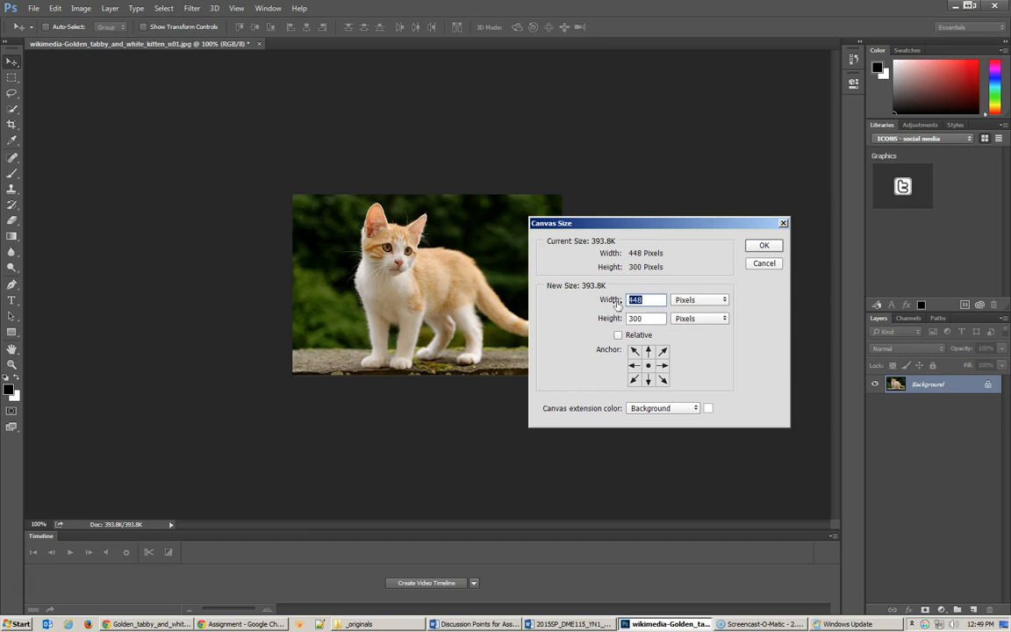
{"action": "type", "text": "3"}
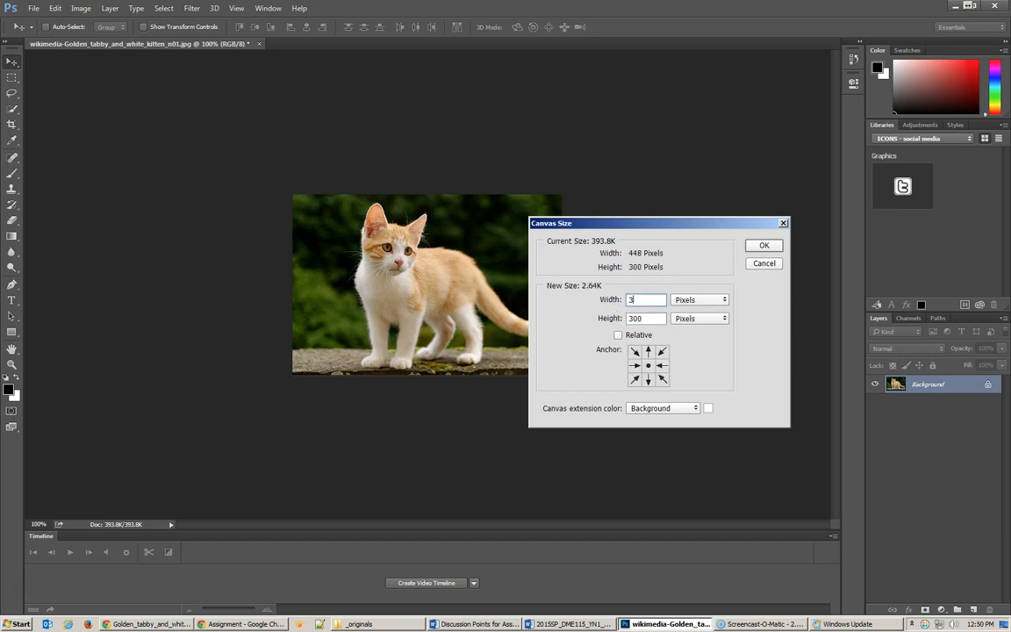
{"action": "type", "text": "00"}
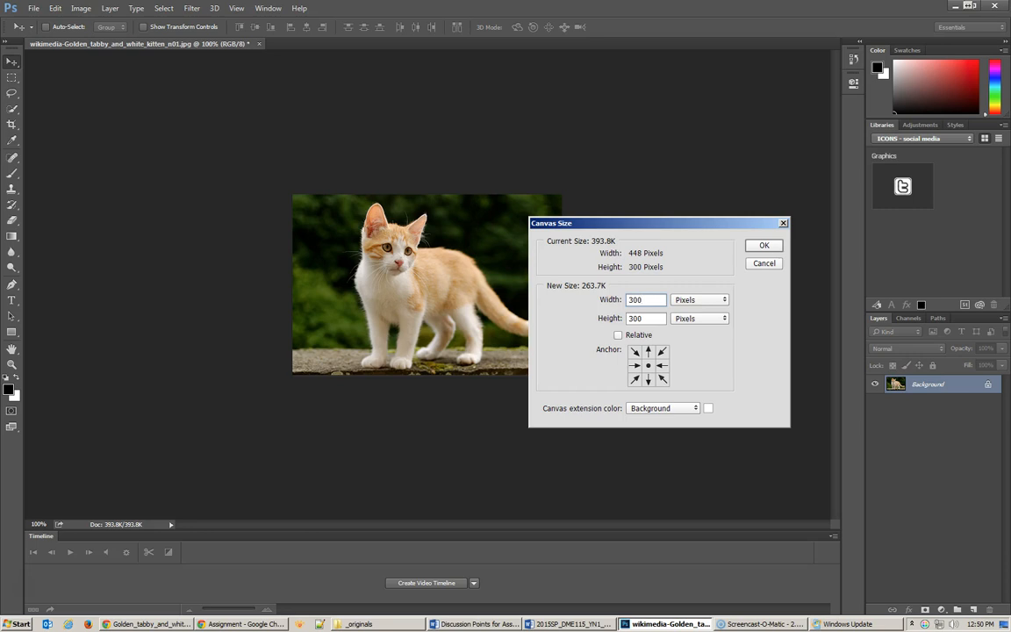
{"action": "mouse_move", "coordinate": [358, 449]}
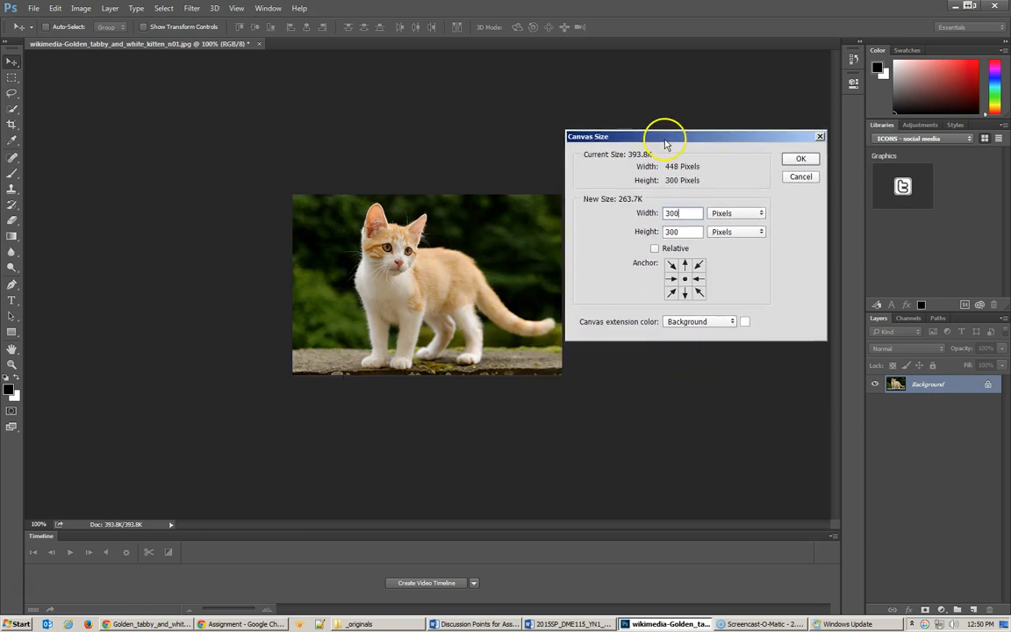
{"action": "mouse_move", "coordinate": [455, 306]}
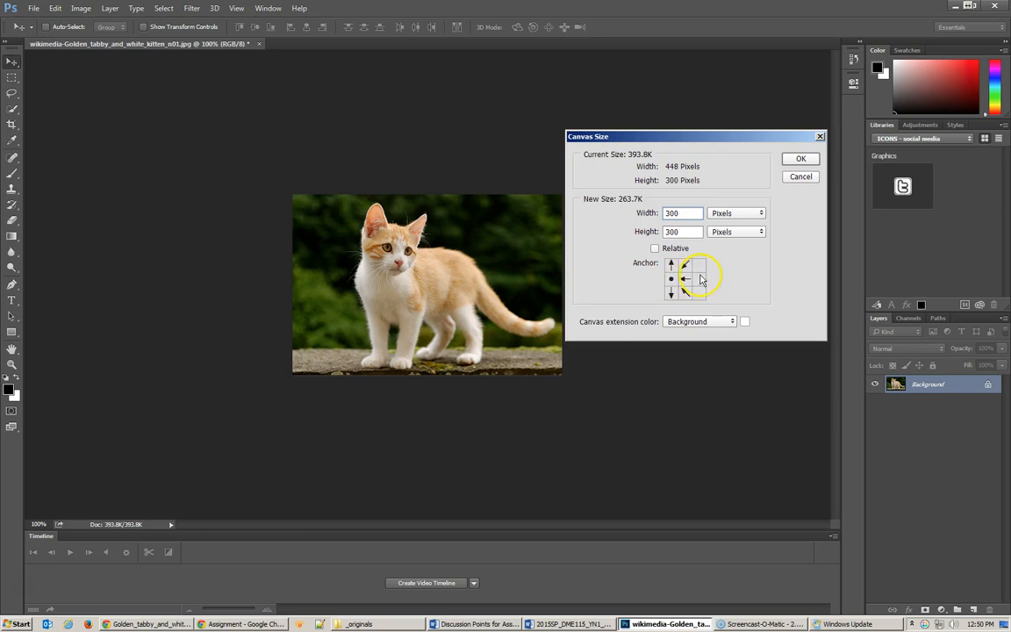
Anchor the crop at the center, apply the 300 × 300 canvas and accept the clipping warning.
{"action": "left_click", "coordinate": [698, 266]}
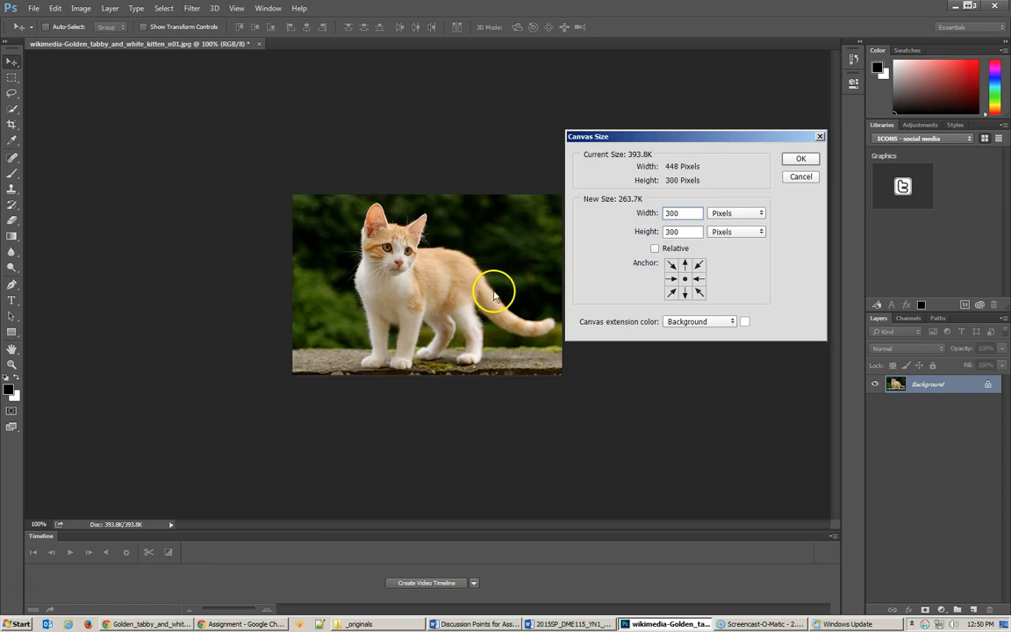
{"action": "left_click", "coordinate": [684, 278]}
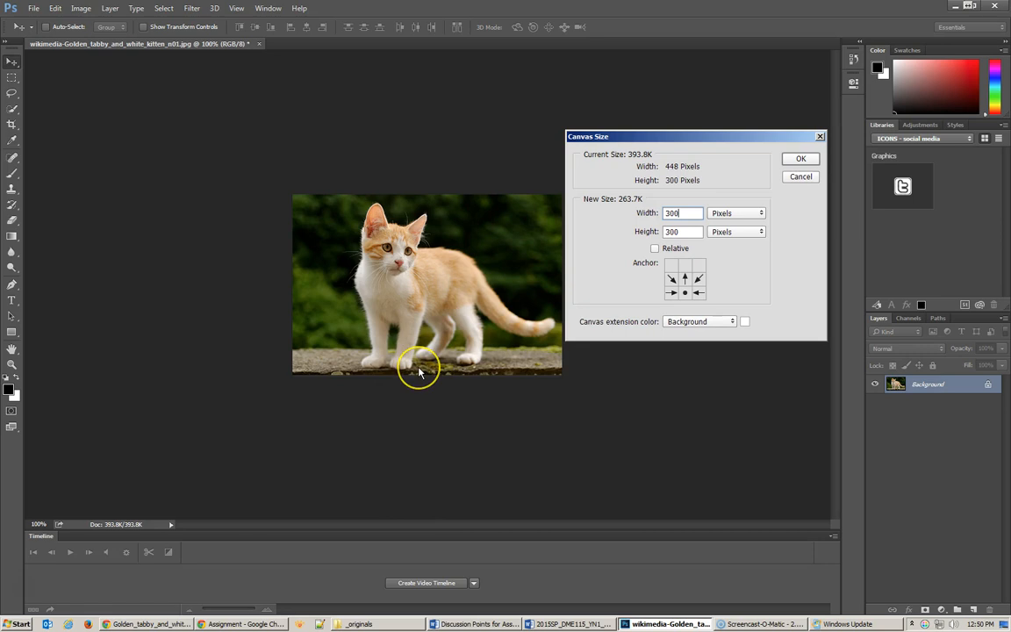
{"action": "left_click", "coordinate": [685, 279]}
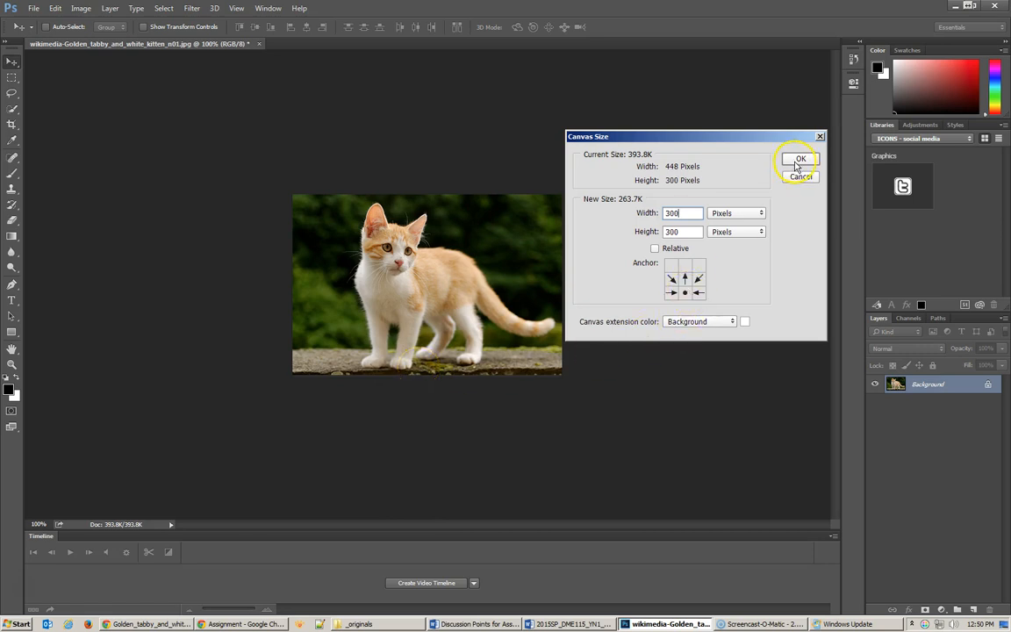
{"action": "left_click", "coordinate": [800, 158]}
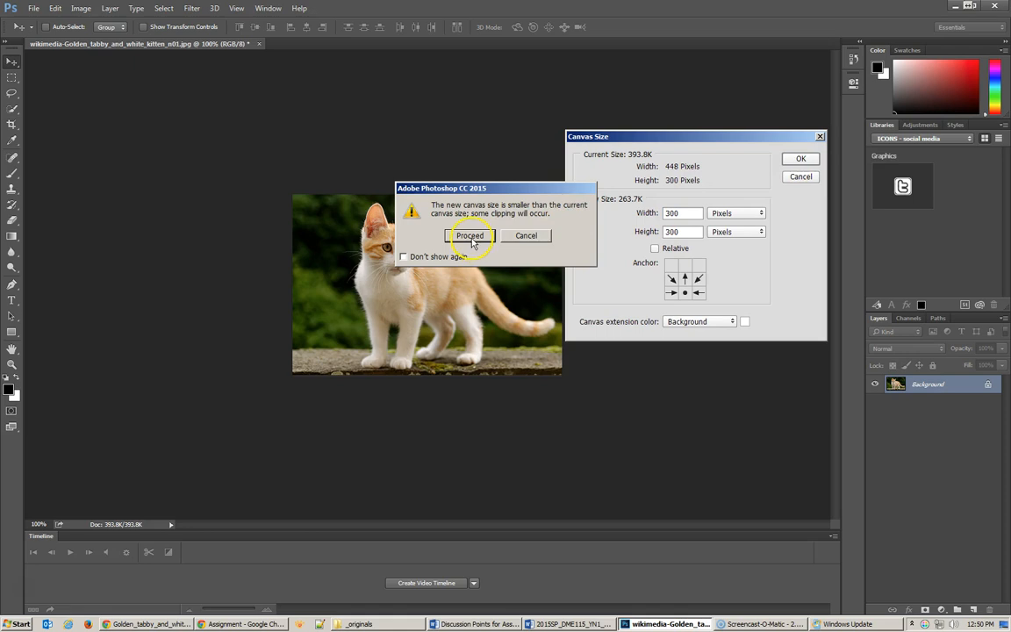
{"action": "left_click", "coordinate": [470, 236]}
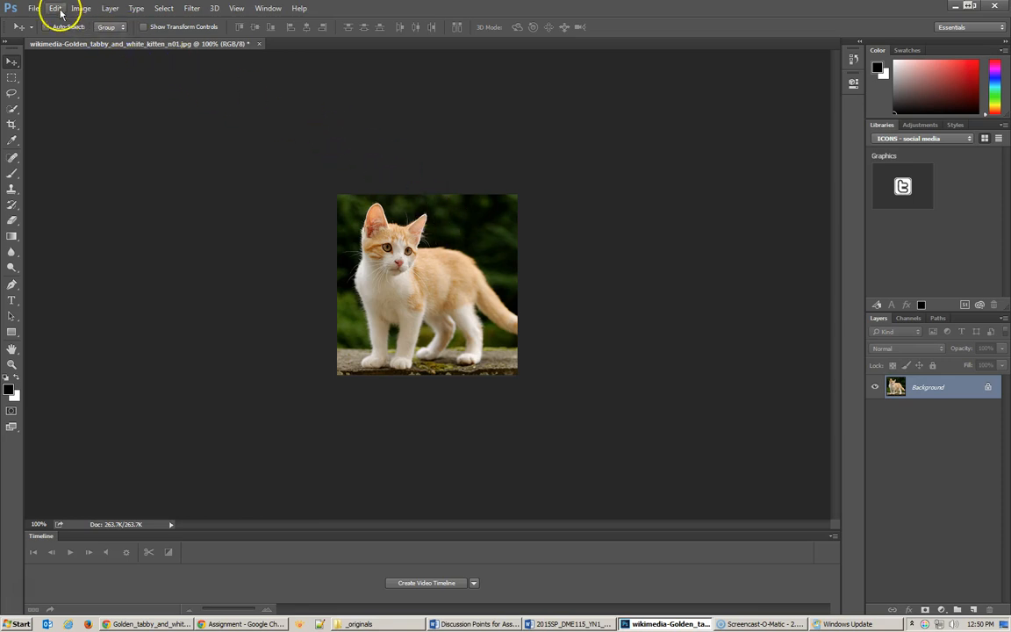
Save the square photo as a JPEG copy named white_kitten_n01_300x300.jpg with default JPEG options.
{"action": "left_click", "coordinate": [33, 7]}
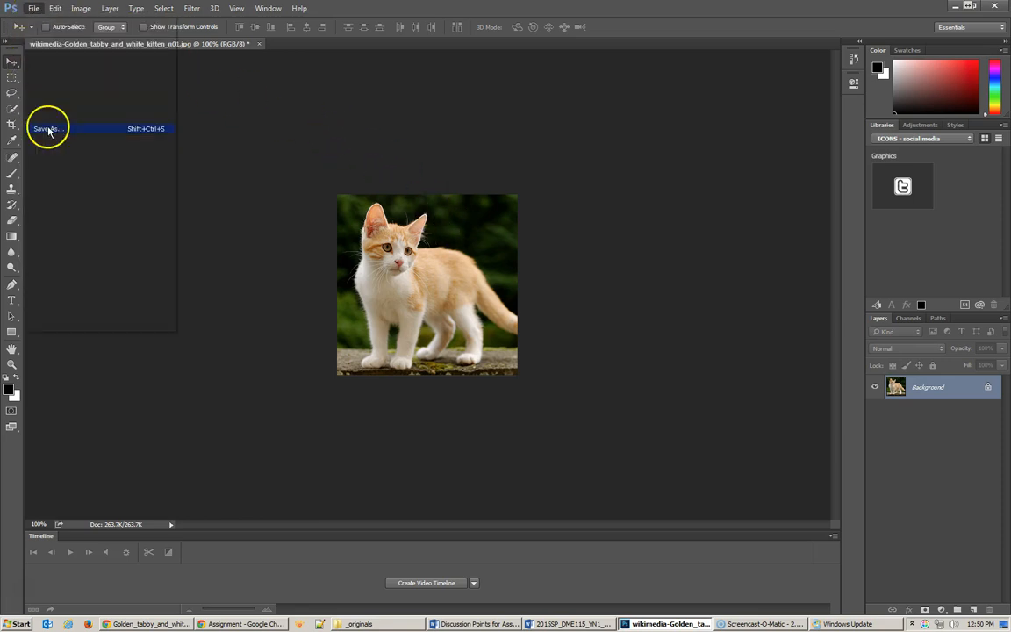
{"action": "left_click", "coordinate": [46, 128]}
{"action": "type", "text": "white_kitten_n01_300x300.jpg"}
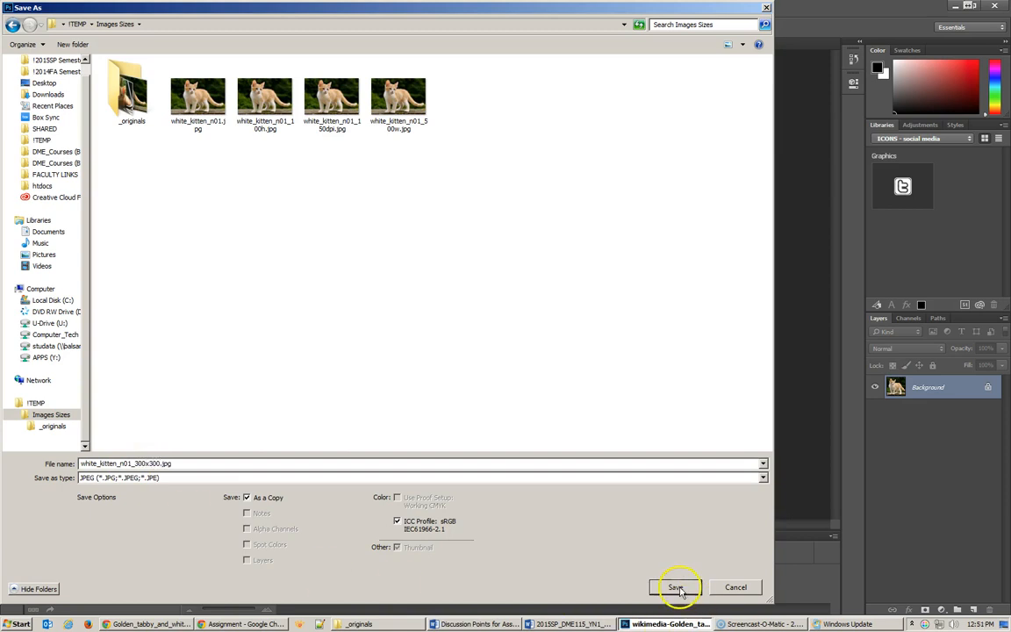
{"action": "left_click", "coordinate": [676, 587]}
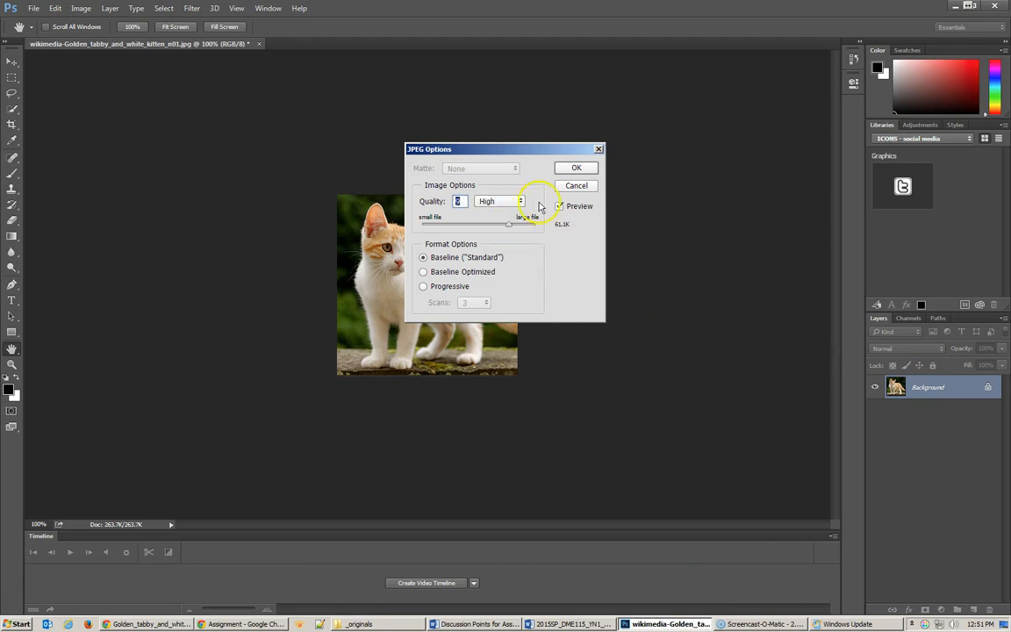
{"action": "left_click", "coordinate": [576, 169]}
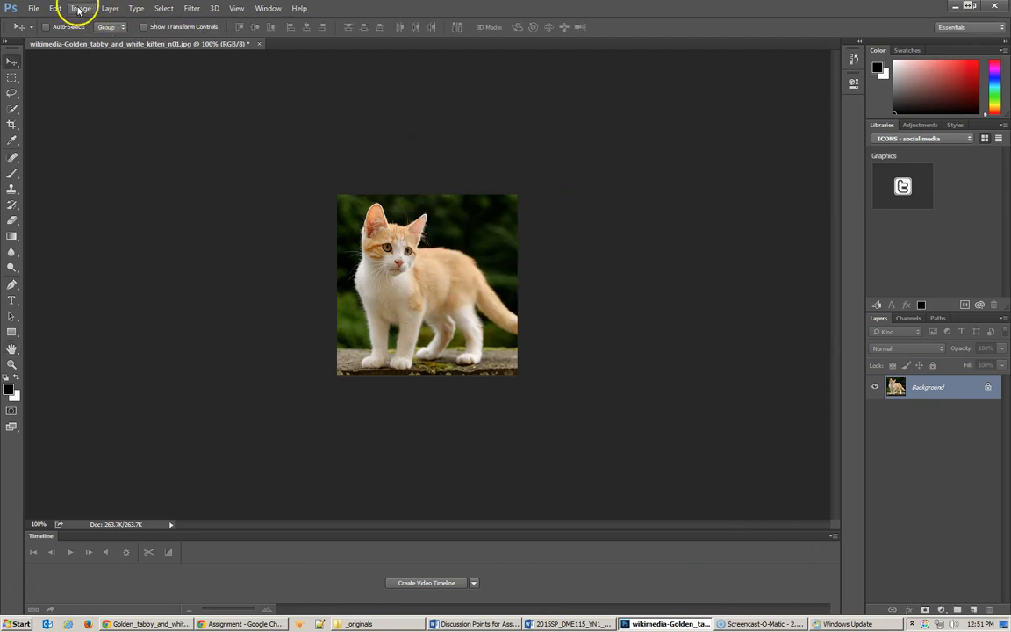
Enlarge the canvas to 600 × 600 px, leaving a white border around the kitten.
{"action": "left_click", "coordinate": [81, 7]}
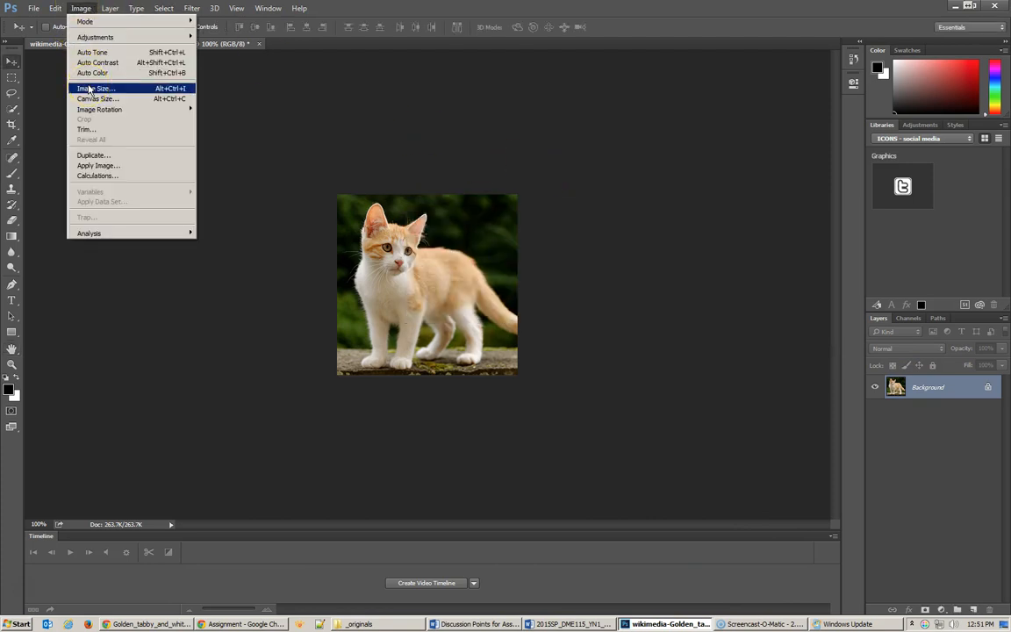
{"action": "mouse_move", "coordinate": [99, 99]}
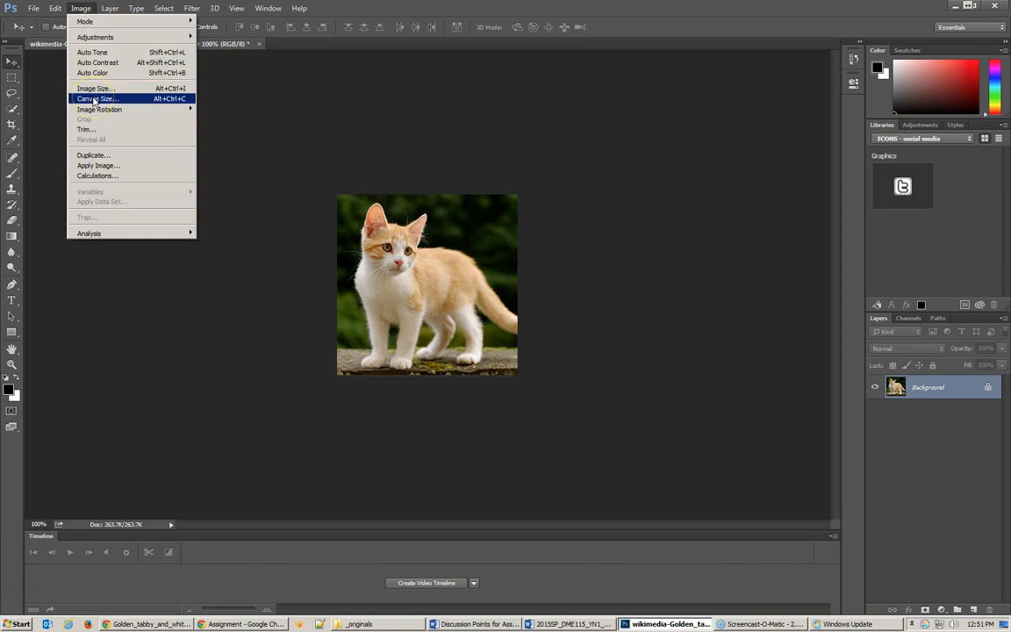
{"action": "left_click", "coordinate": [98, 98]}
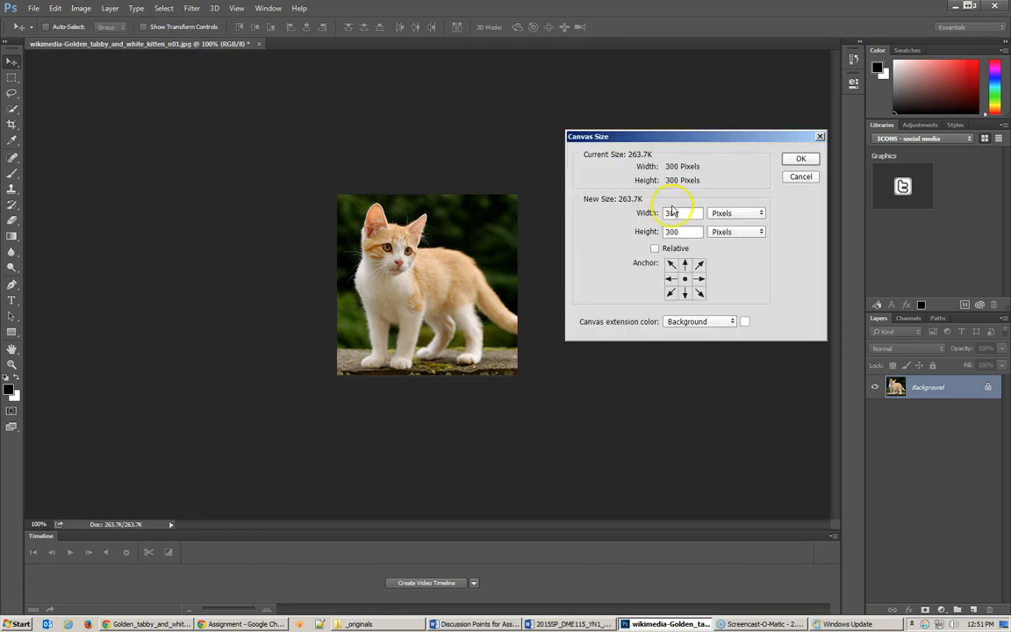
{"action": "type", "text": "600"}
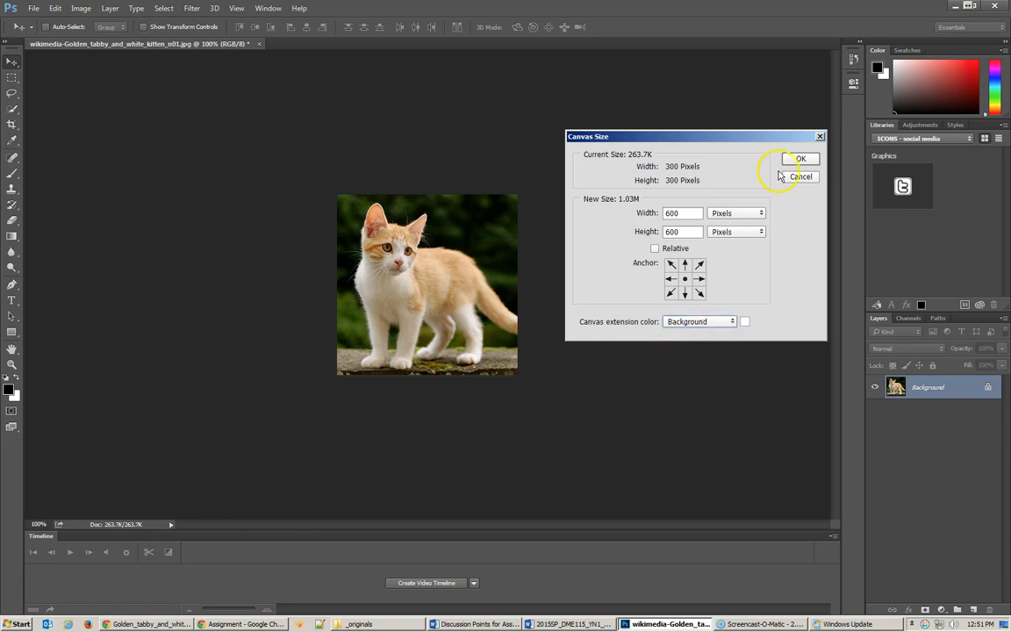
{"action": "left_click", "coordinate": [800, 158]}
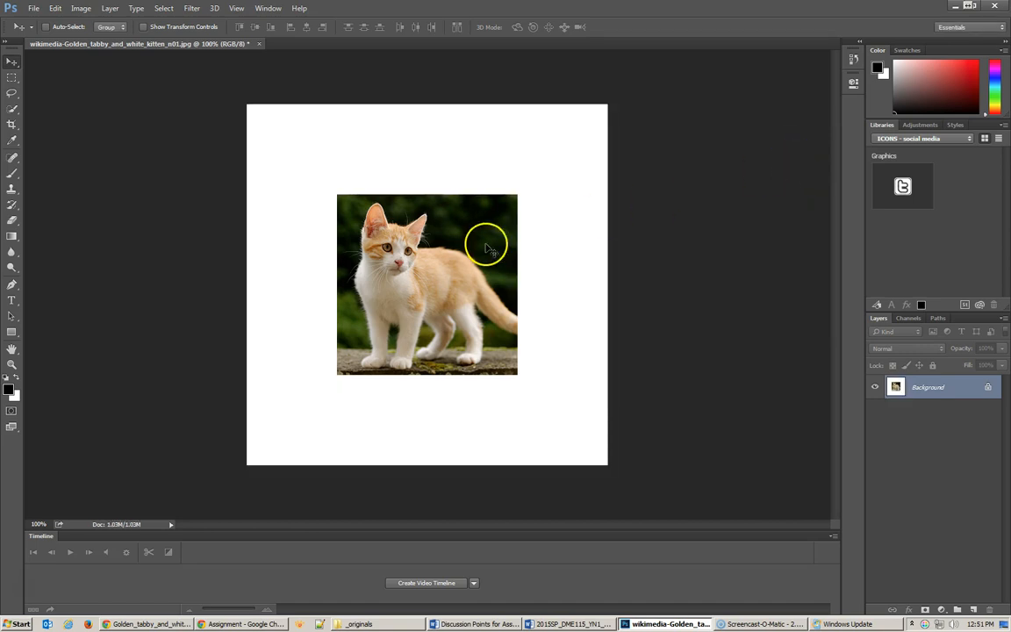
{"action": "mouse_move", "coordinate": [478, 239]}
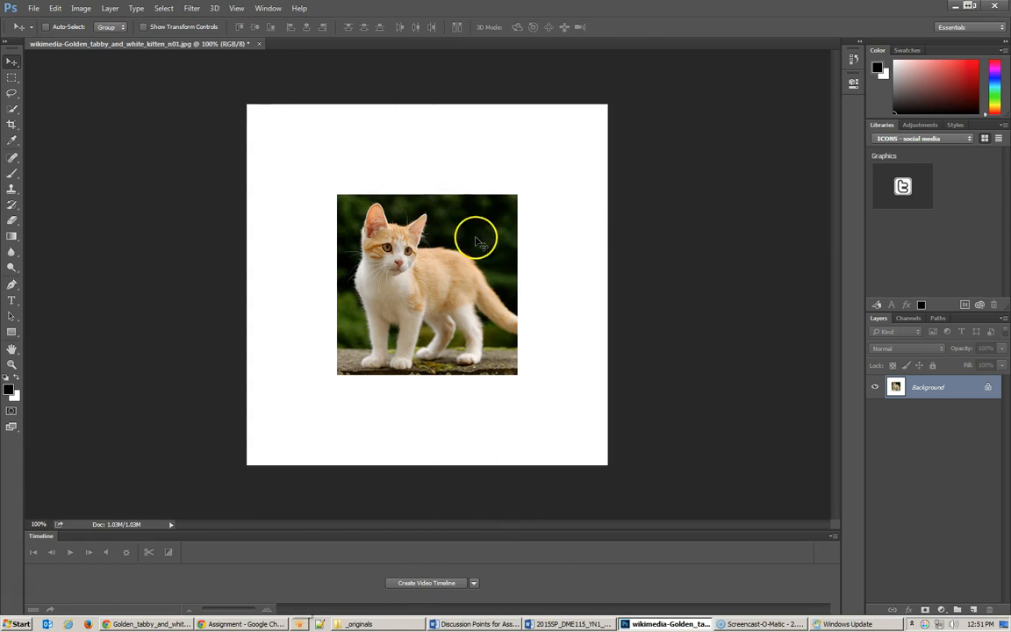